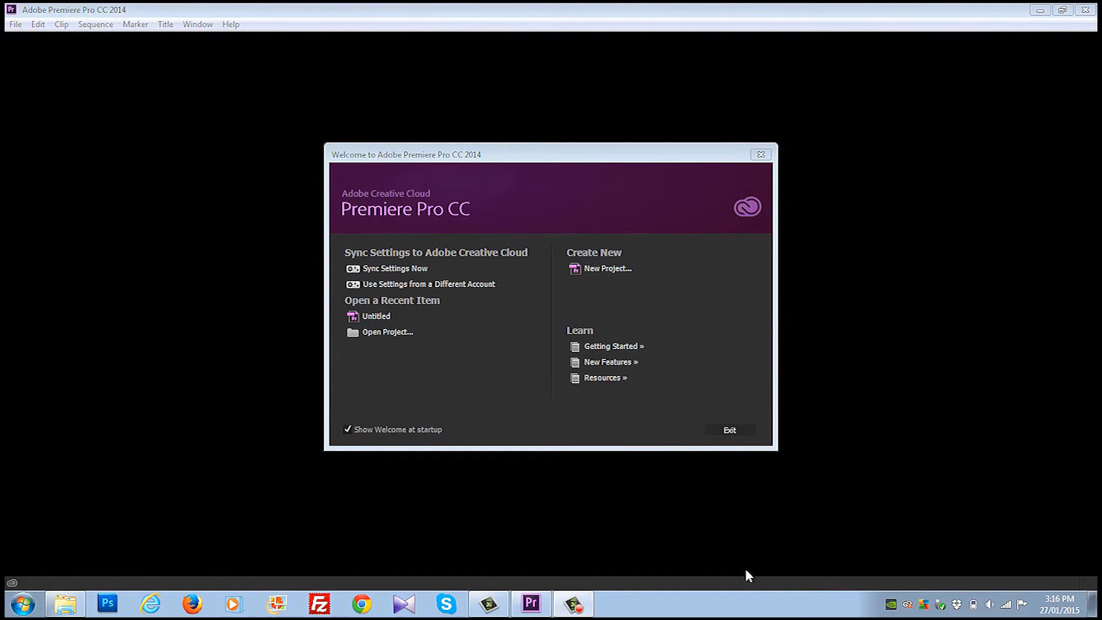
mouse_move(676, 438)
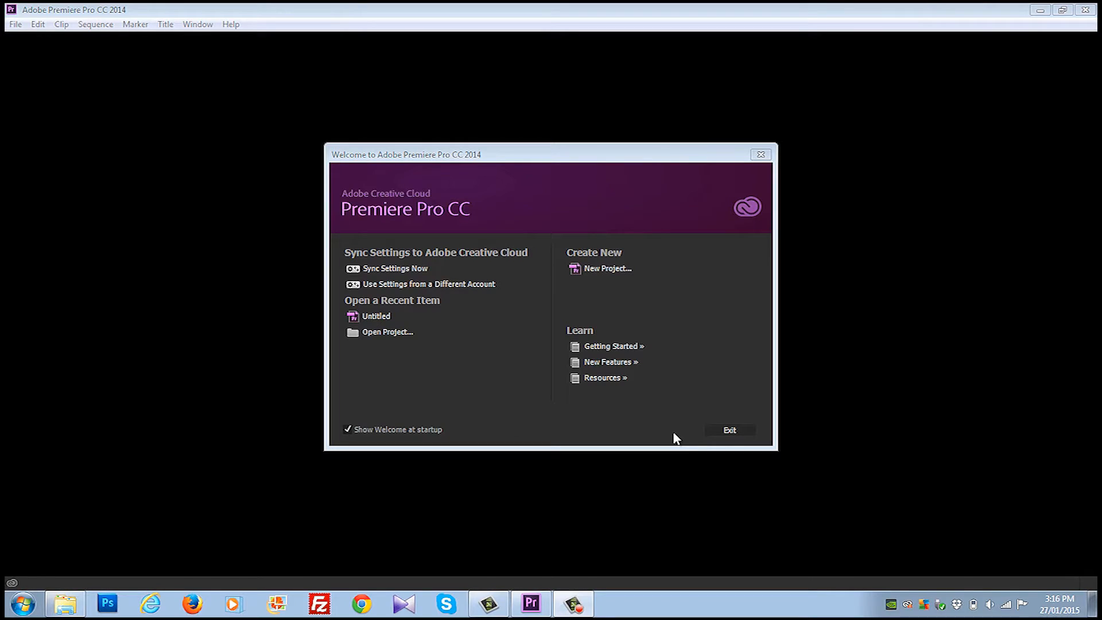
mouse_move(675, 416)
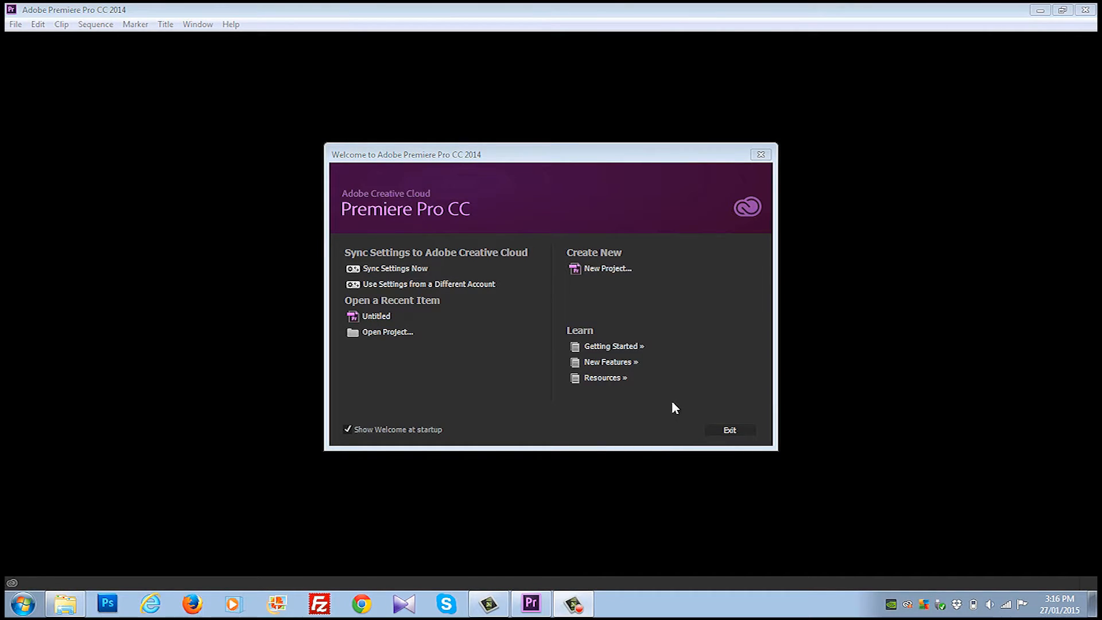
mouse_move(660, 325)
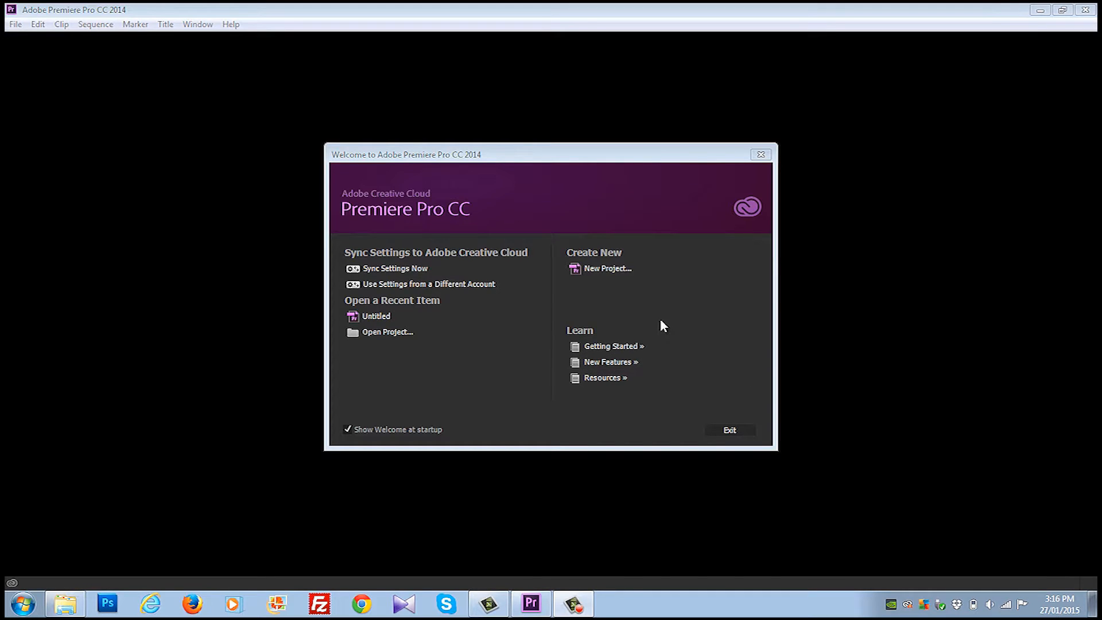
mouse_move(608, 269)
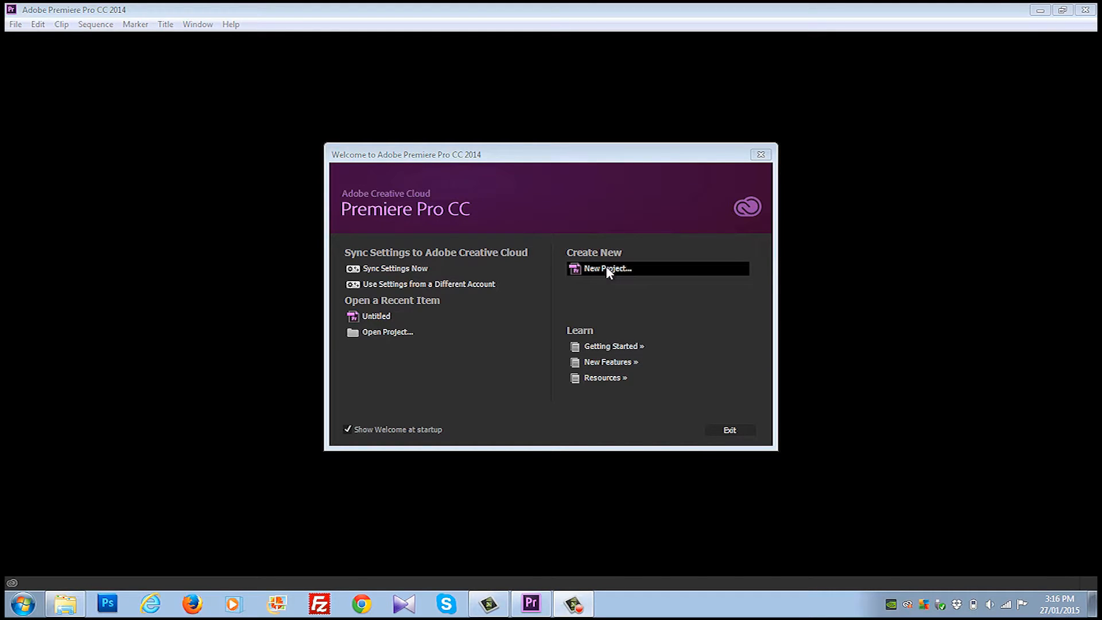
Create a new project with default settings, overwriting the existing Untitled project.
click(607, 268)
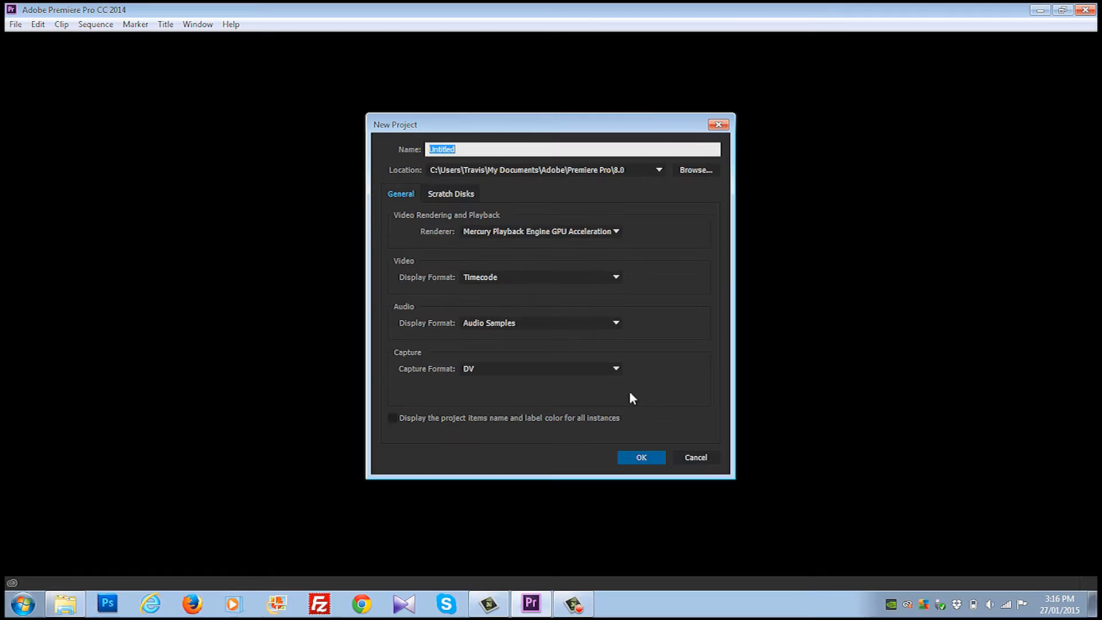
click(640, 458)
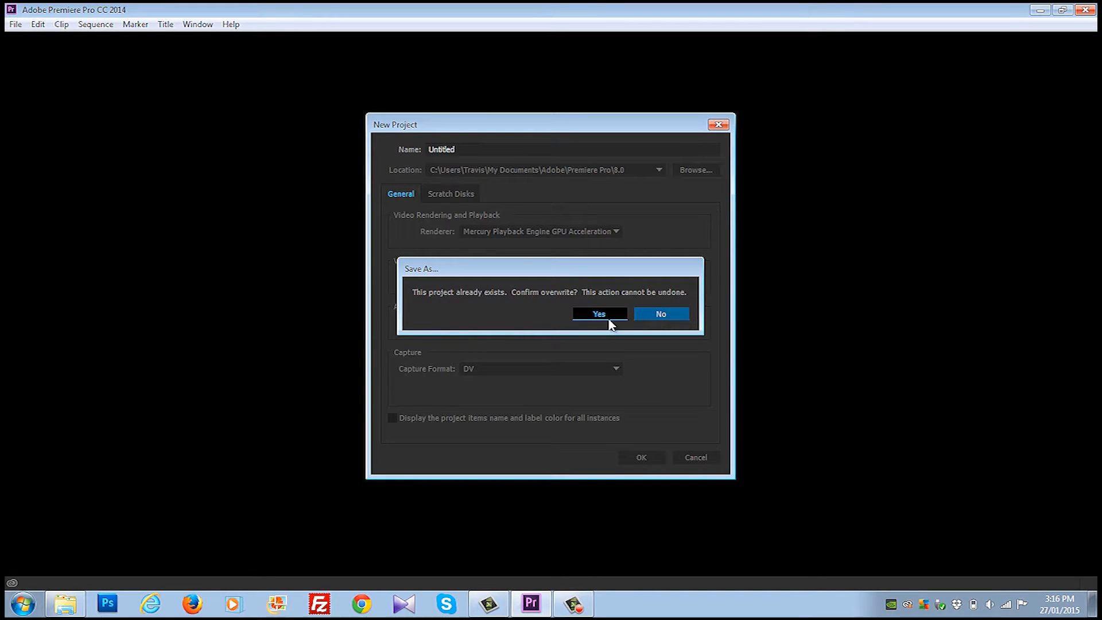
click(599, 314)
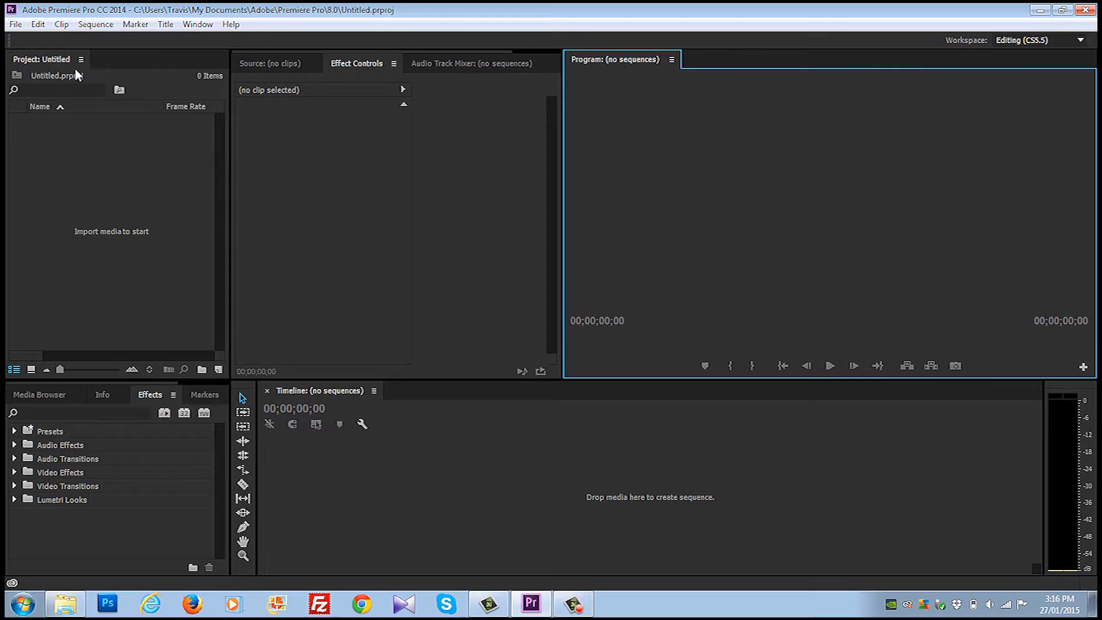
Import Khalid All Shots.mp4 from the C: drive through File > Import.
click(14, 24)
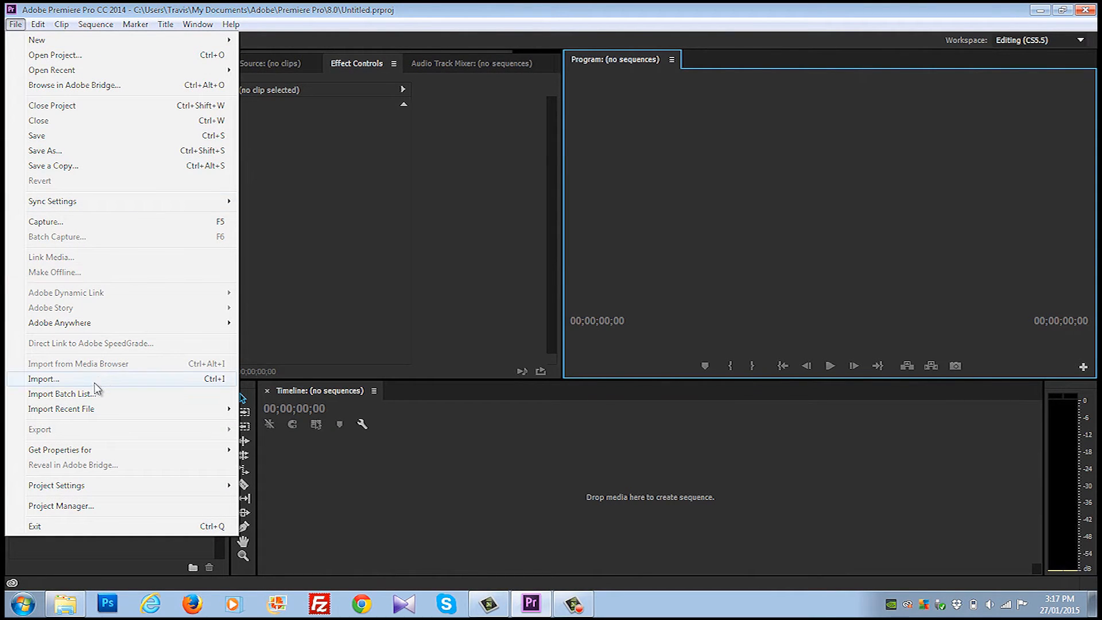
click(43, 378)
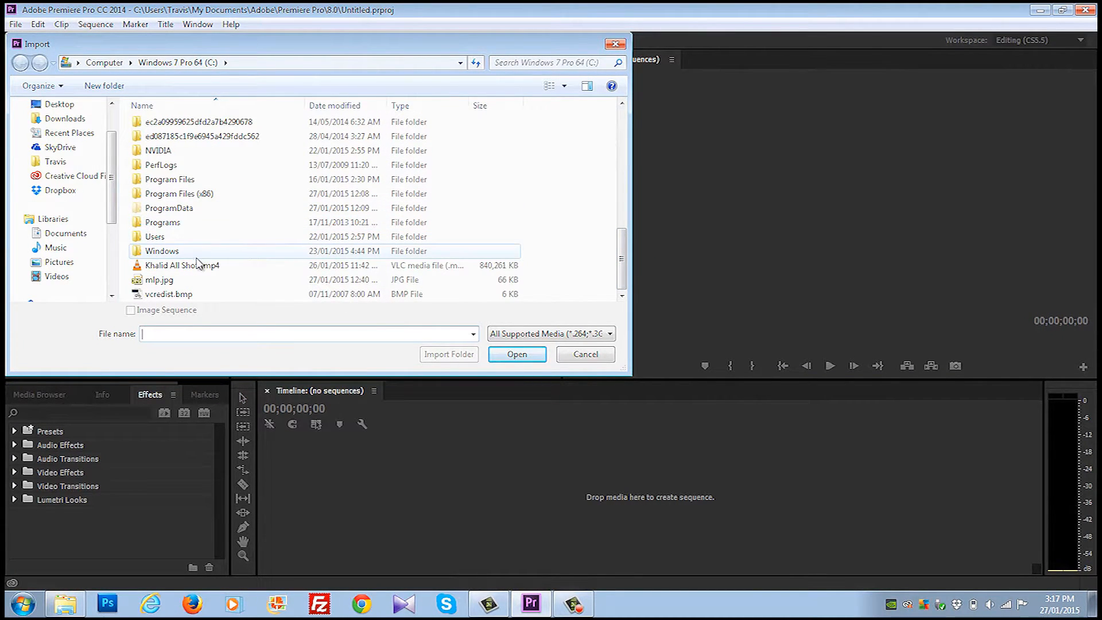
click(516, 354)
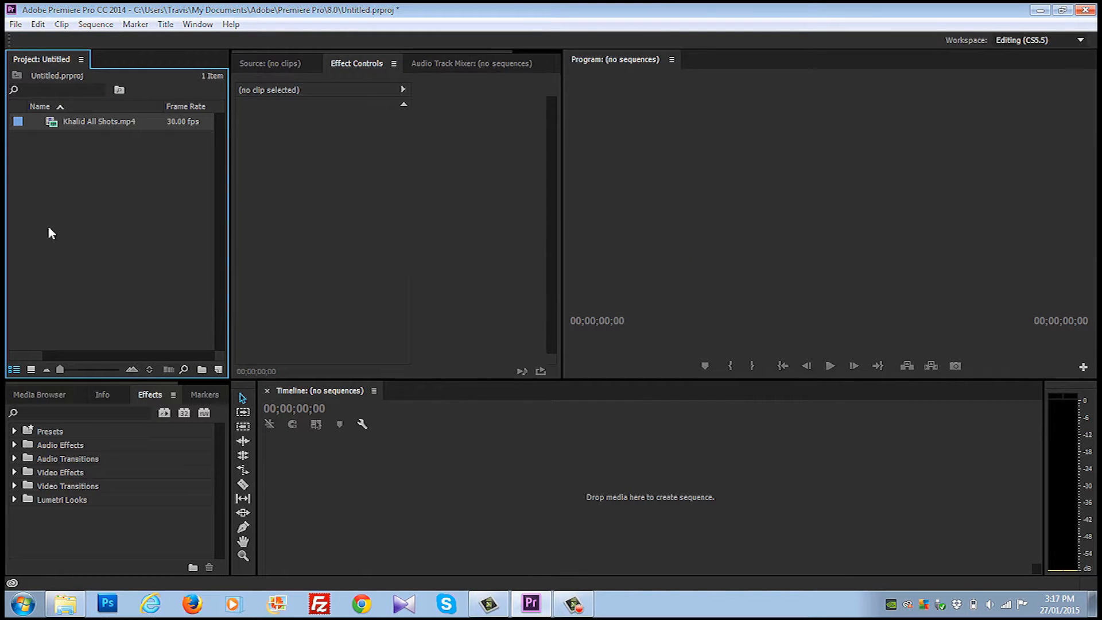
mouse_move(295, 69)
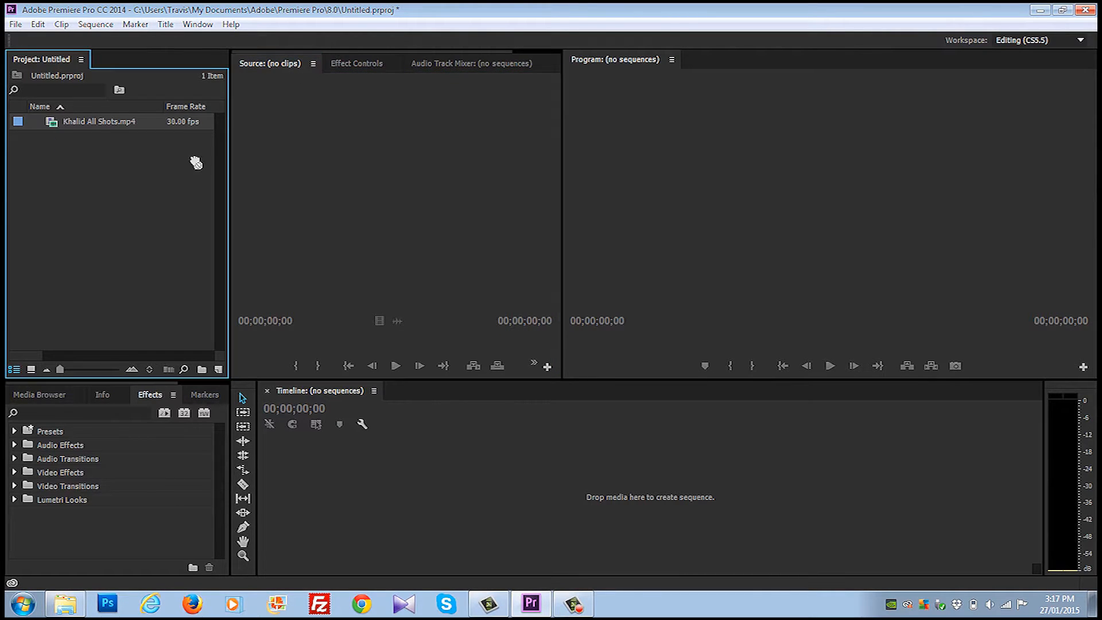
Preview the clip in the Source monitor and set the Program monitor zoom to Fit.
double_click(98, 121)
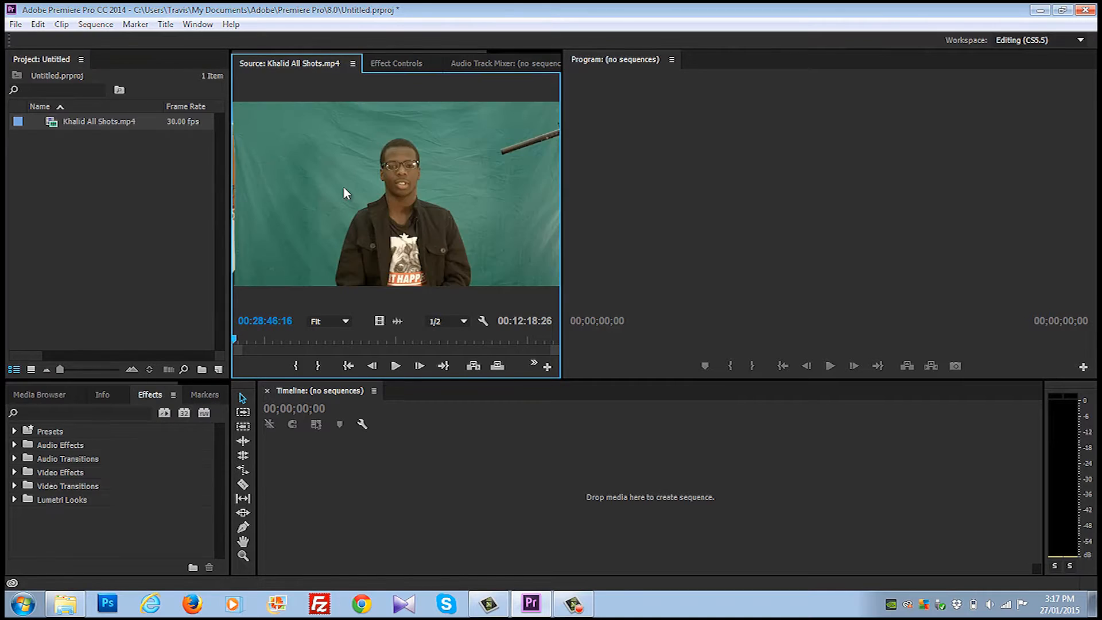
mouse_move(414, 263)
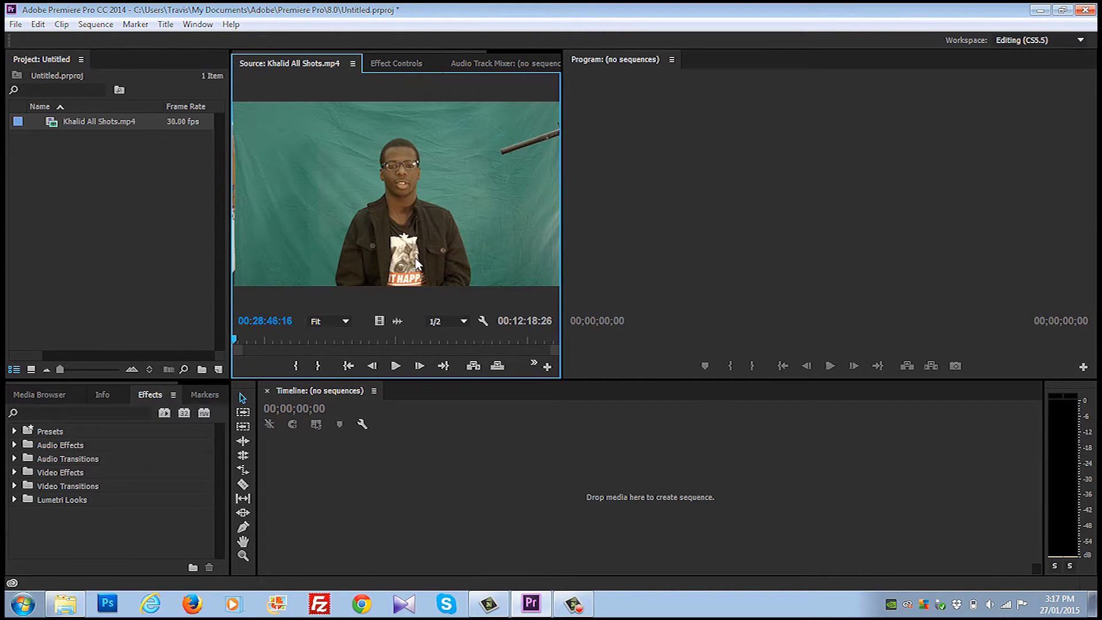
mouse_move(378, 236)
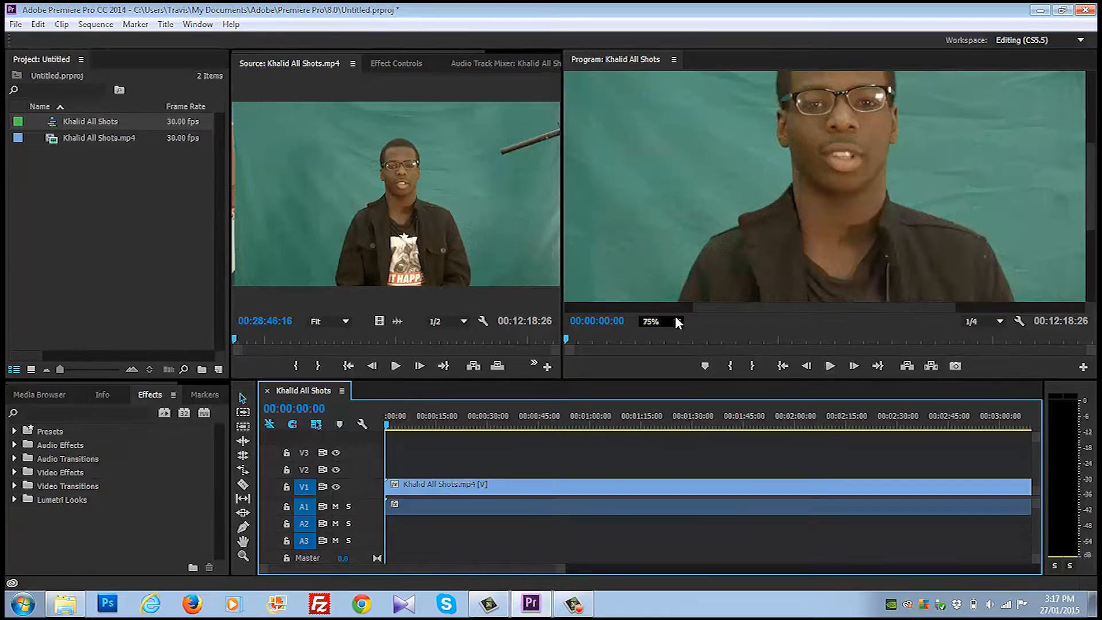
click(657, 322)
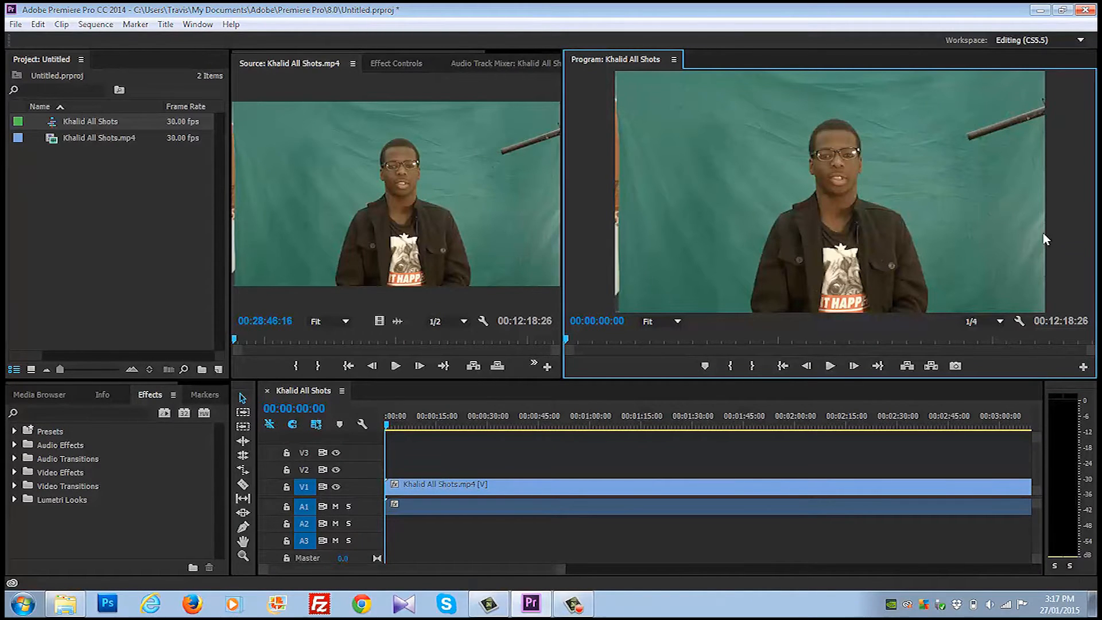
mouse_move(613, 169)
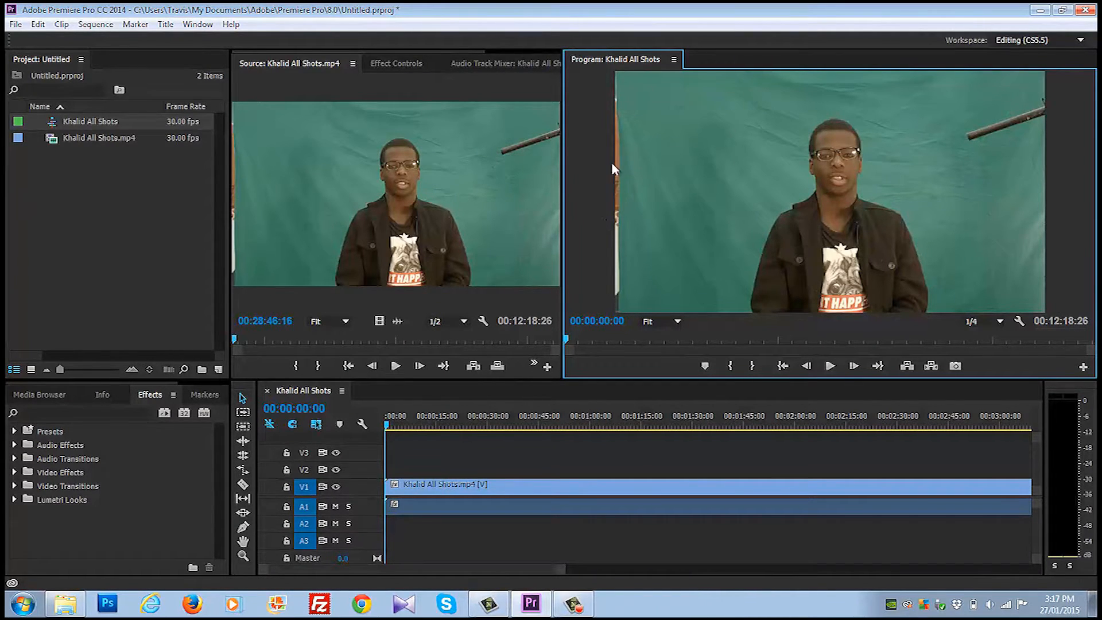
mouse_move(613, 257)
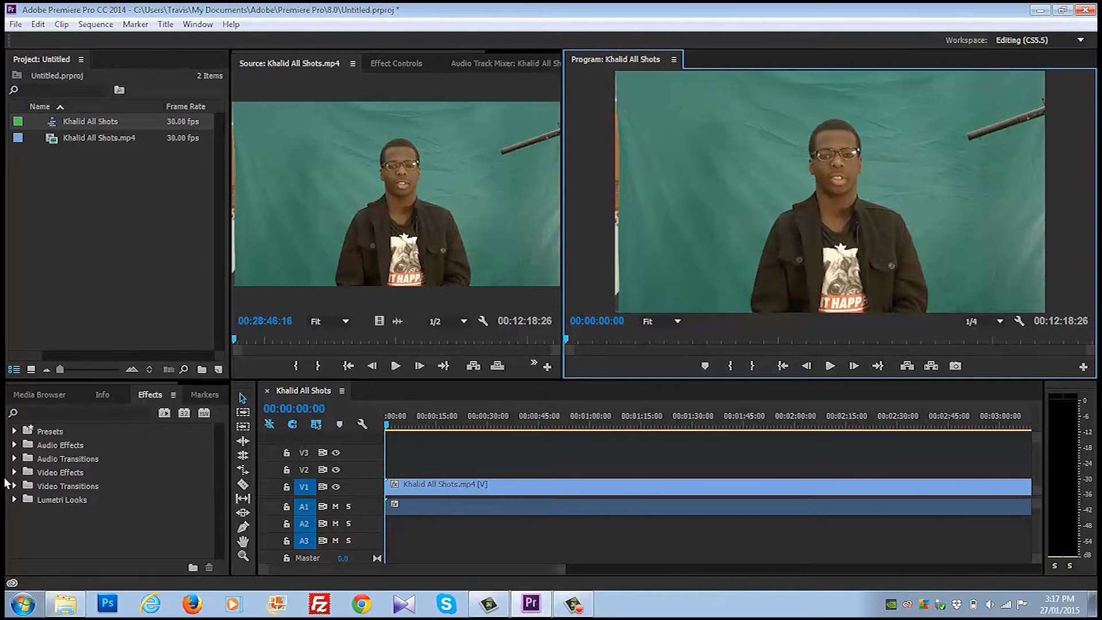
Expand Video Effects > Keying in the Effects panel to reach Eight-Point Garbage Matte.
click(14, 472)
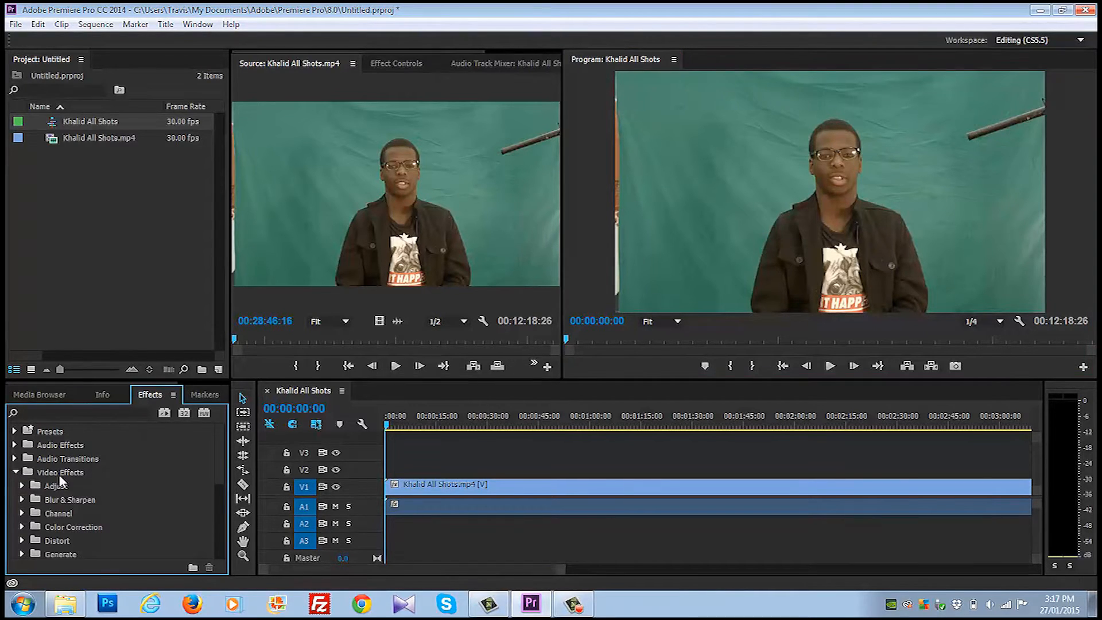
scroll(down, 3)
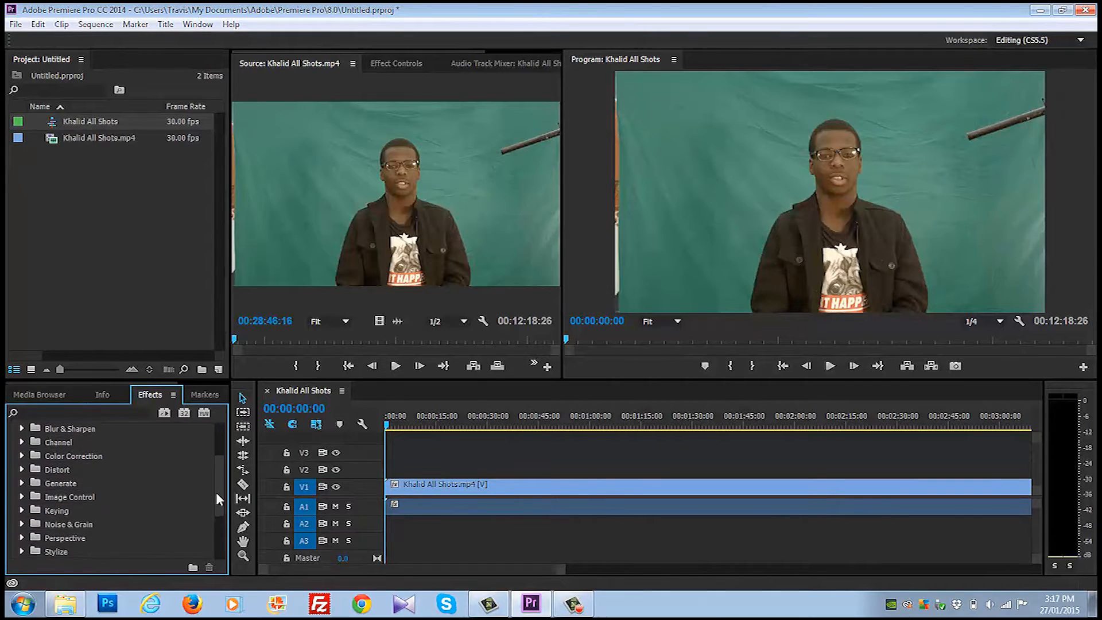
click(22, 483)
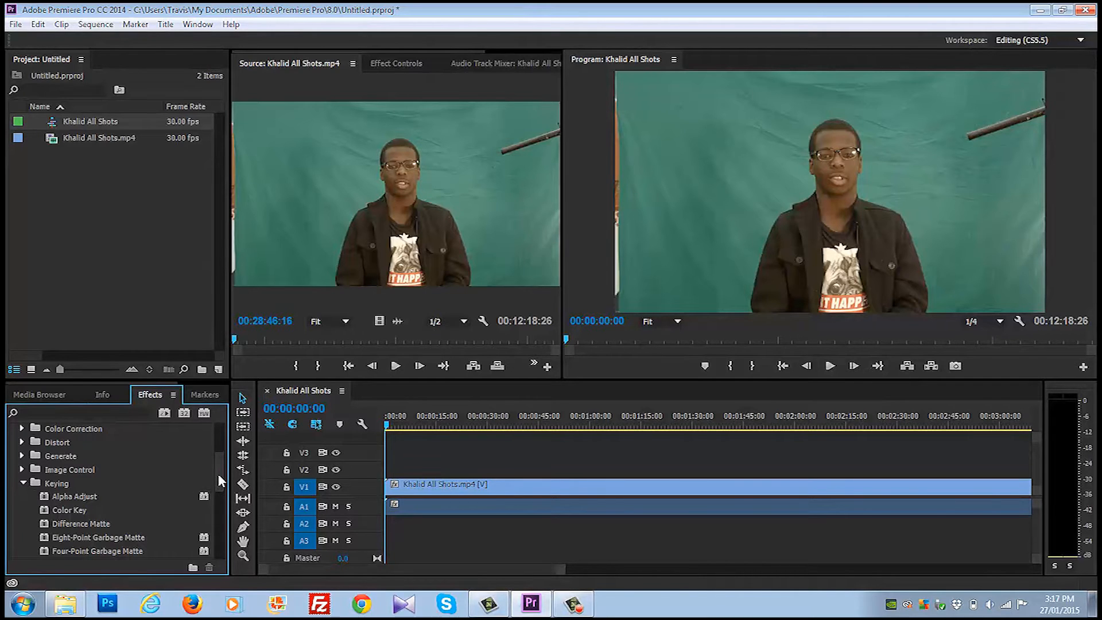
scroll(down, 3)
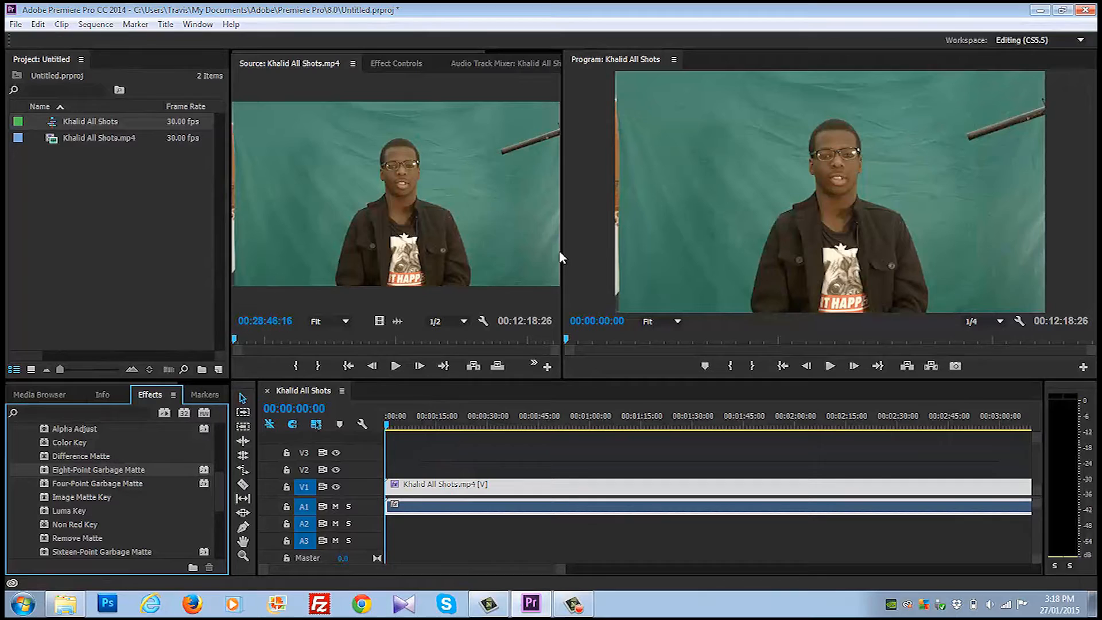
mouse_move(399, 74)
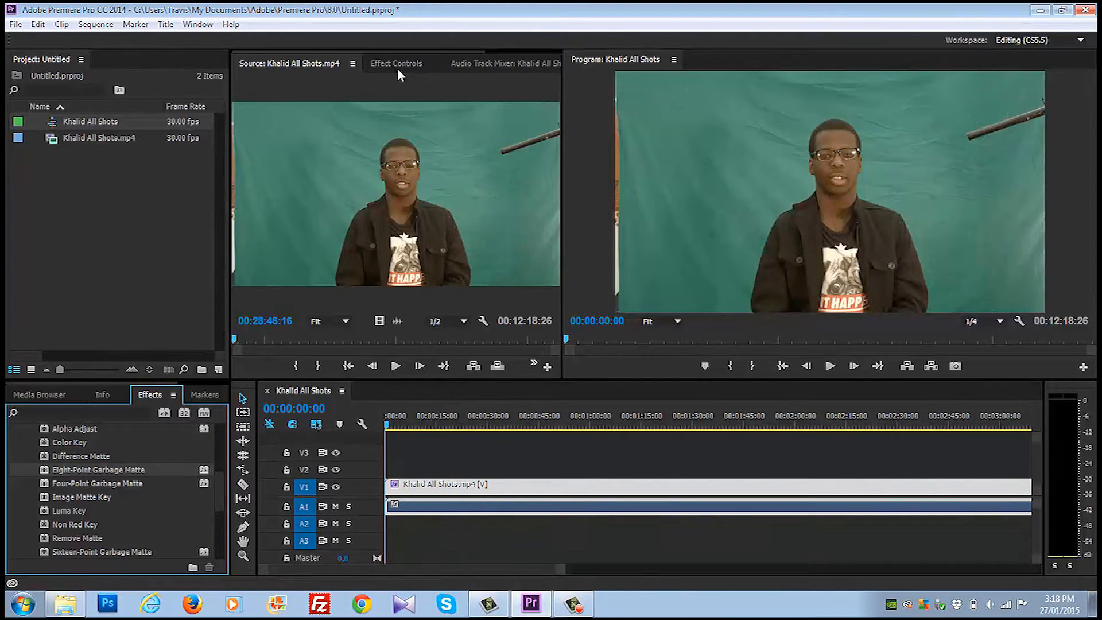
Show the garbage matte handles and pull the left-side corners inward to the backdrop.
click(395, 63)
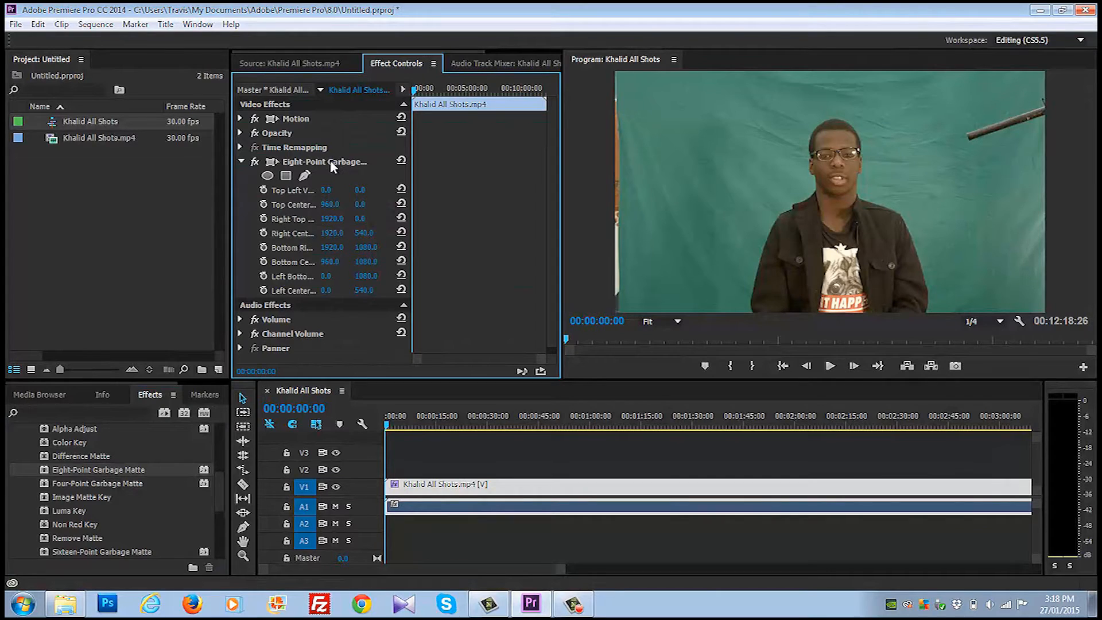
click(325, 162)
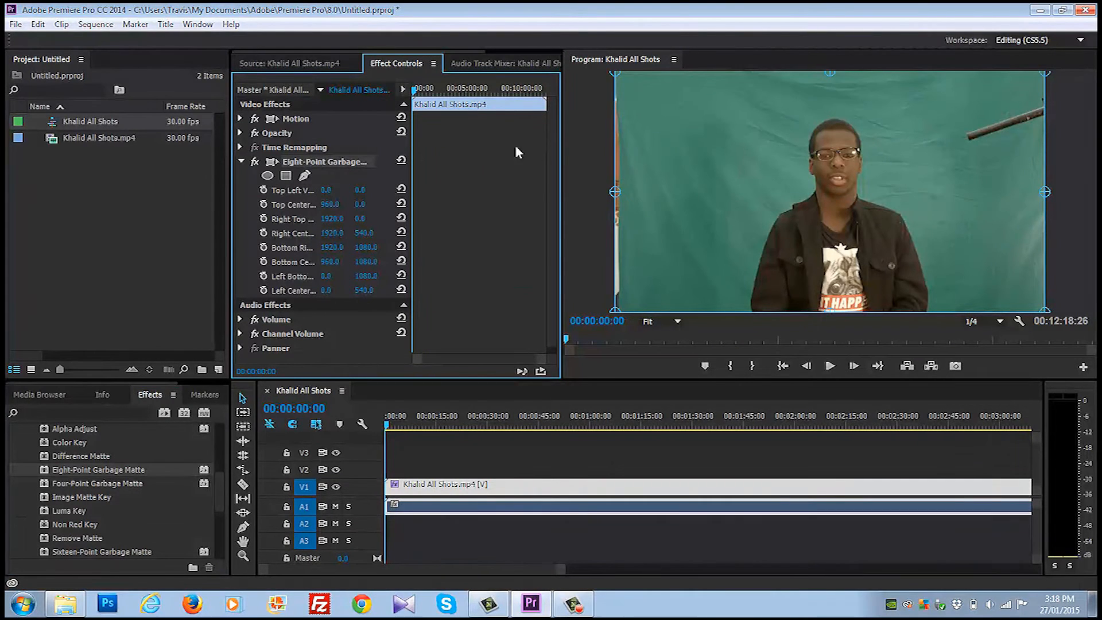
mouse_move(617, 79)
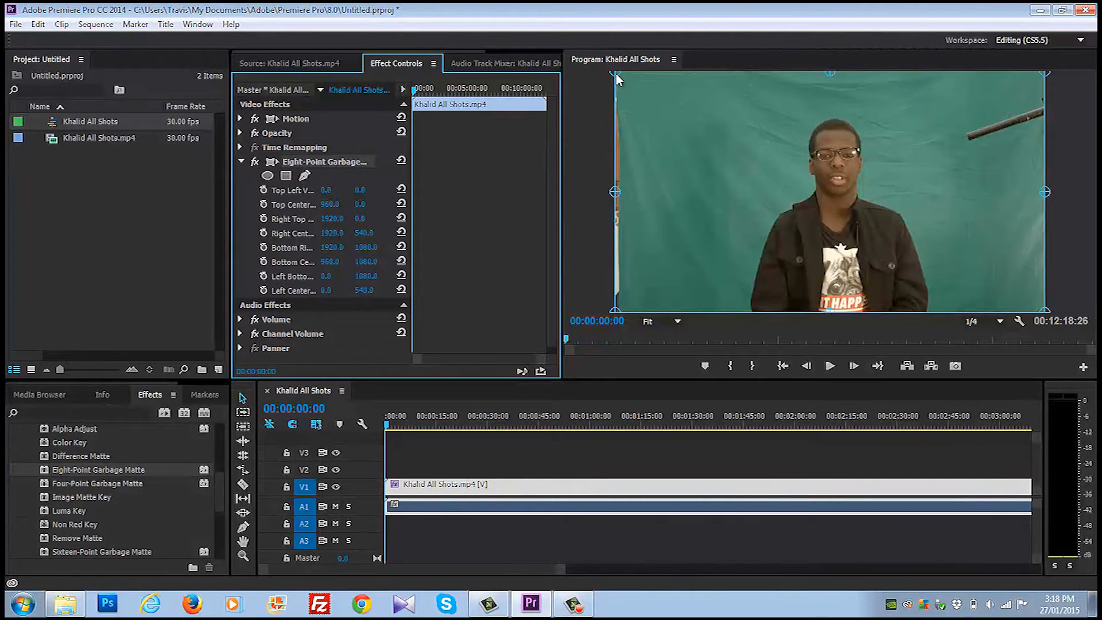
drag(615, 72, 733, 114)
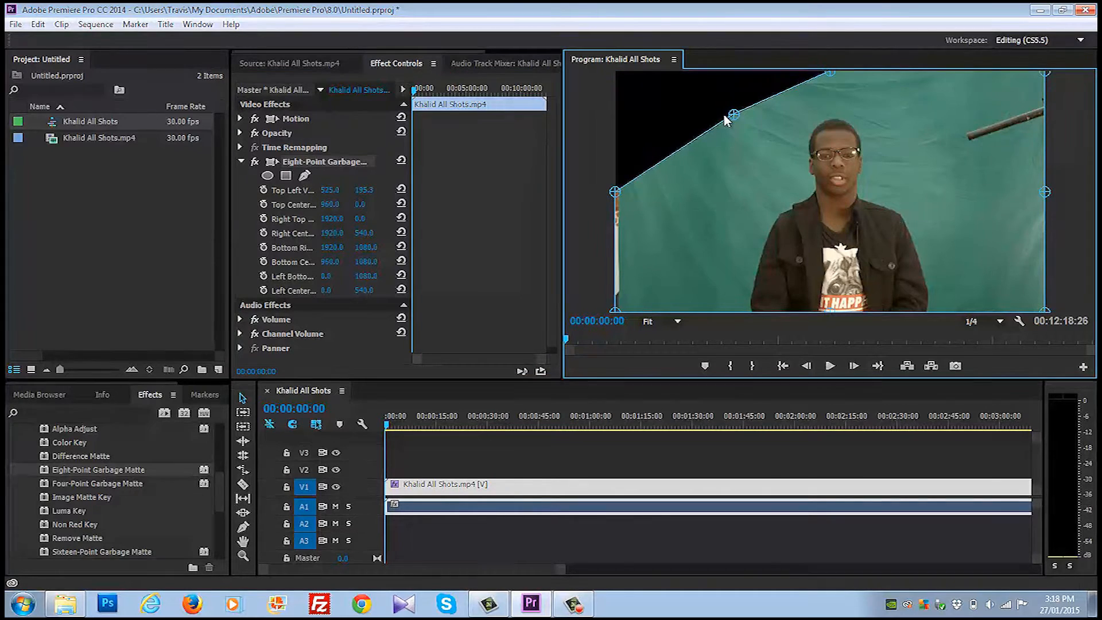
drag(733, 114, 715, 114)
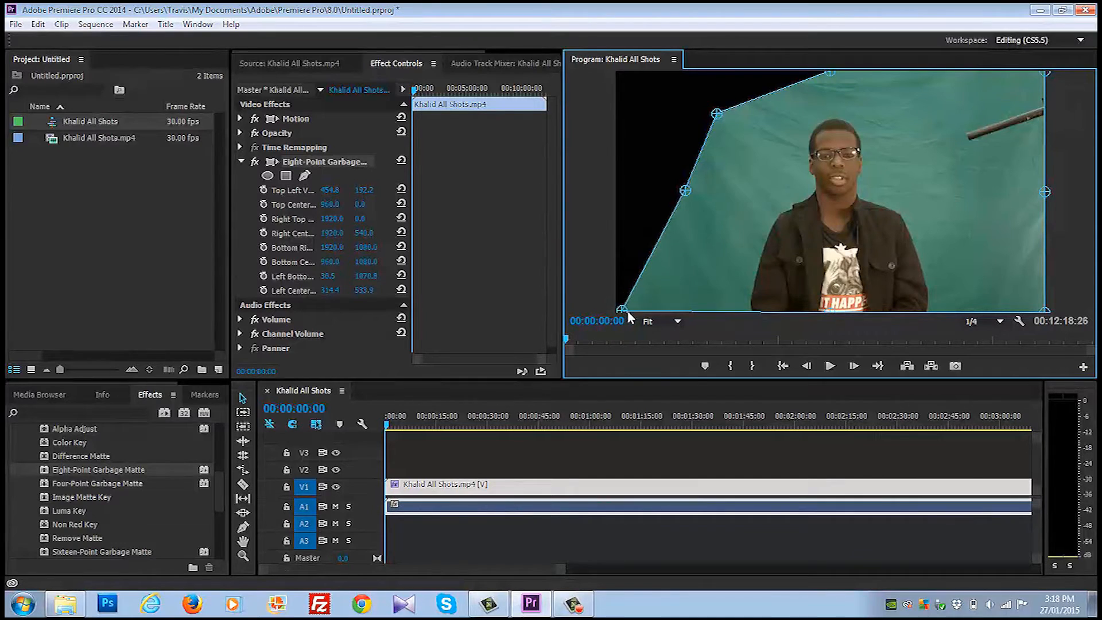
drag(622, 311, 686, 310)
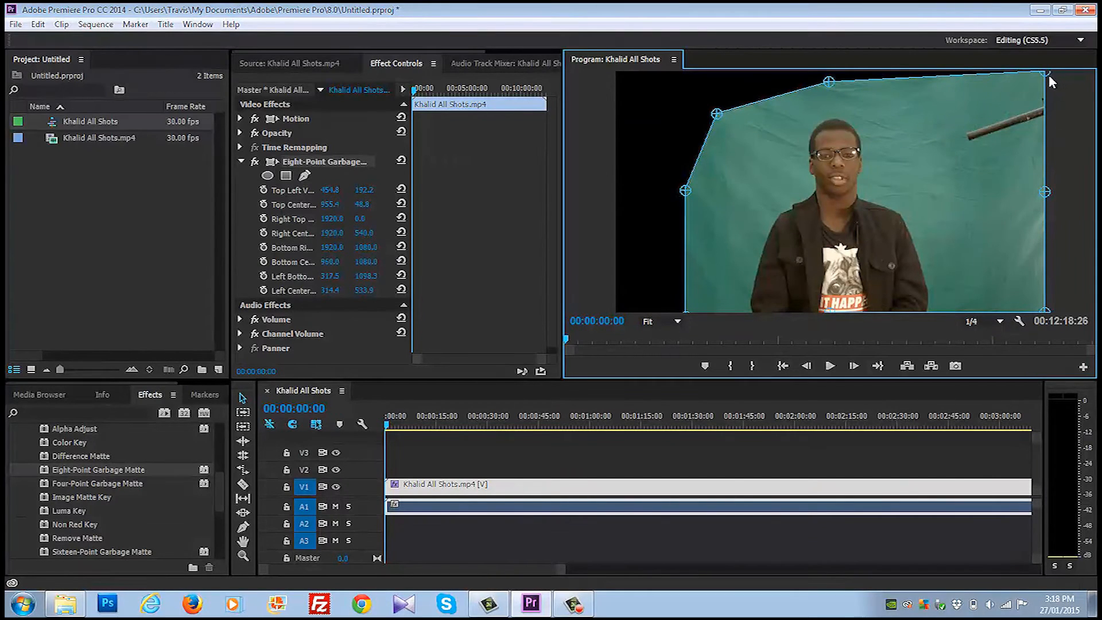
Pull the matte's top-right and bottom-right corners inward past the pole.
drag(1048, 76, 938, 118)
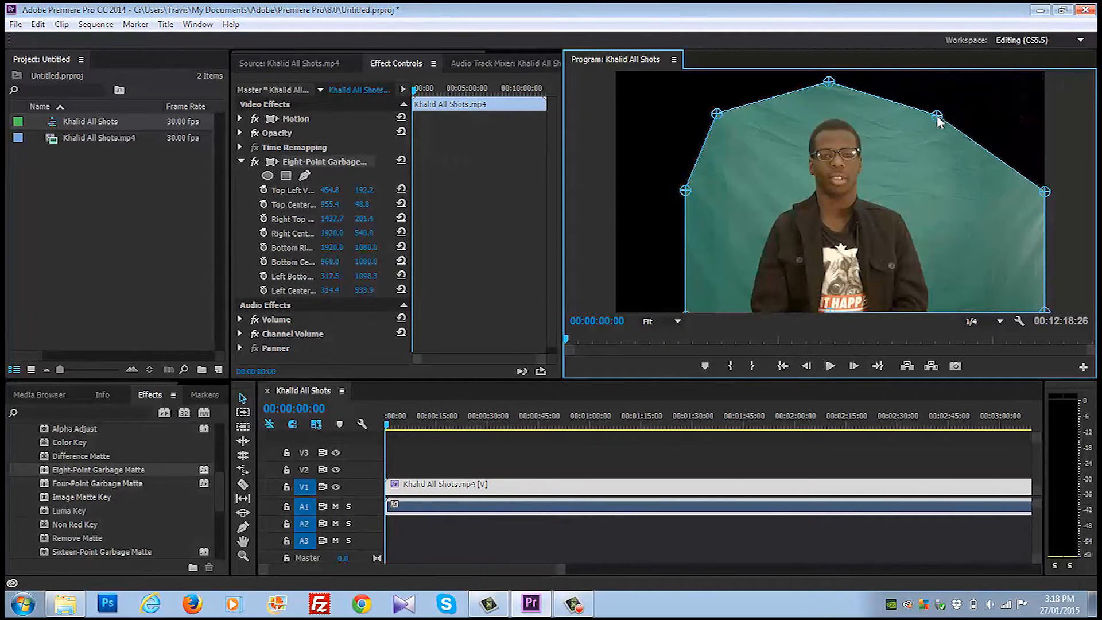
drag(939, 115, 928, 138)
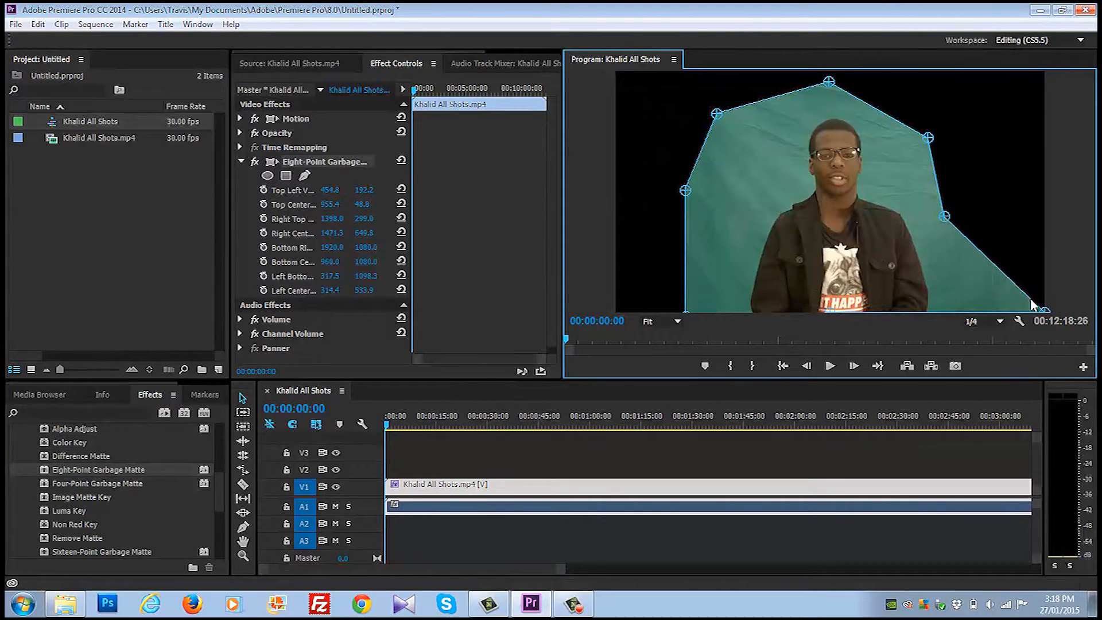
drag(1044, 310, 1020, 309)
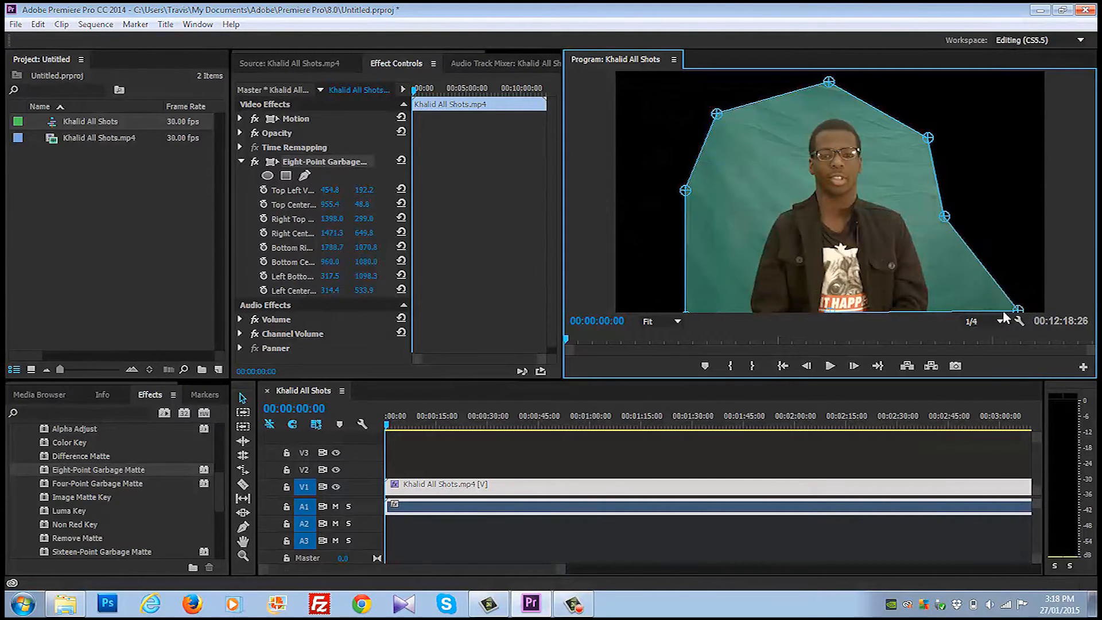
drag(1020, 307, 949, 314)
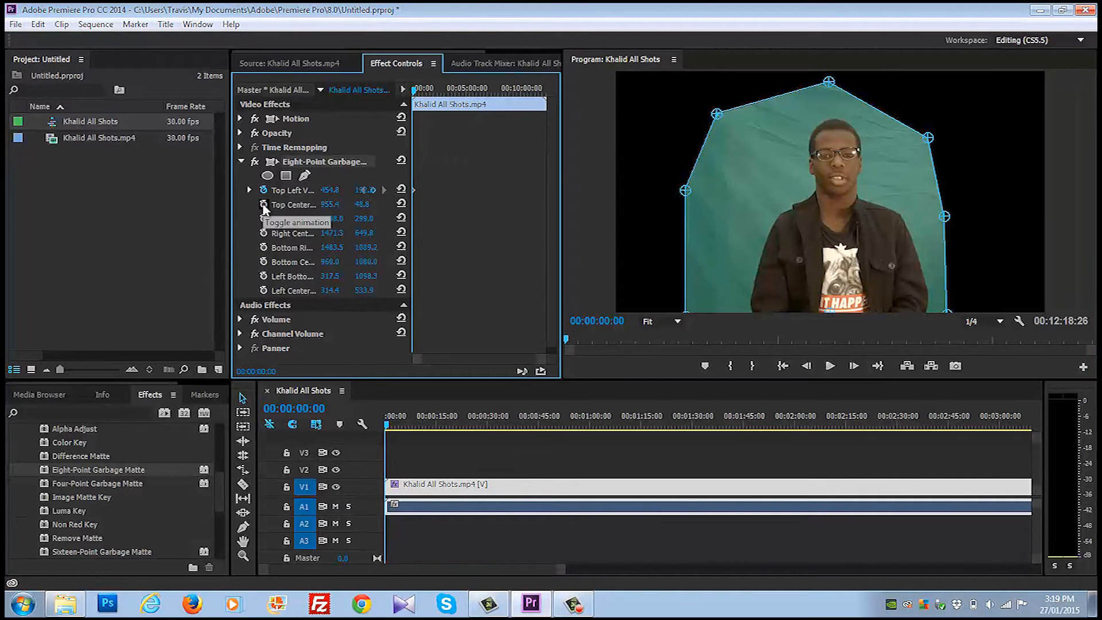
Keyframe the matte points, widen the top-right and right side later, then play back.
click(263, 218)
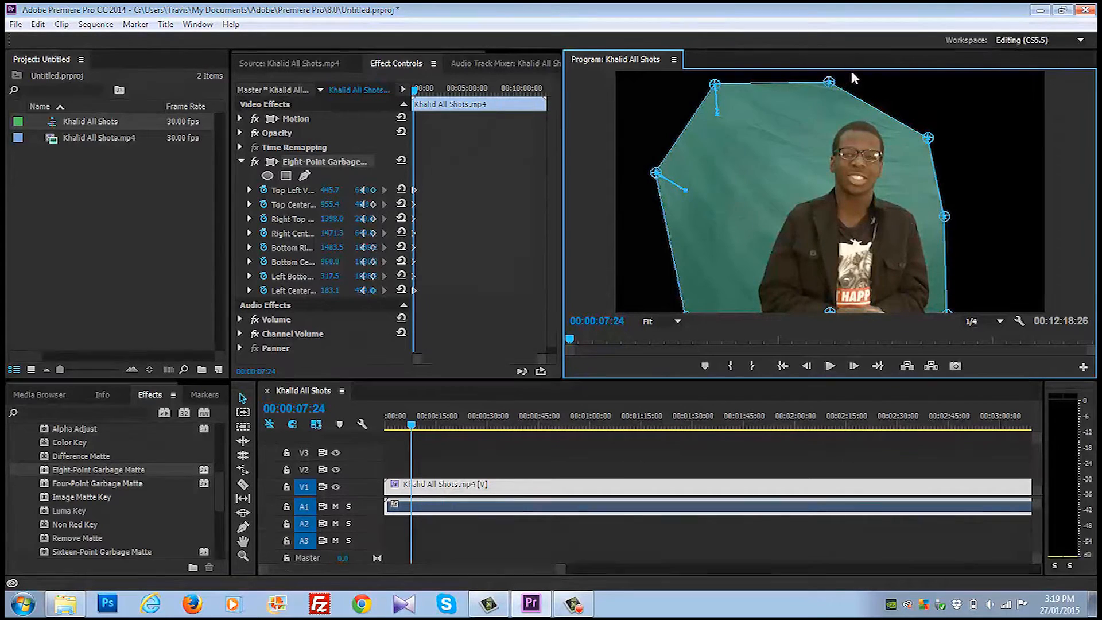
drag(829, 81, 851, 75)
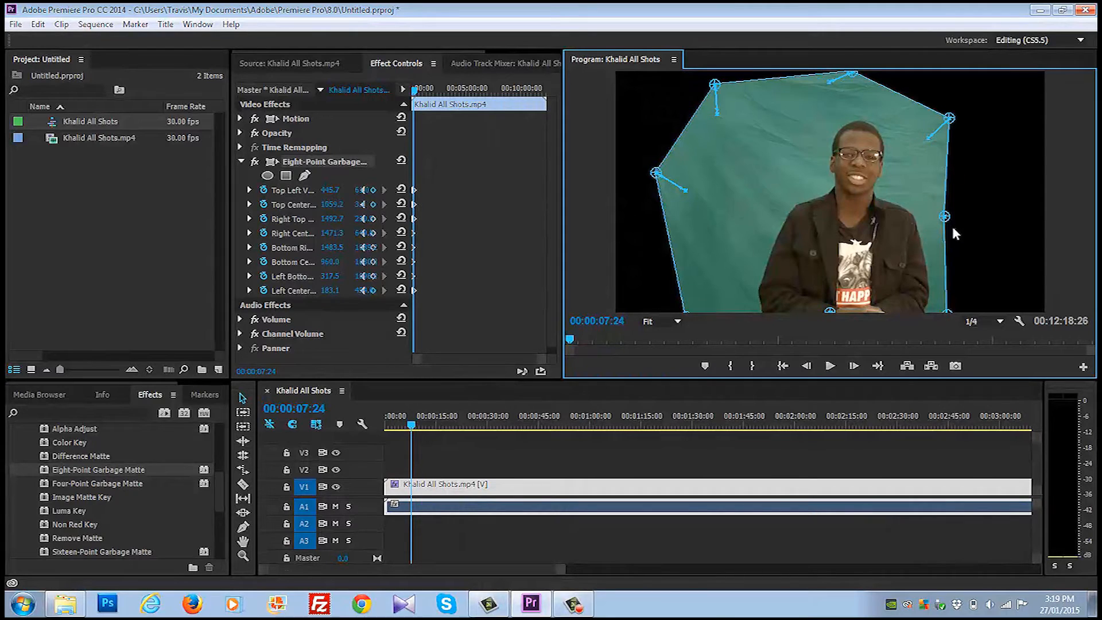
drag(948, 216, 953, 217)
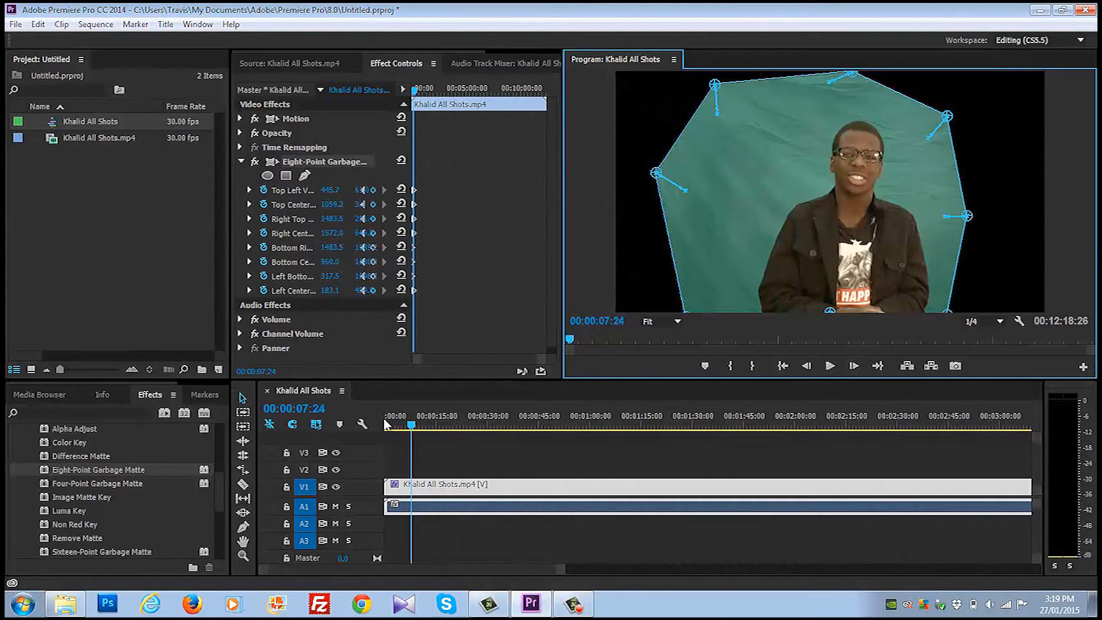
click(385, 415)
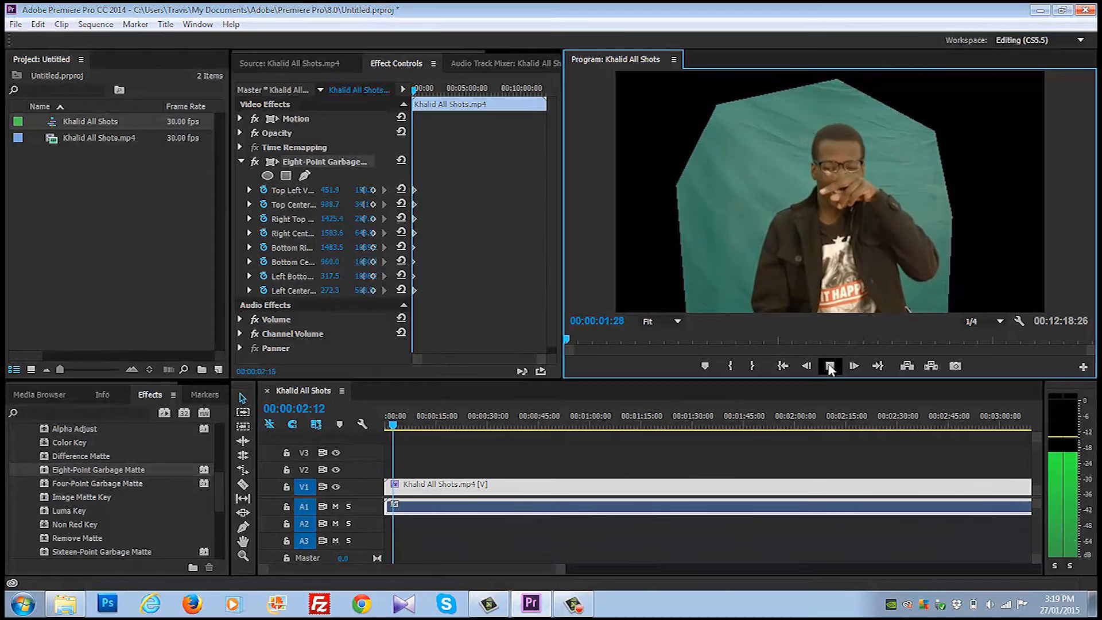
click(854, 366)
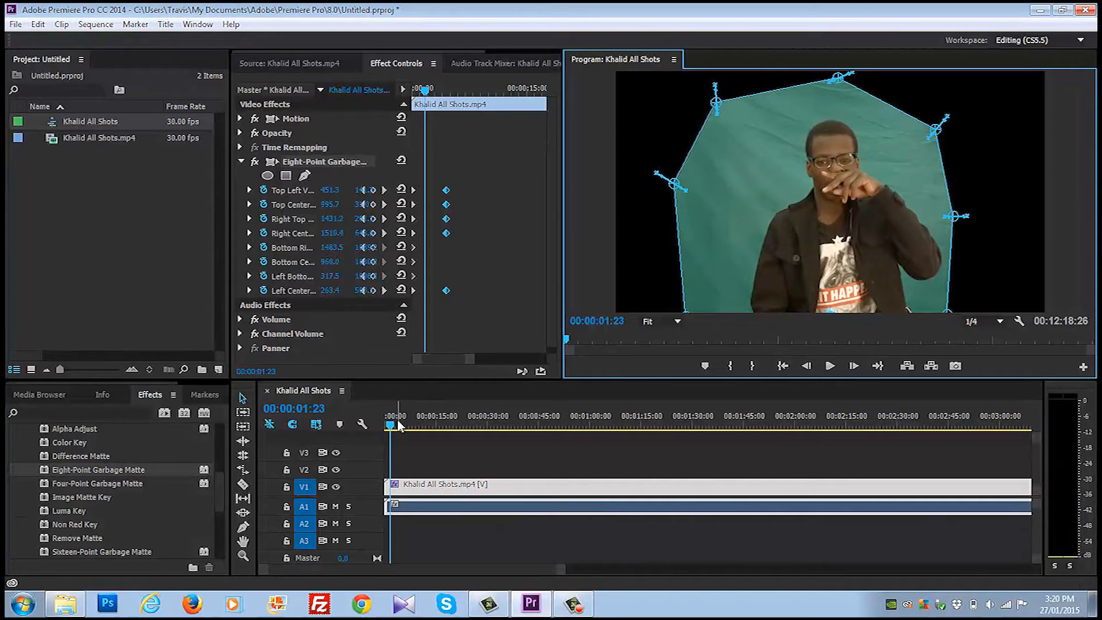
Drag the playhead back to the start of the clip.
drag(400, 427, 386, 427)
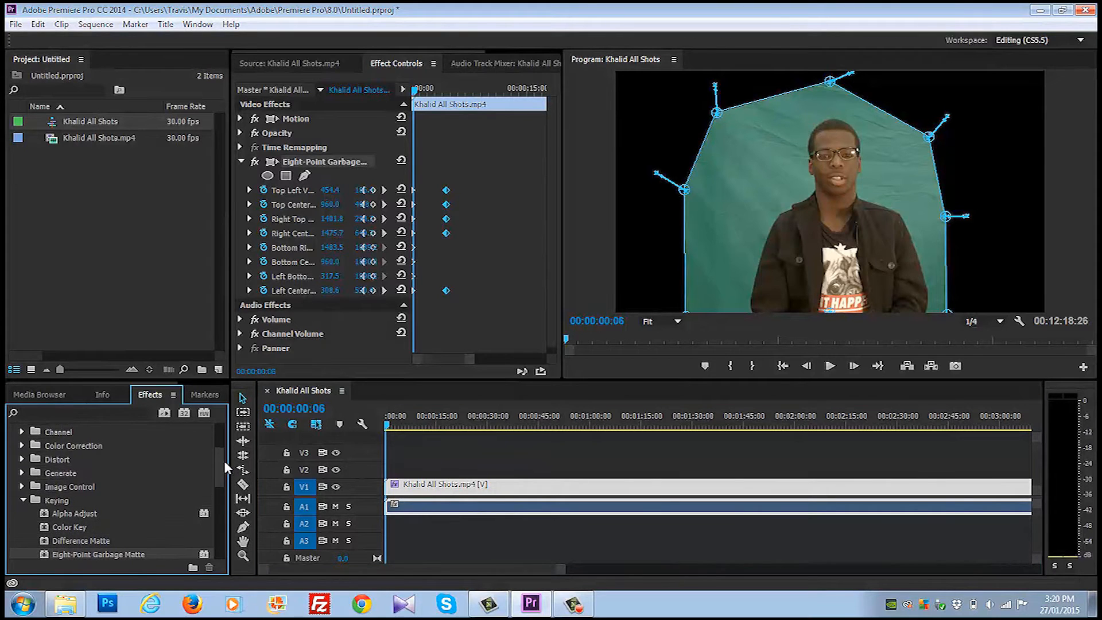
Scroll the Effects panel down to Ultra Key under Video Effects > Keying.
scroll(down, 3)
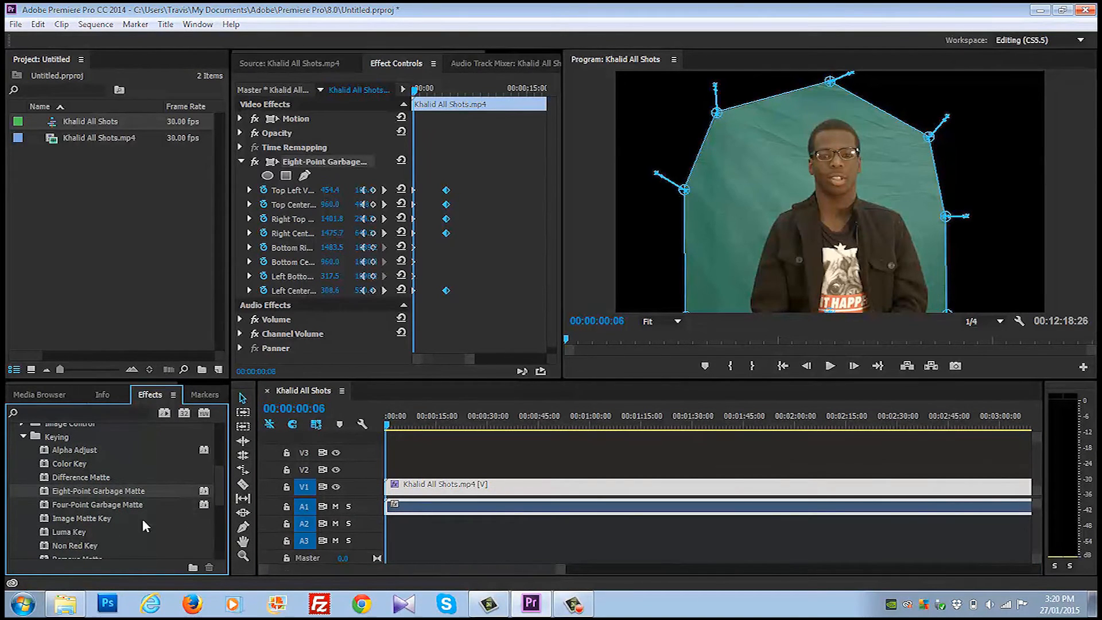
scroll(down, 3)
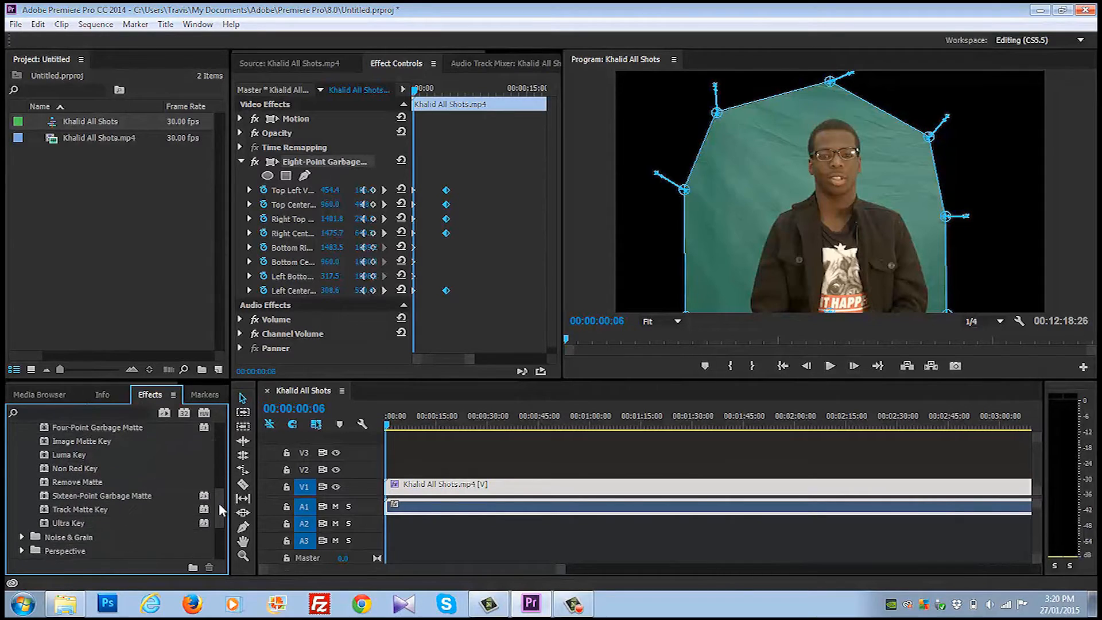
scroll(down, 3)
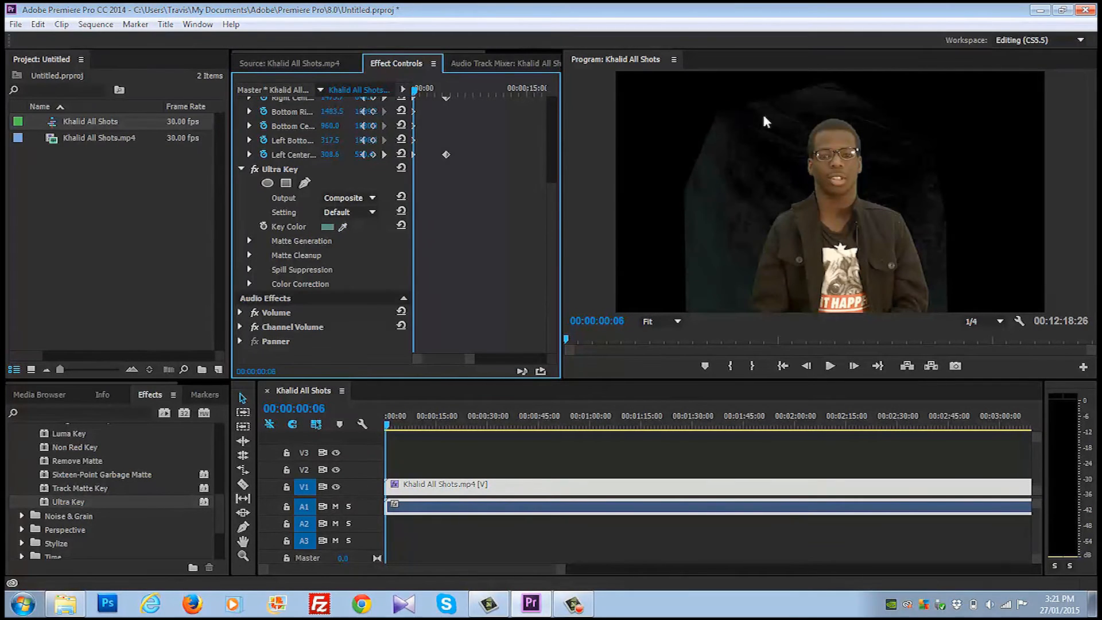
mouse_move(870, 301)
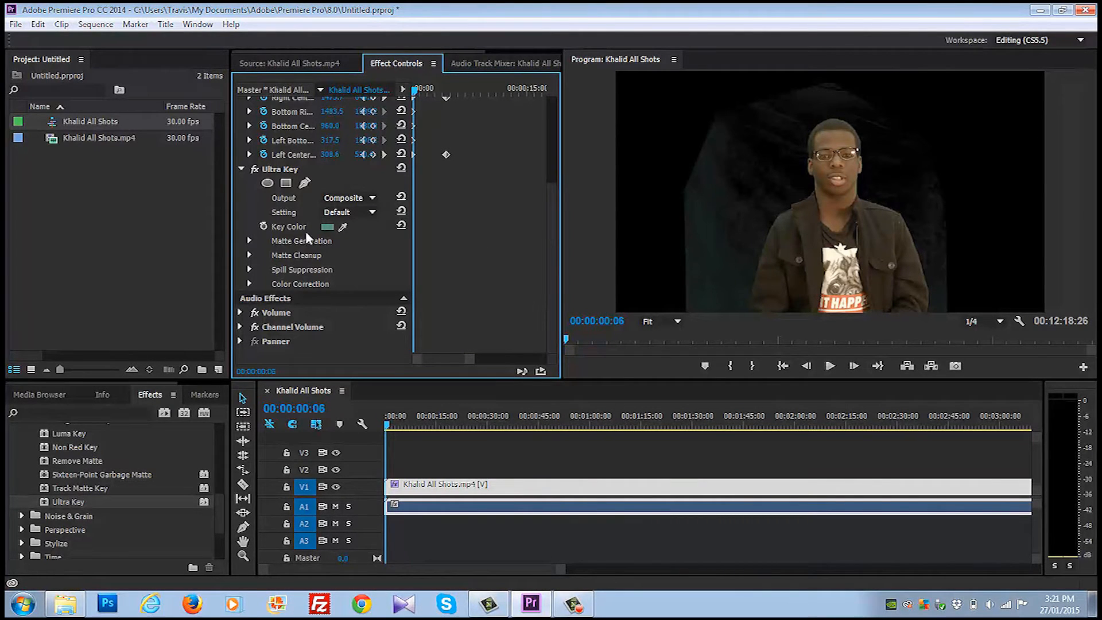
Expand Ultra Key Matte Generation and set Output to Alpha Channel.
click(250, 241)
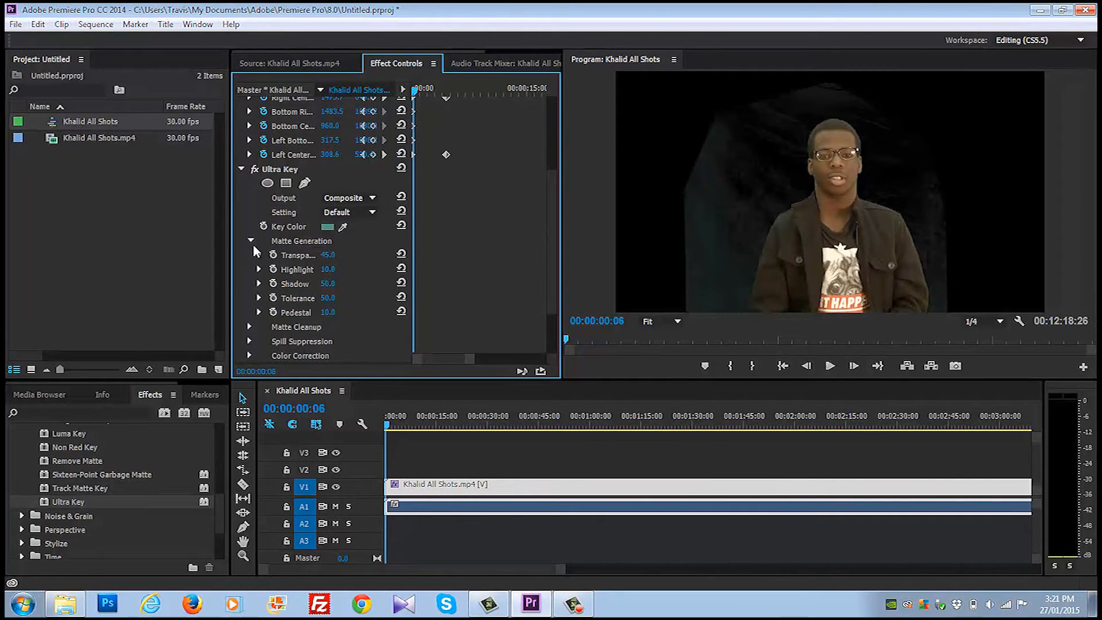
mouse_move(371, 316)
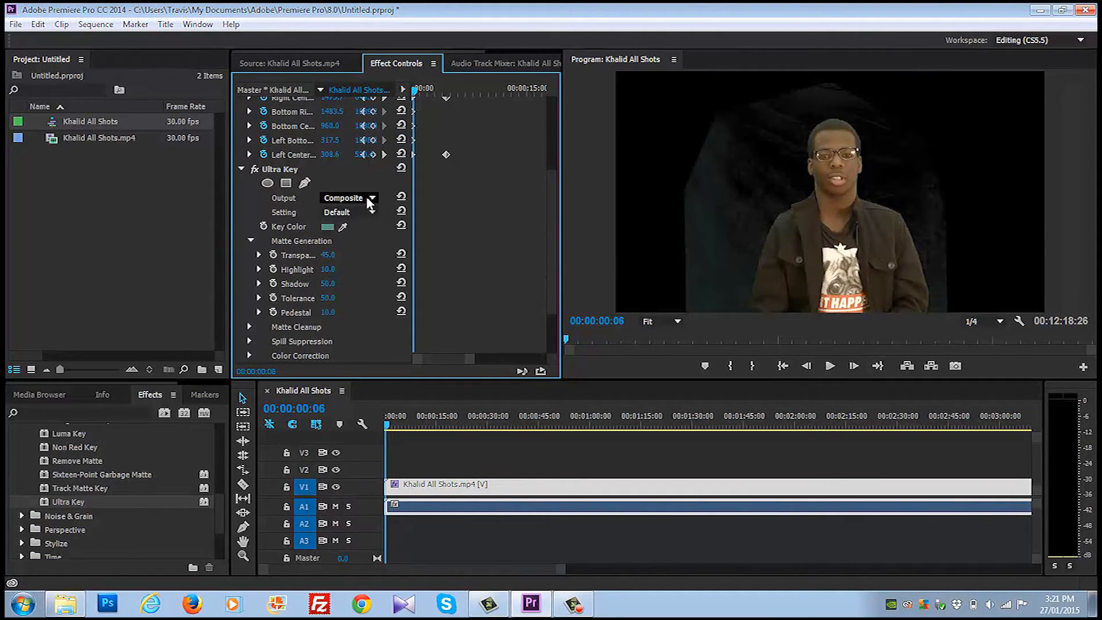
click(348, 197)
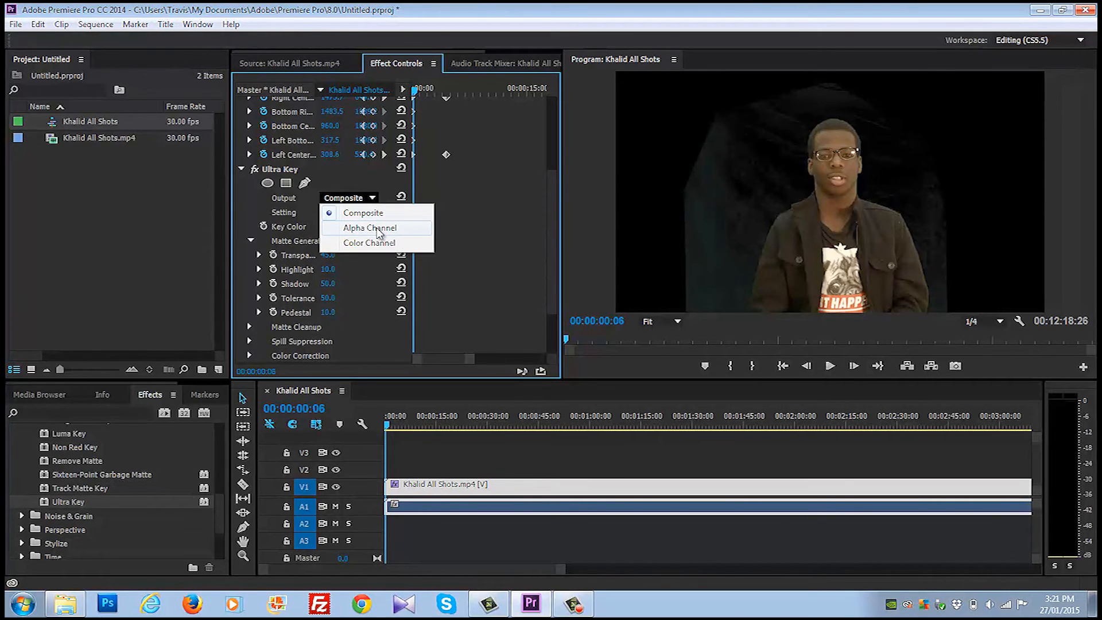
click(370, 228)
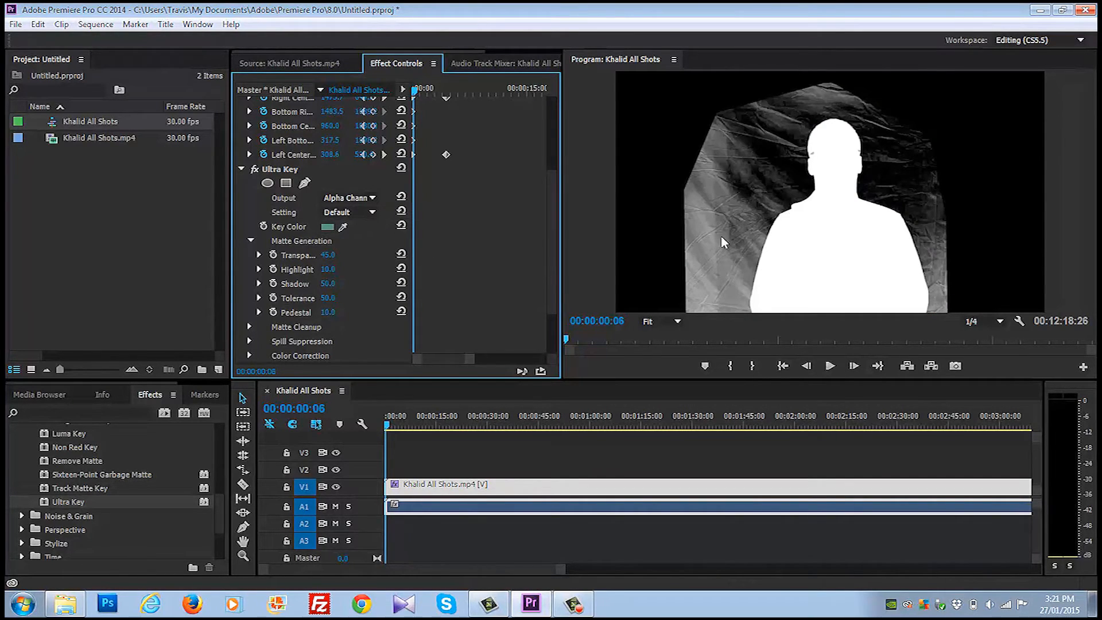
mouse_move(846, 246)
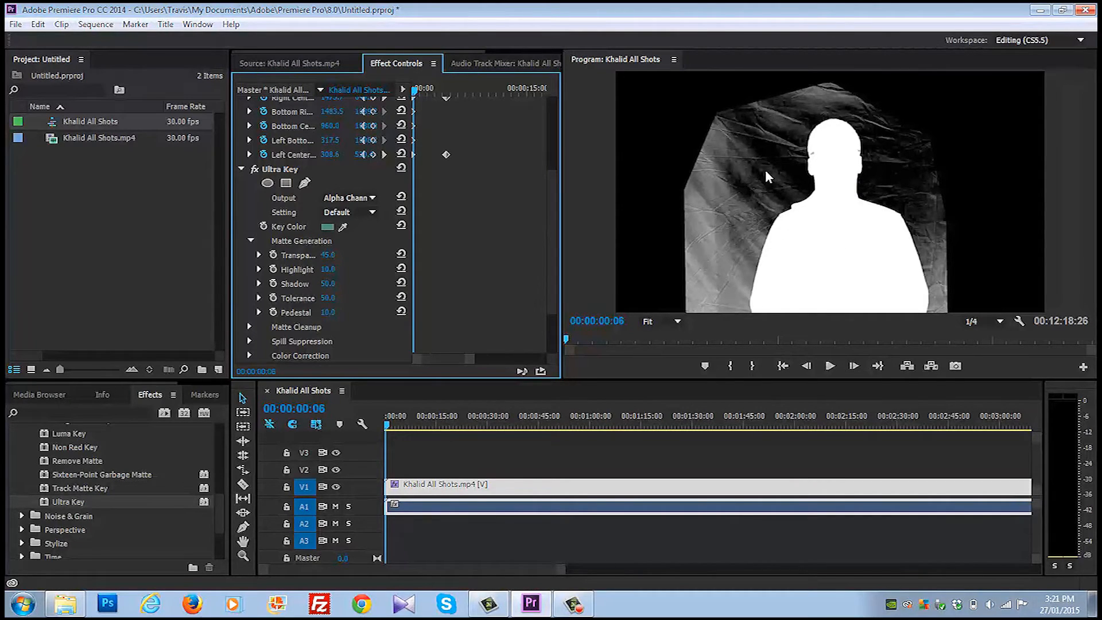
mouse_move(720, 231)
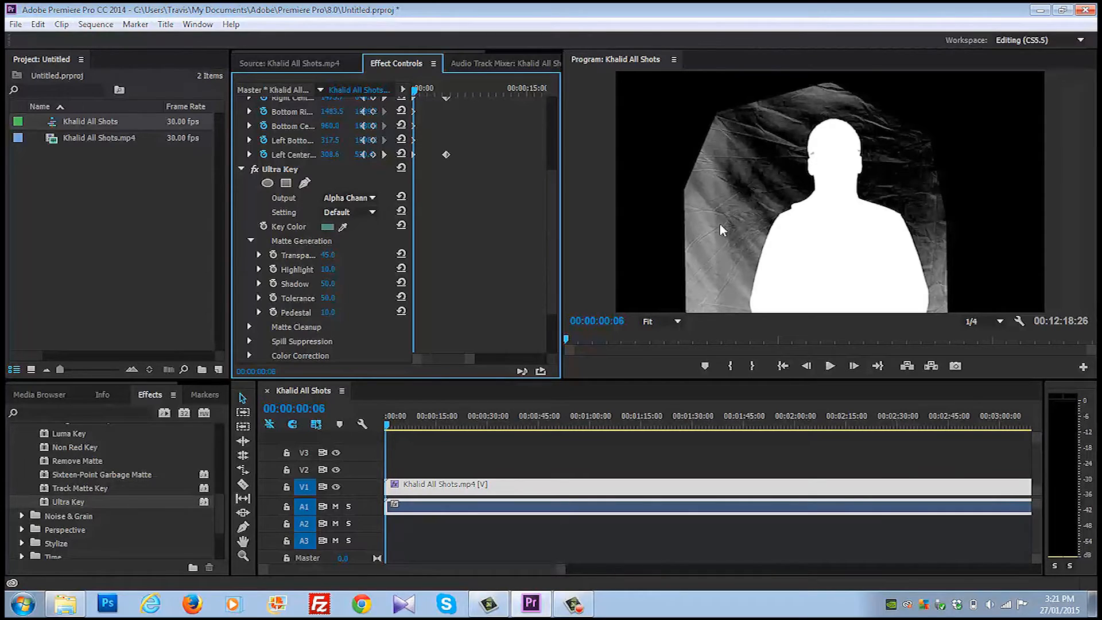
mouse_move(620, 215)
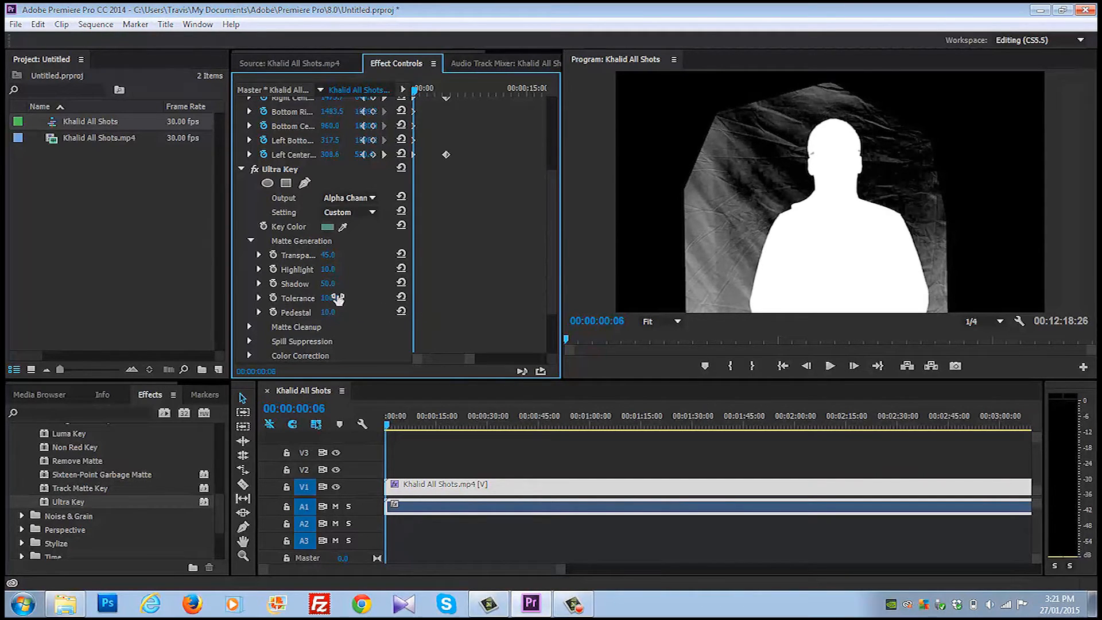
Raise Tolerance and Pedestal to 100 so the background turns nearly black.
drag(327, 298, 345, 298)
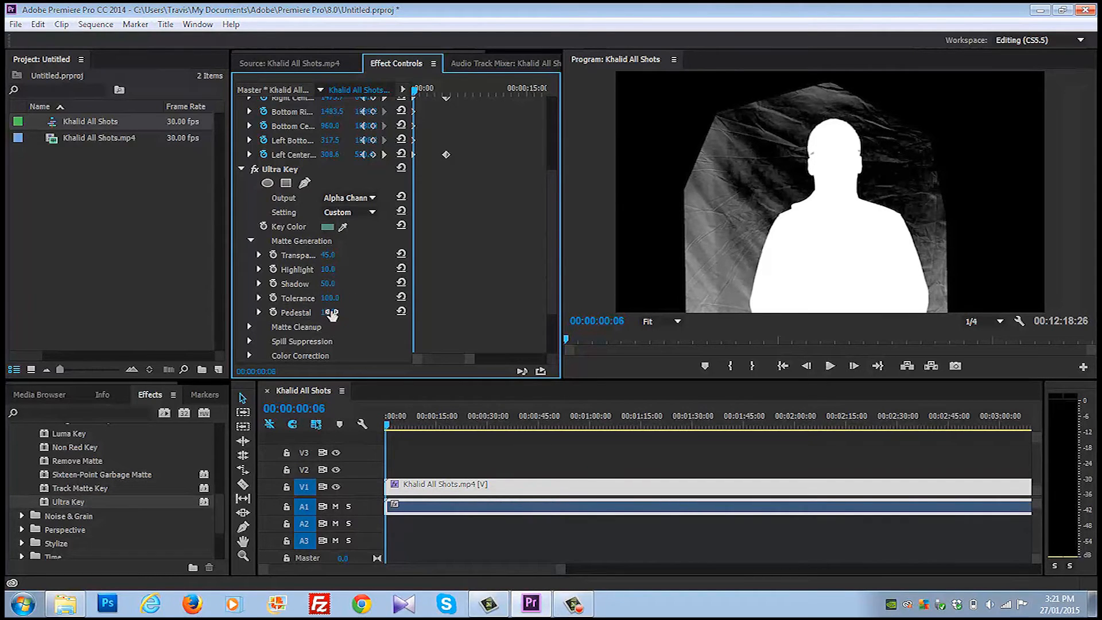
drag(329, 312, 362, 325)
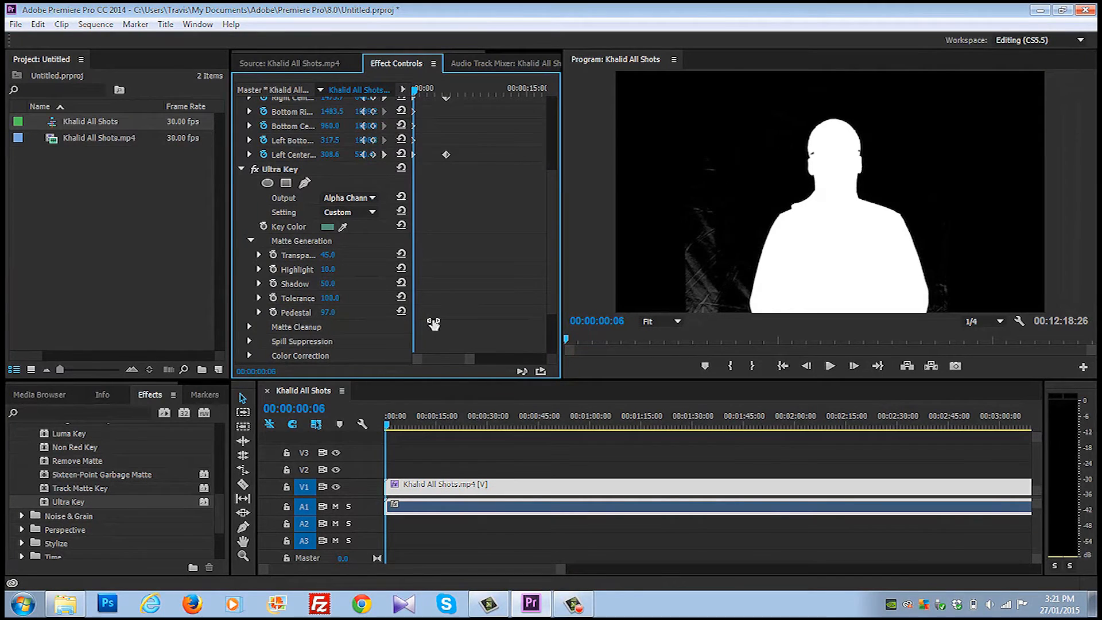
mouse_move(341, 318)
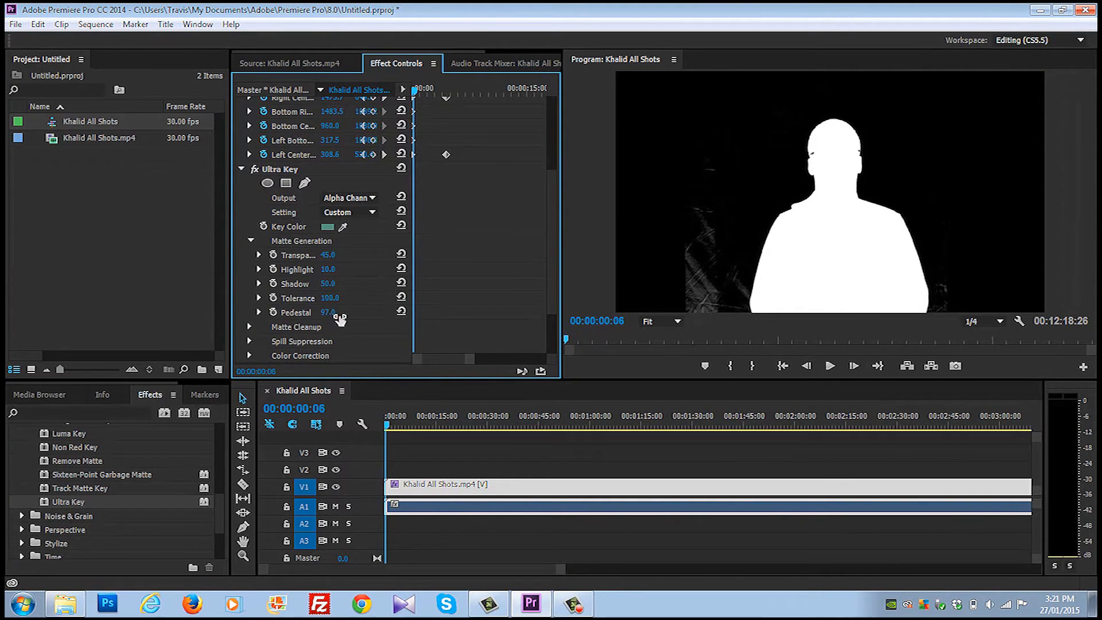
drag(328, 312, 338, 313)
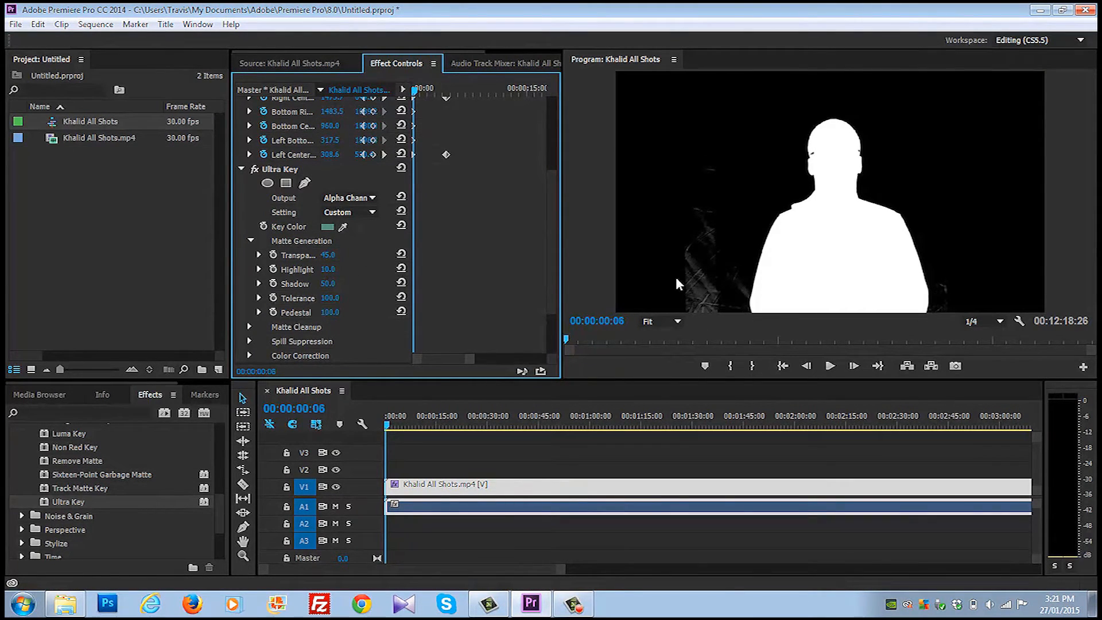
mouse_move(733, 238)
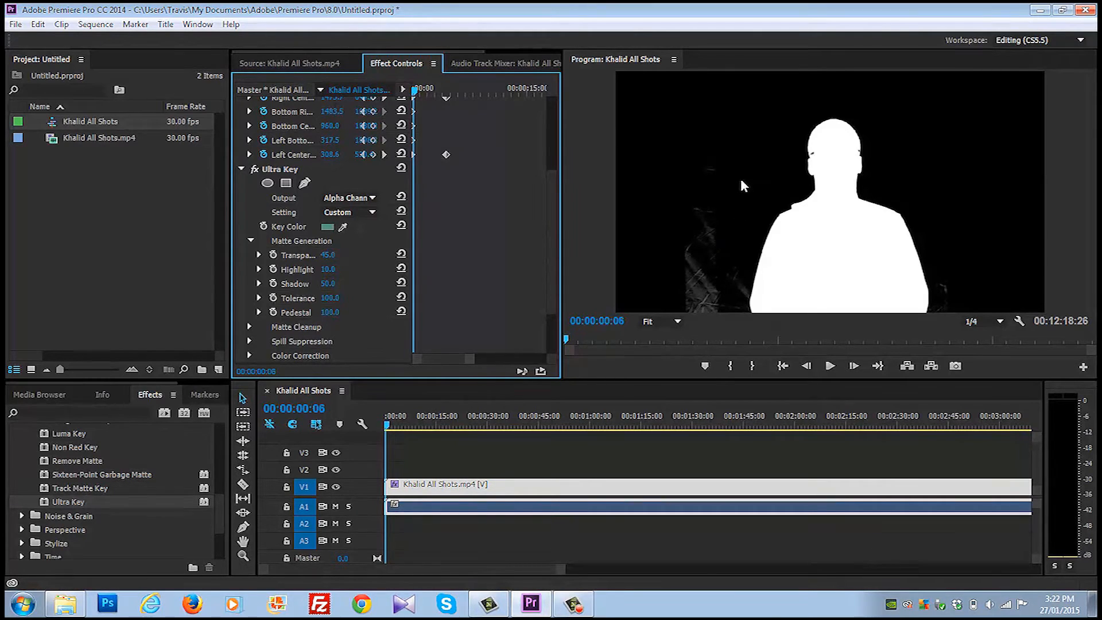
mouse_move(689, 307)
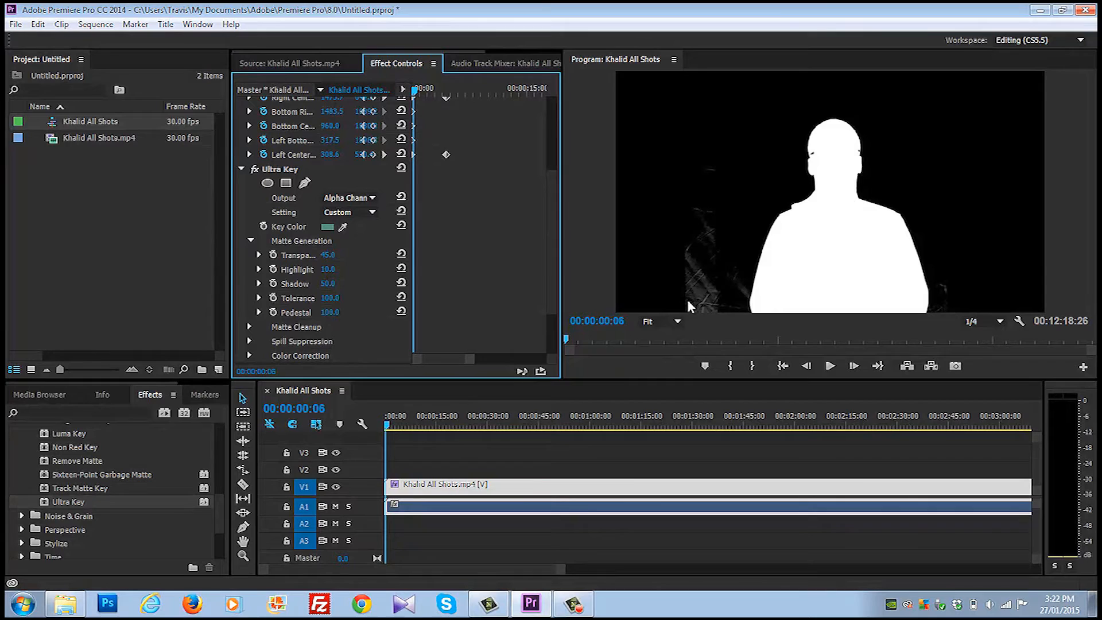
click(661, 322)
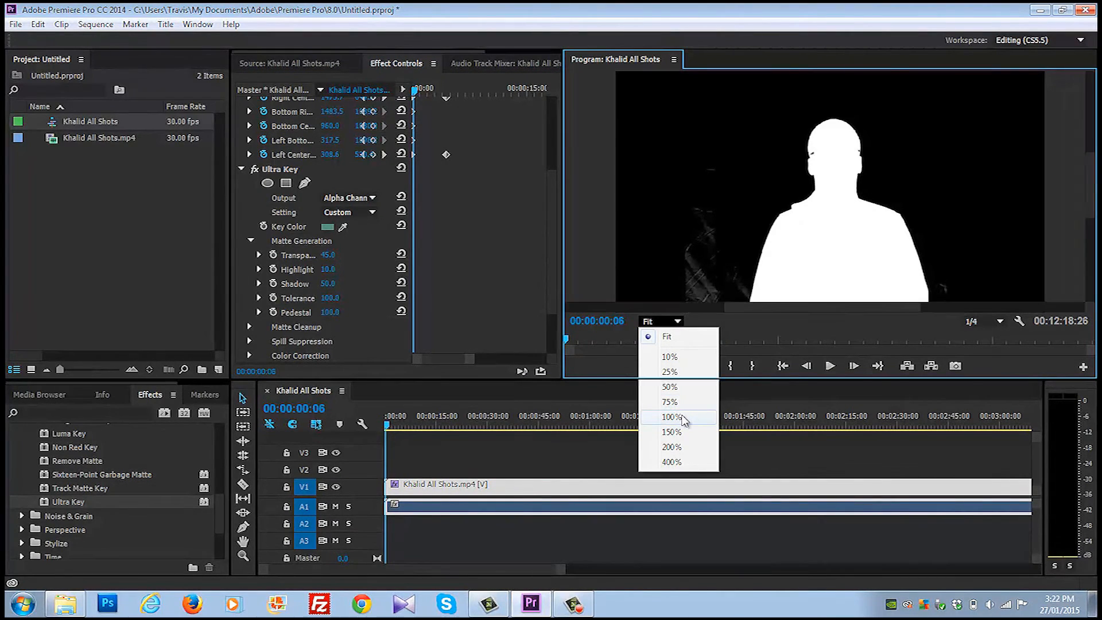
Inspect the matte at 100% zoom, return to Fit, and set Ultra Key Output to Composite.
click(669, 418)
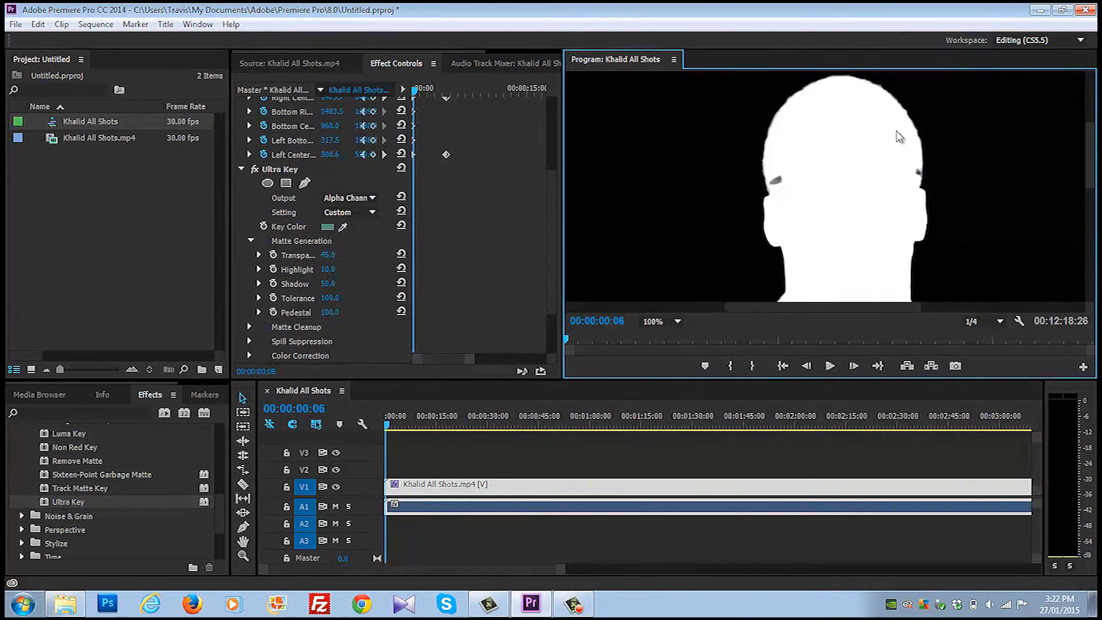
mouse_move(865, 191)
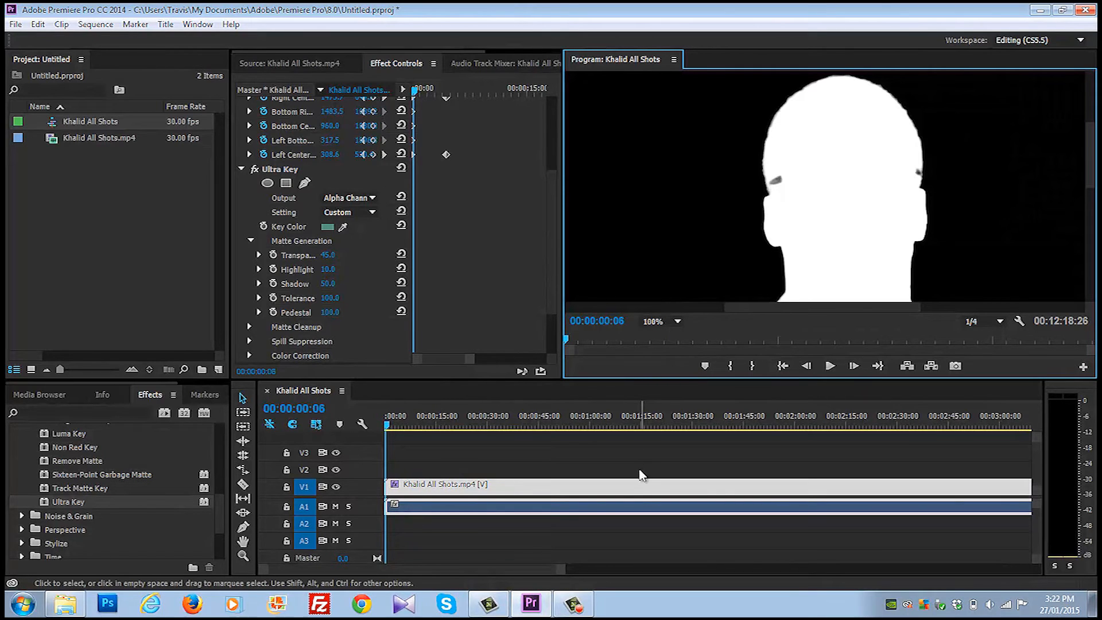
mouse_move(911, 177)
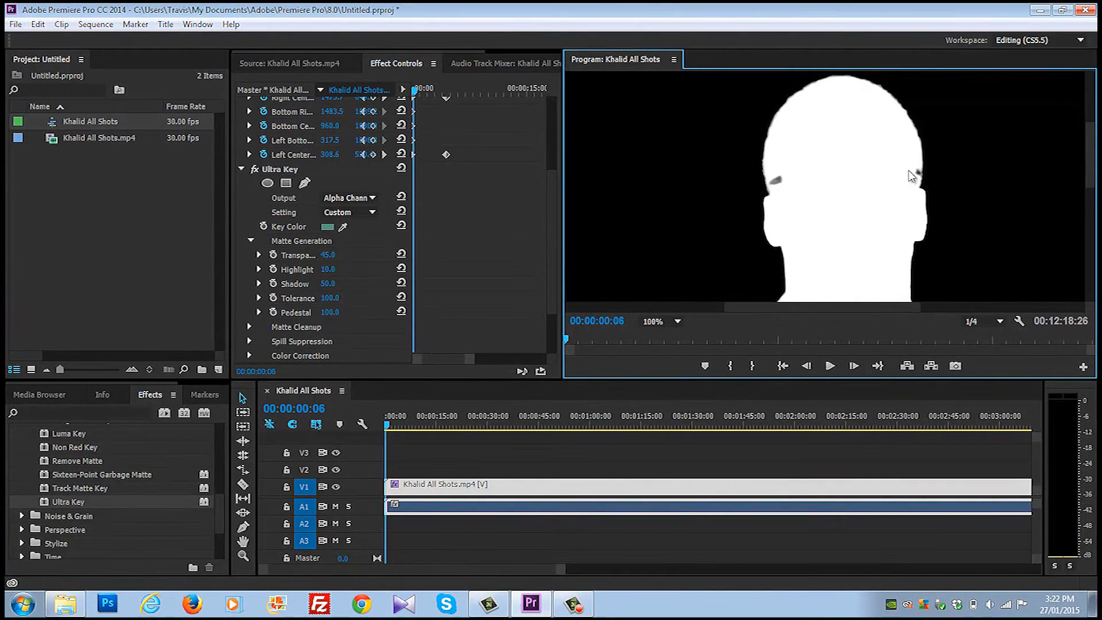
mouse_move(874, 165)
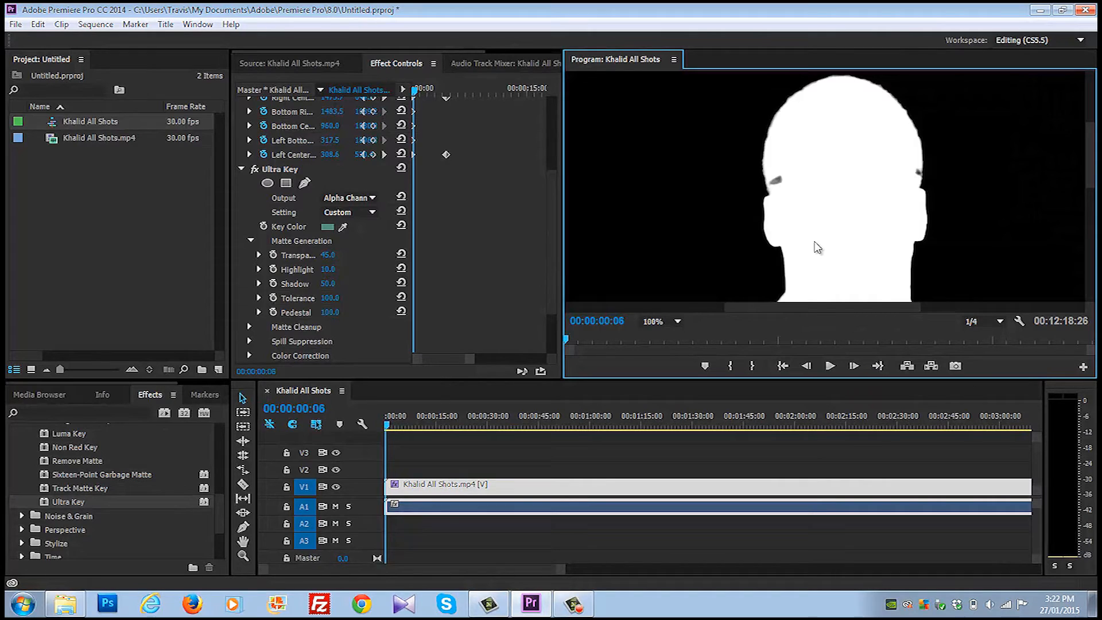
mouse_move(851, 255)
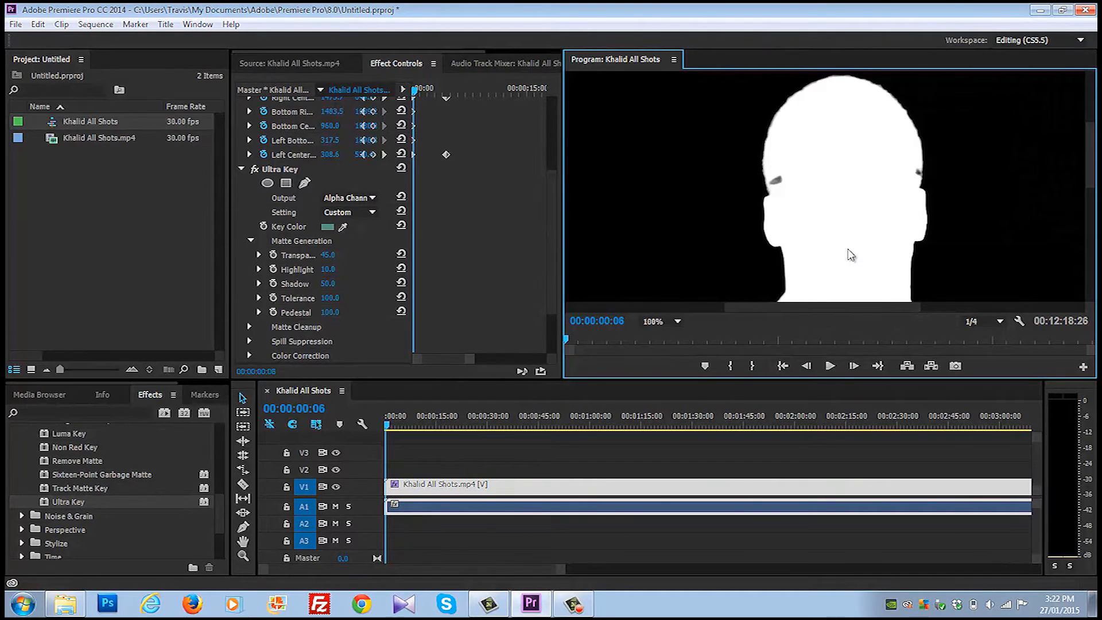
mouse_move(874, 217)
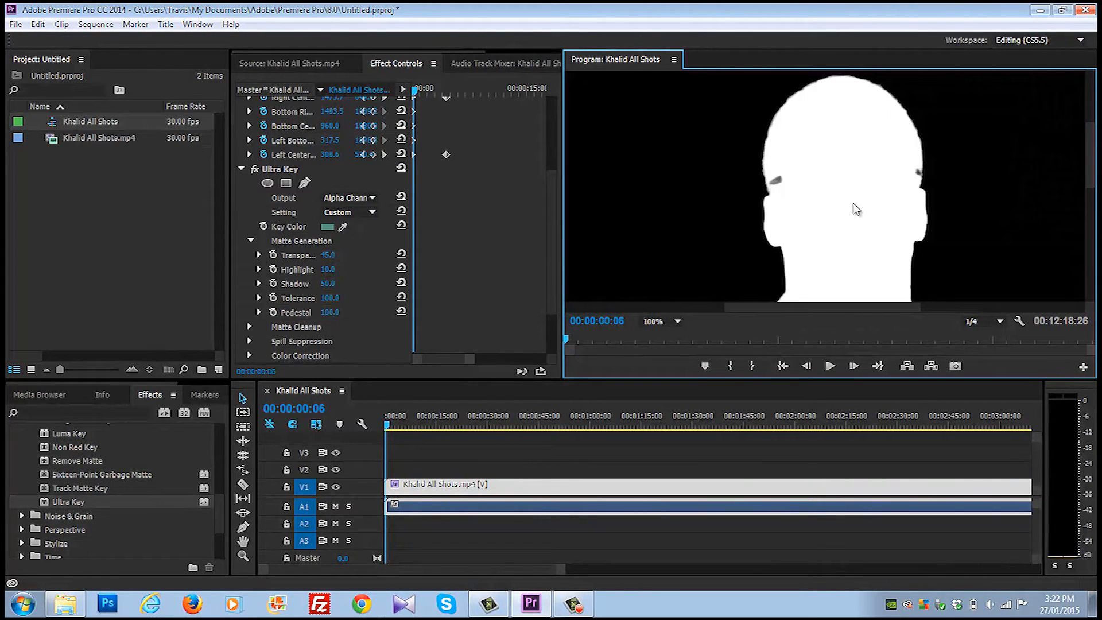
mouse_move(1089, 144)
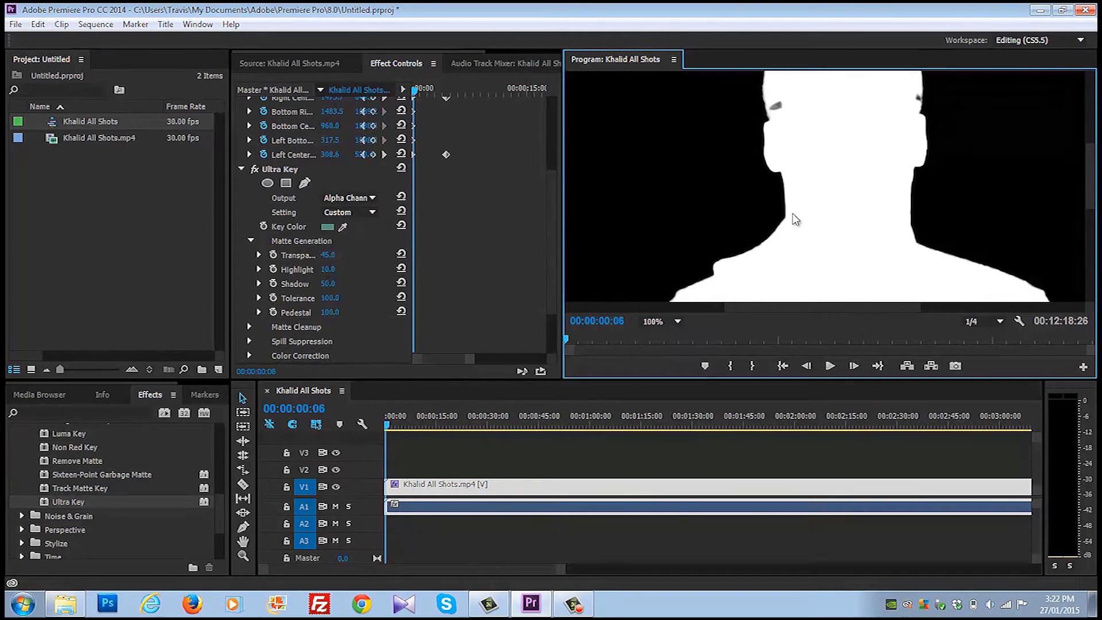
click(673, 321)
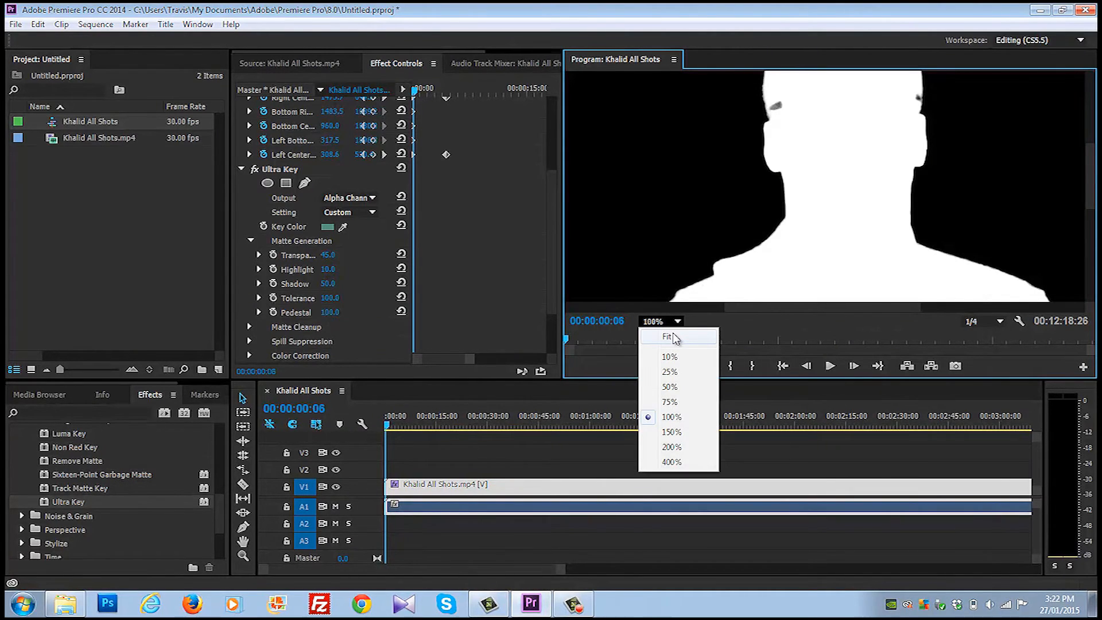
click(666, 337)
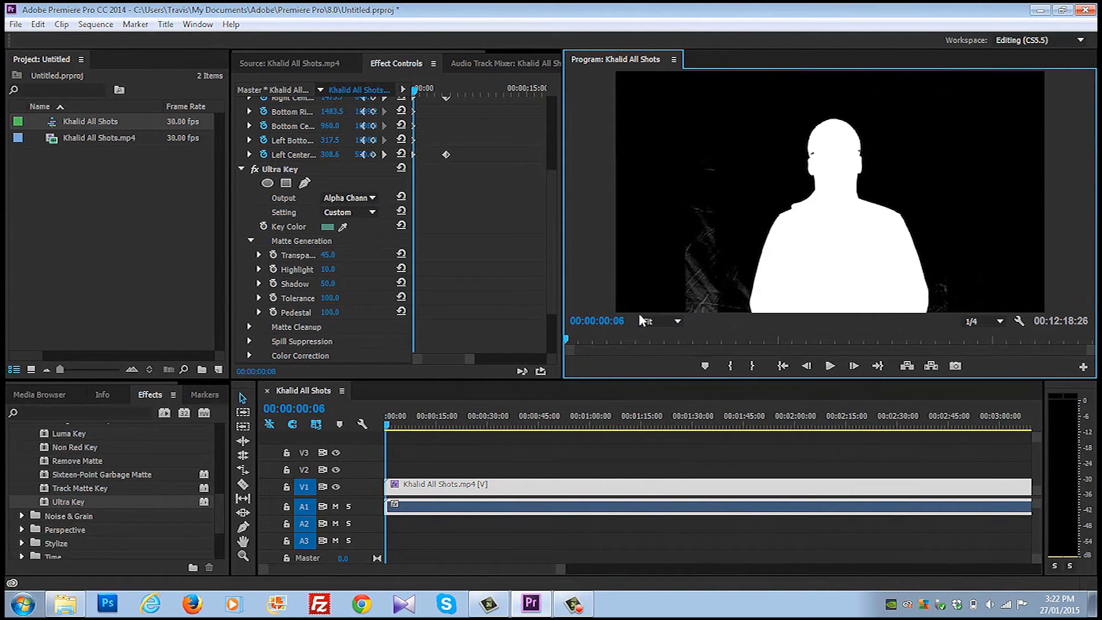
click(350, 197)
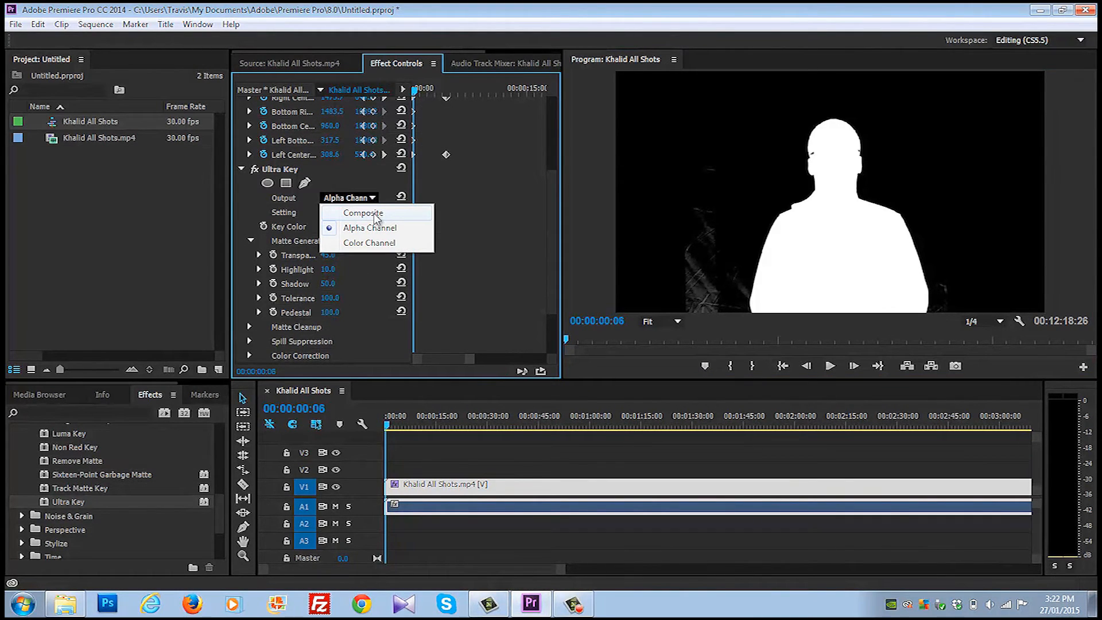
click(362, 212)
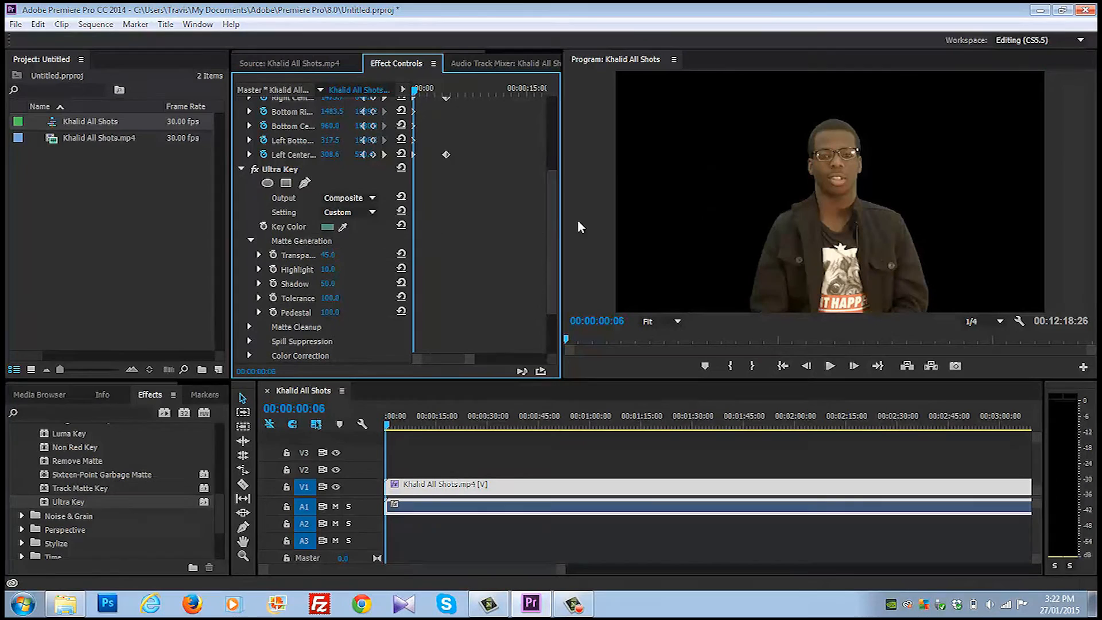
click(659, 321)
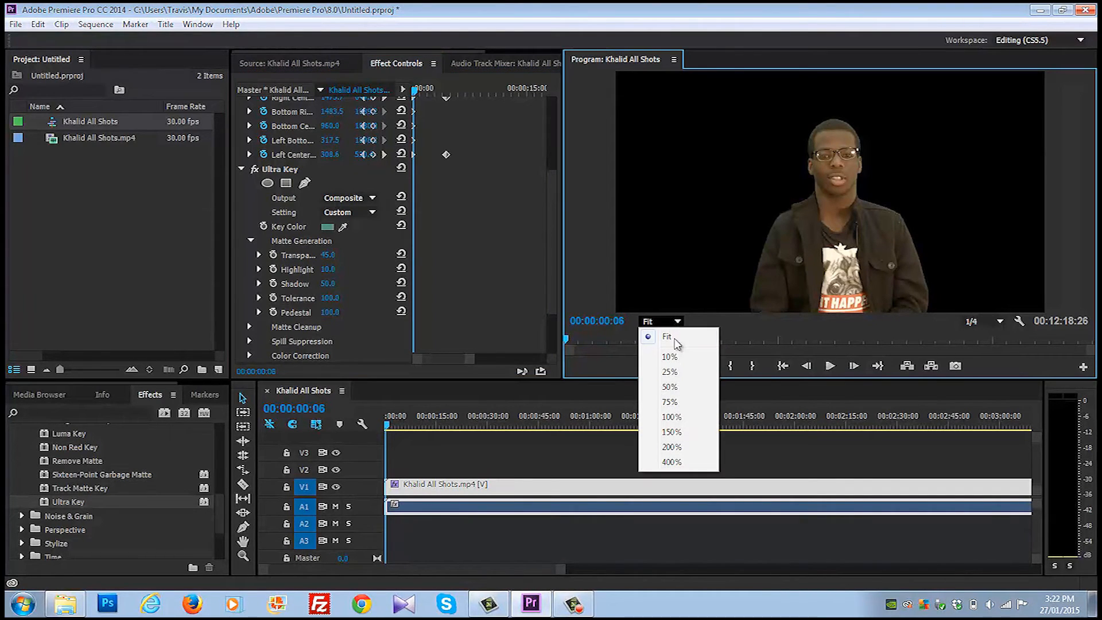
Zoom the Program Monitor to 100%, then 150%, to inspect the subject's keyed edges.
click(672, 417)
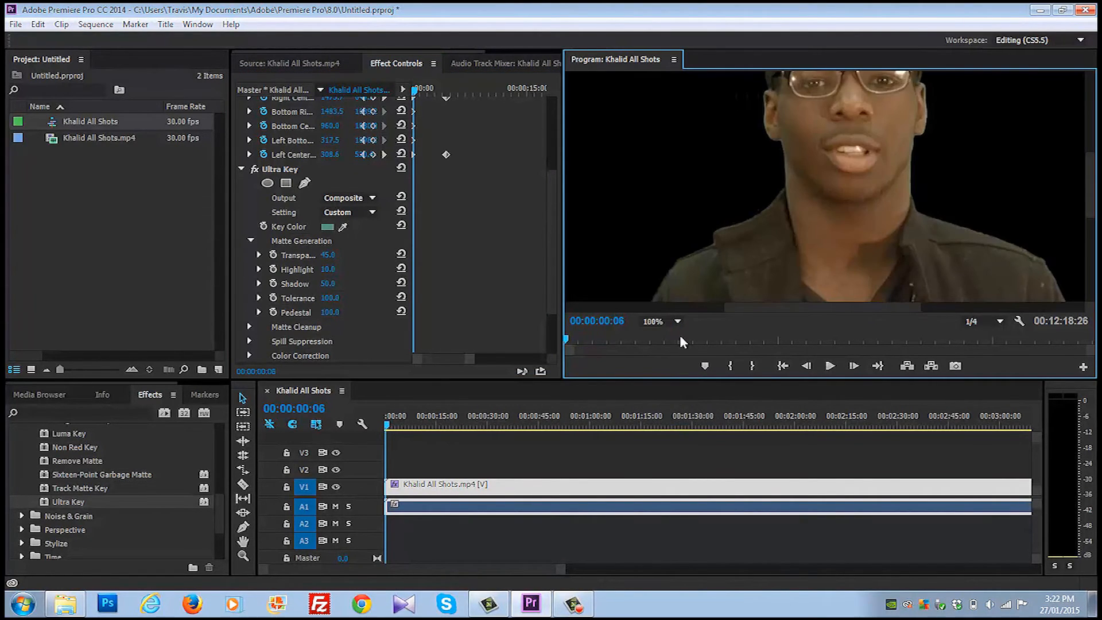
click(677, 321)
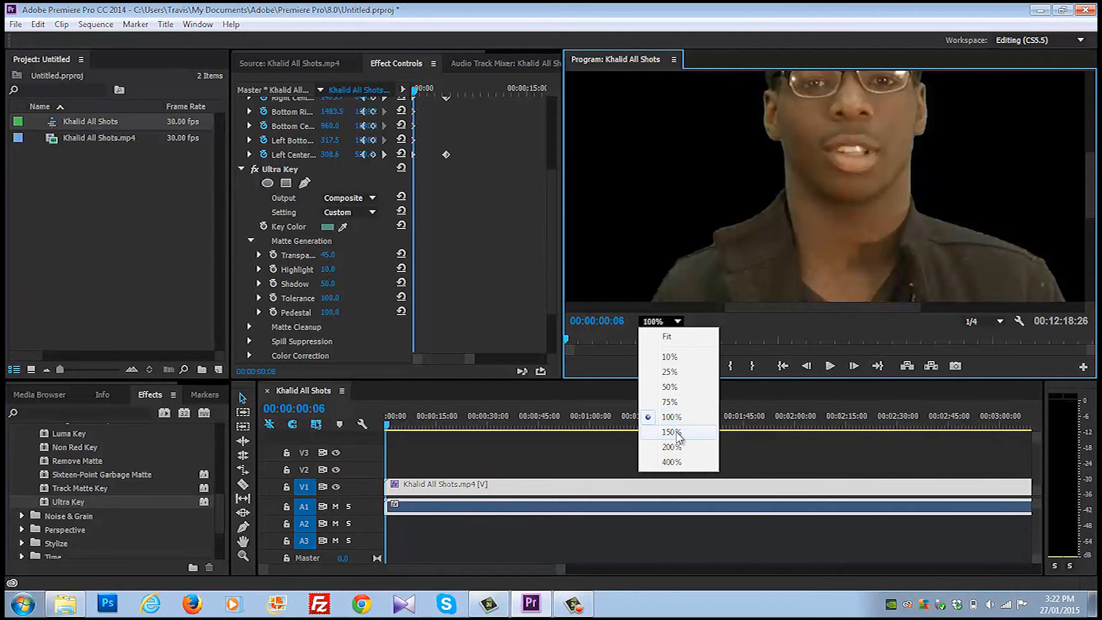
click(671, 432)
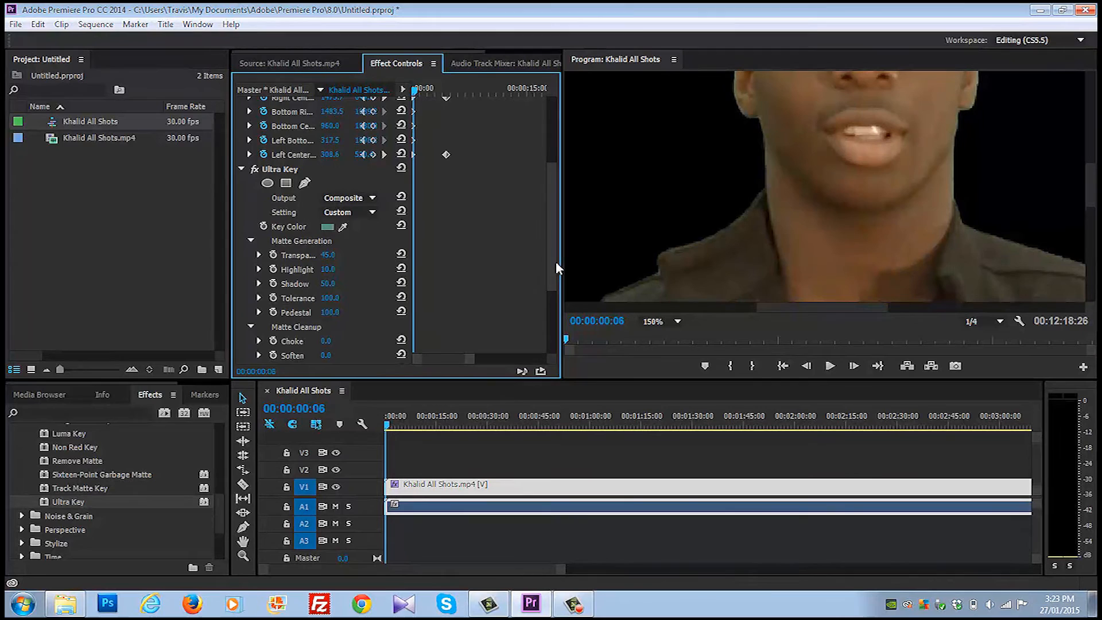
Scrub Ultra Key's Matte Cleanup Choke and Soften values both up to 22.
scroll(down, 3)
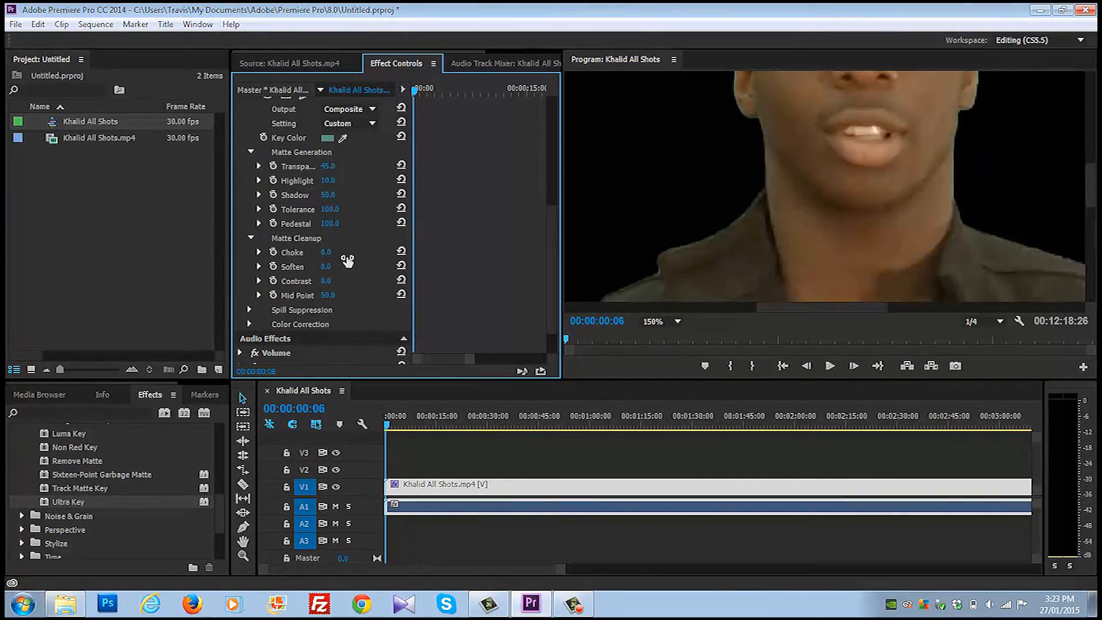
drag(325, 251, 325, 251)
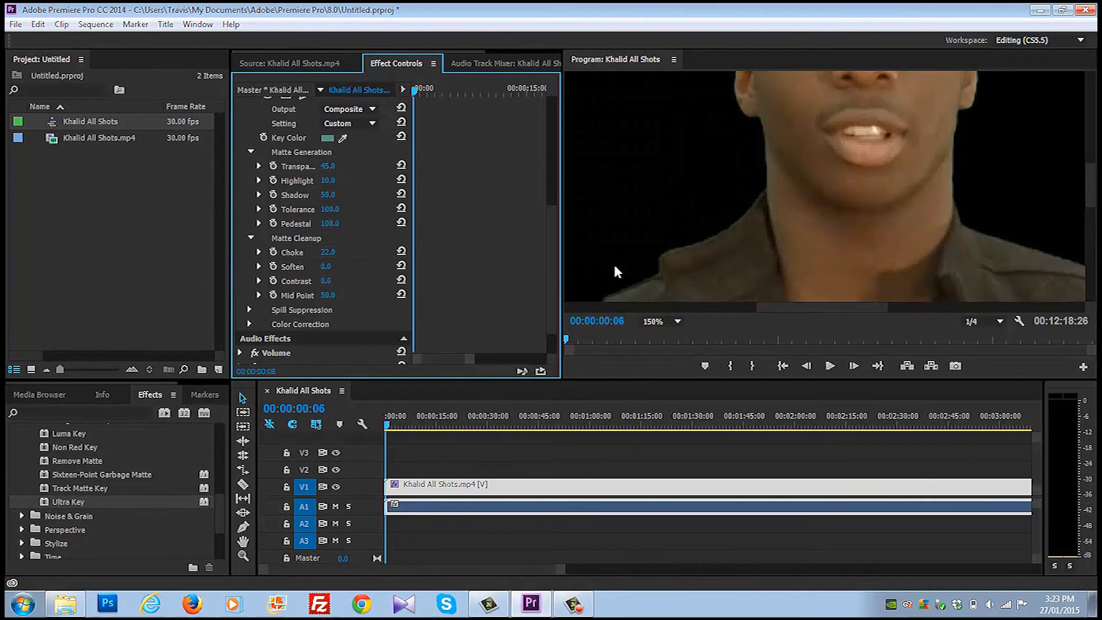
mouse_move(748, 187)
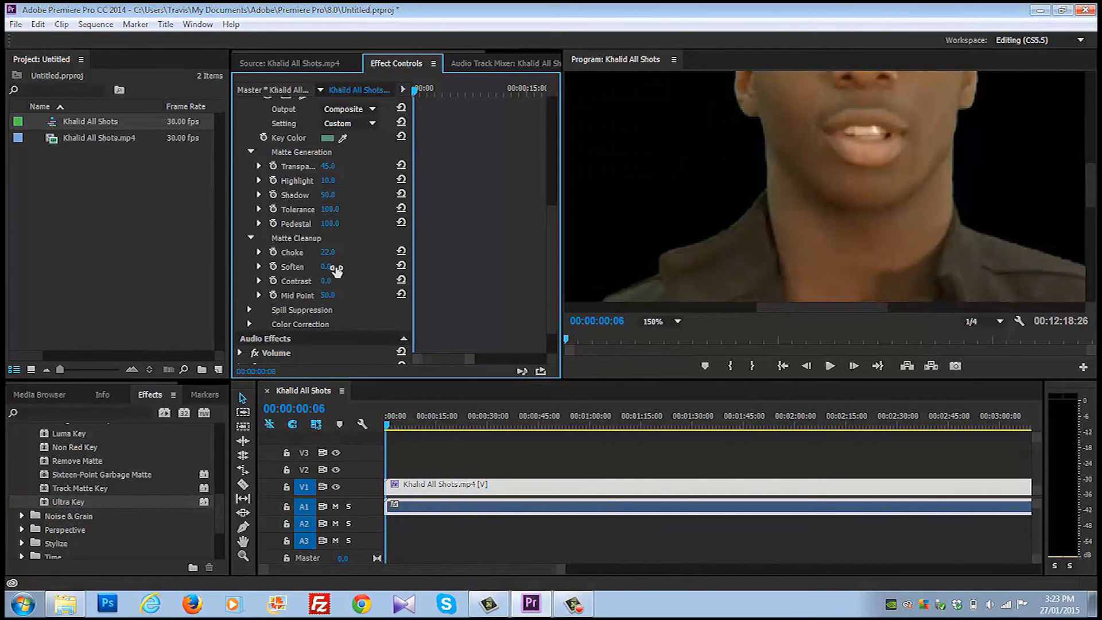
drag(328, 266, 328, 266)
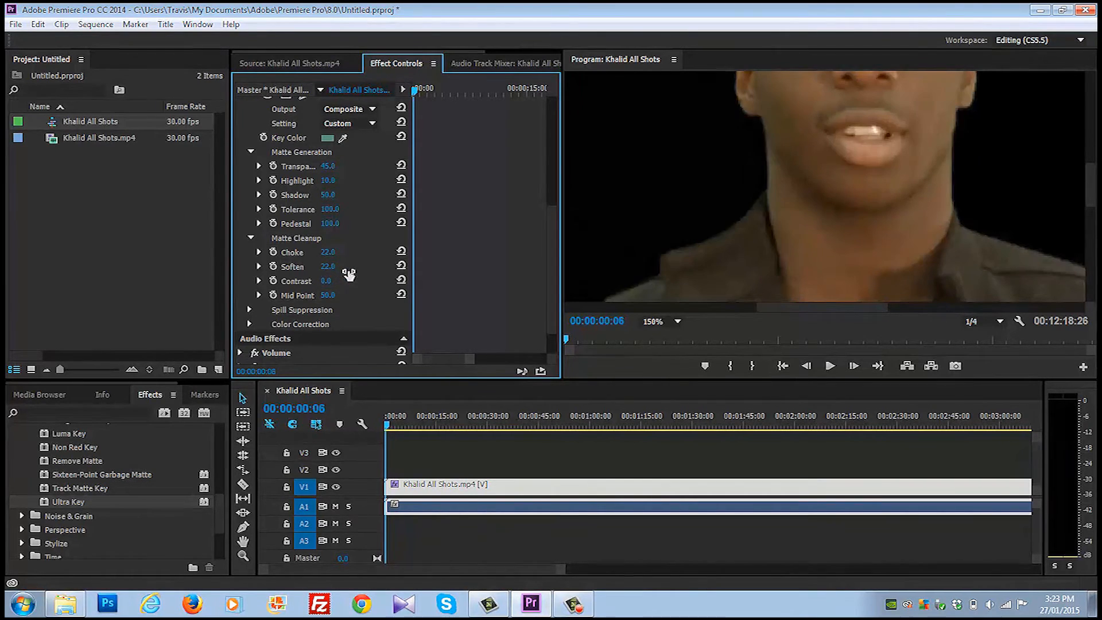
mouse_move(530, 269)
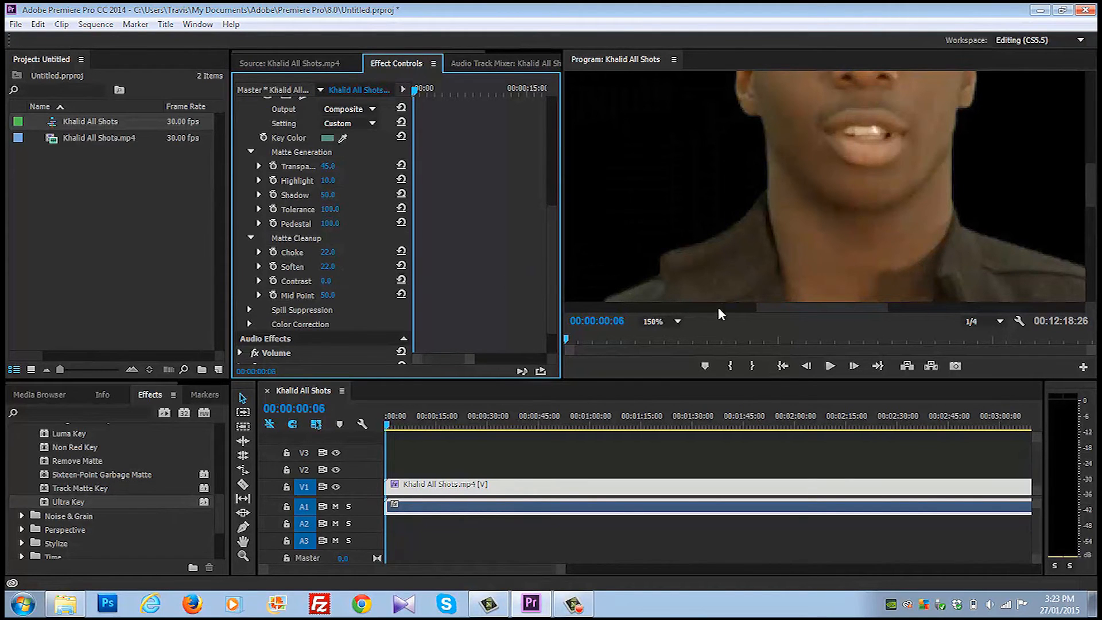
Set the Program Monitor zoom back to Fit to show the whole frame.
click(677, 321)
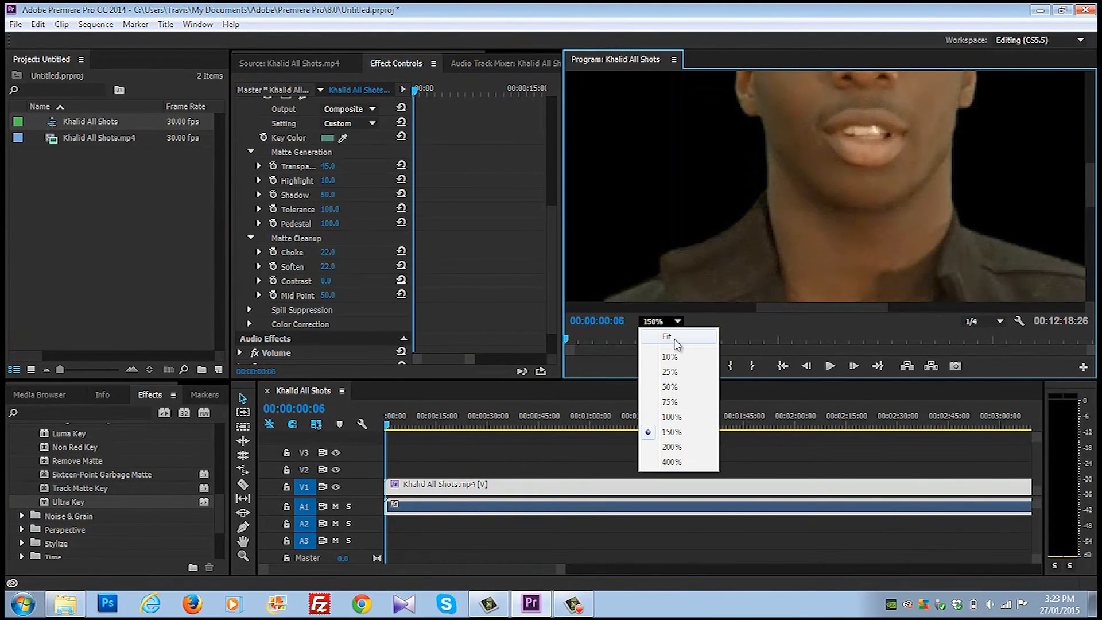
click(667, 337)
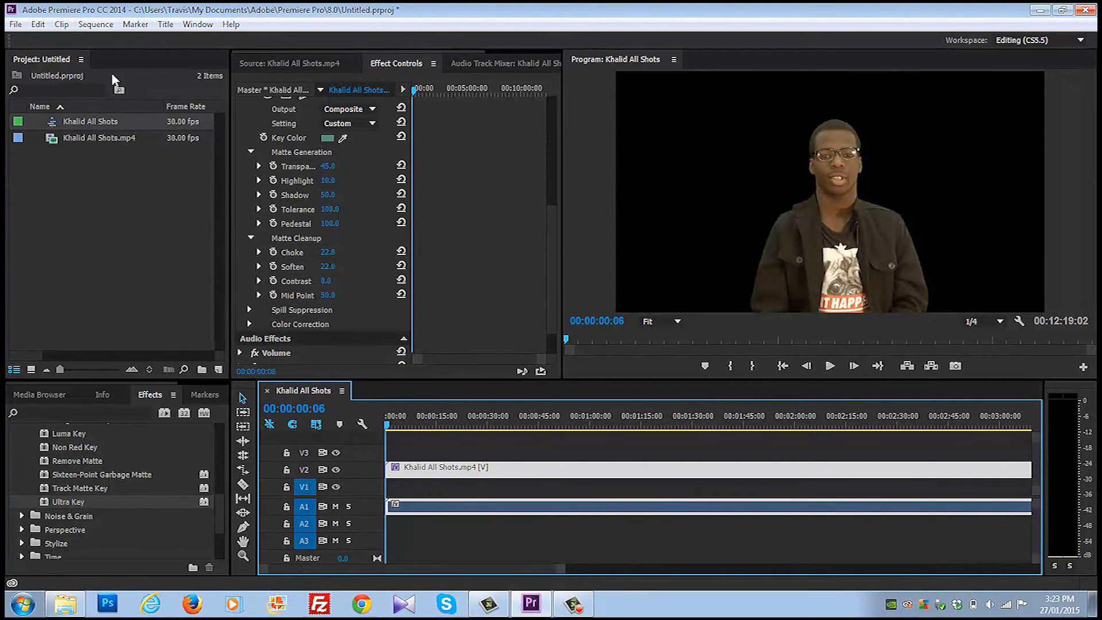
Import mlp.jpg from the C: drive through File > Import.
click(15, 24)
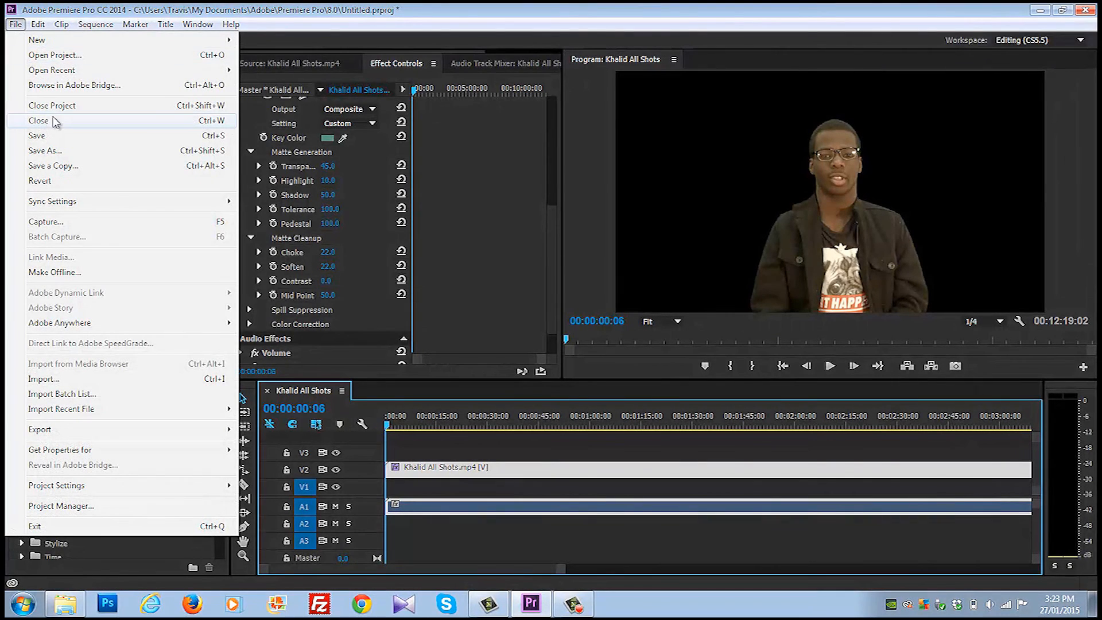
mouse_move(133, 379)
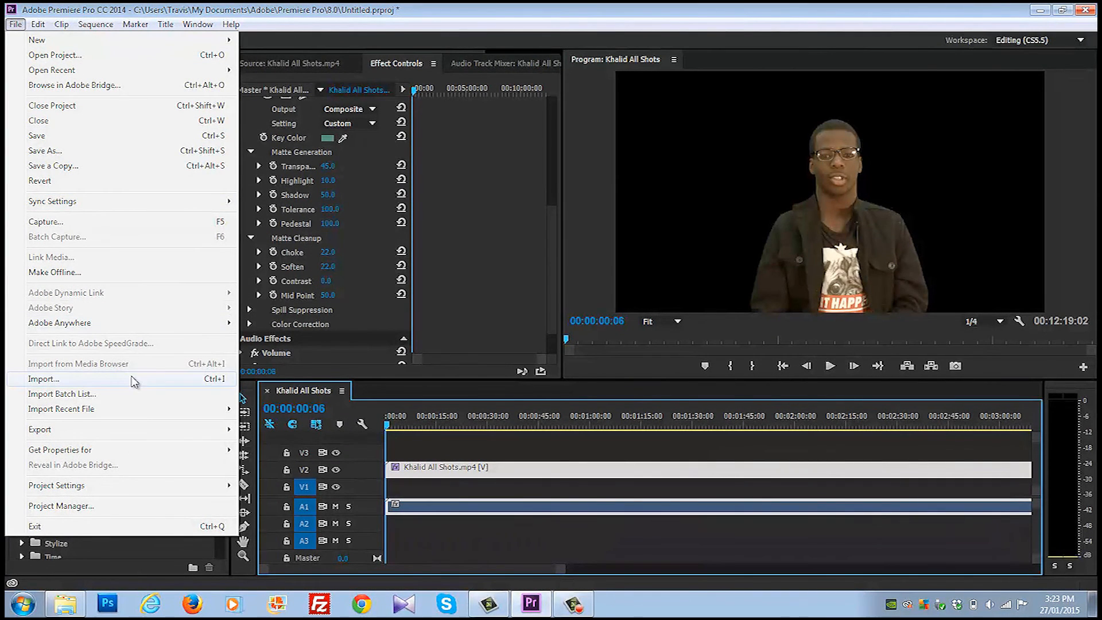
click(43, 379)
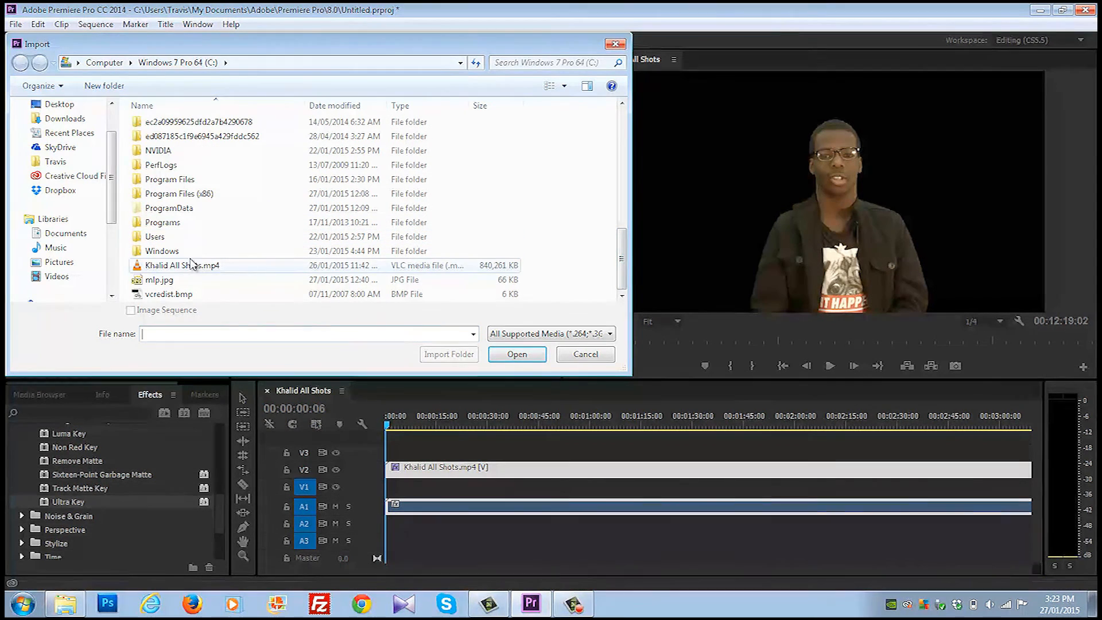
click(517, 354)
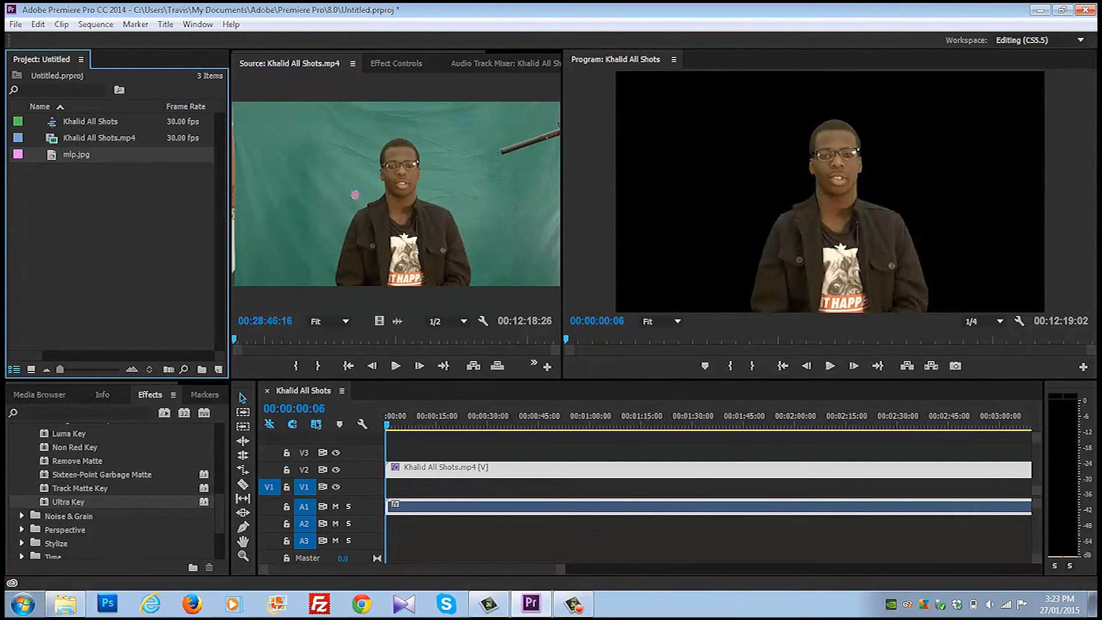
Place mlp.jpg on V1 beneath the keyed clip and extend its duration.
double_click(76, 154)
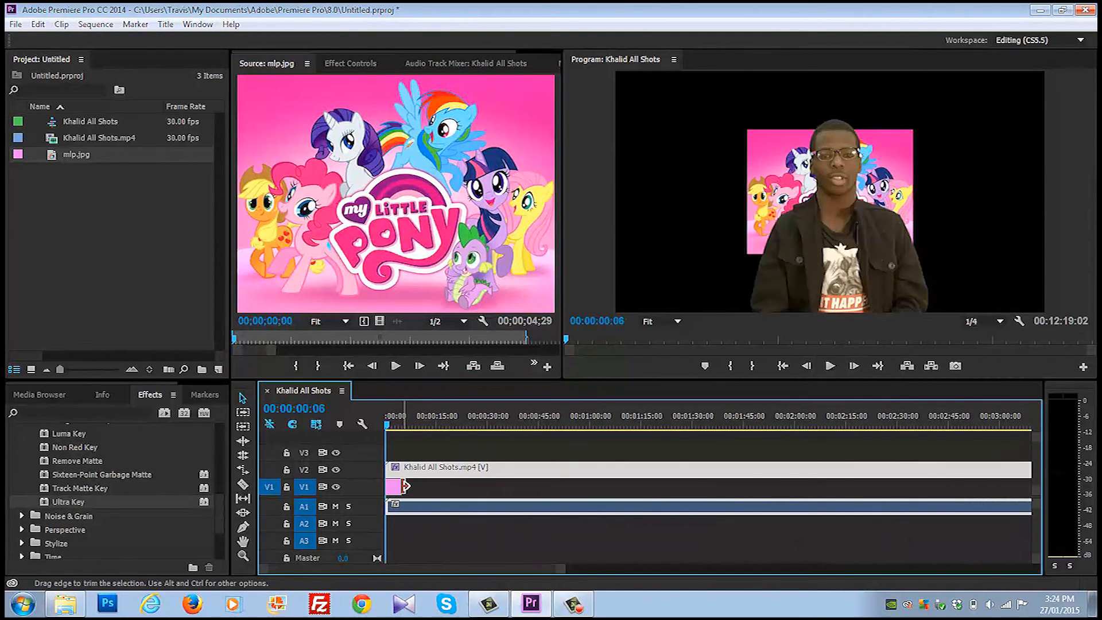
drag(404, 486, 457, 486)
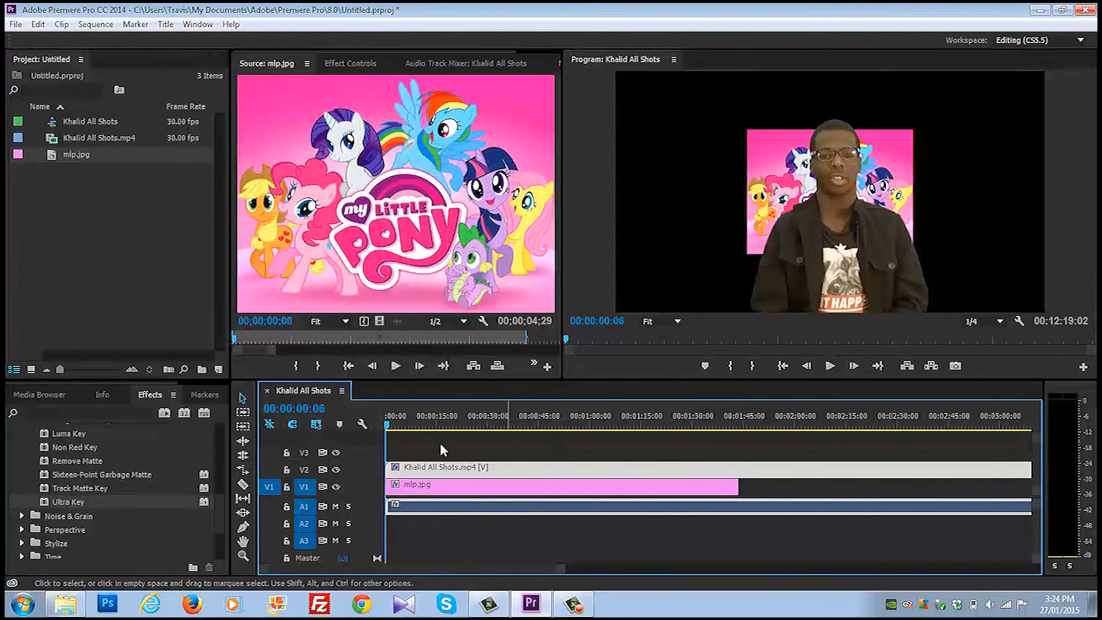
click(389, 426)
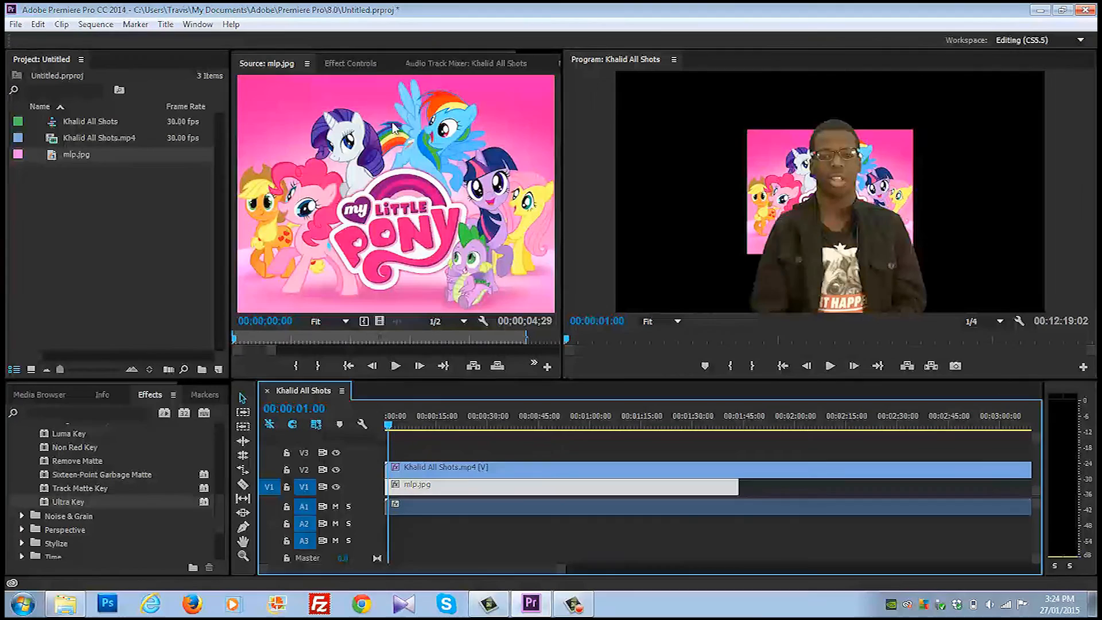
Select the mlp.jpg clip and expand its Motion settings to scale it to 293.
click(350, 64)
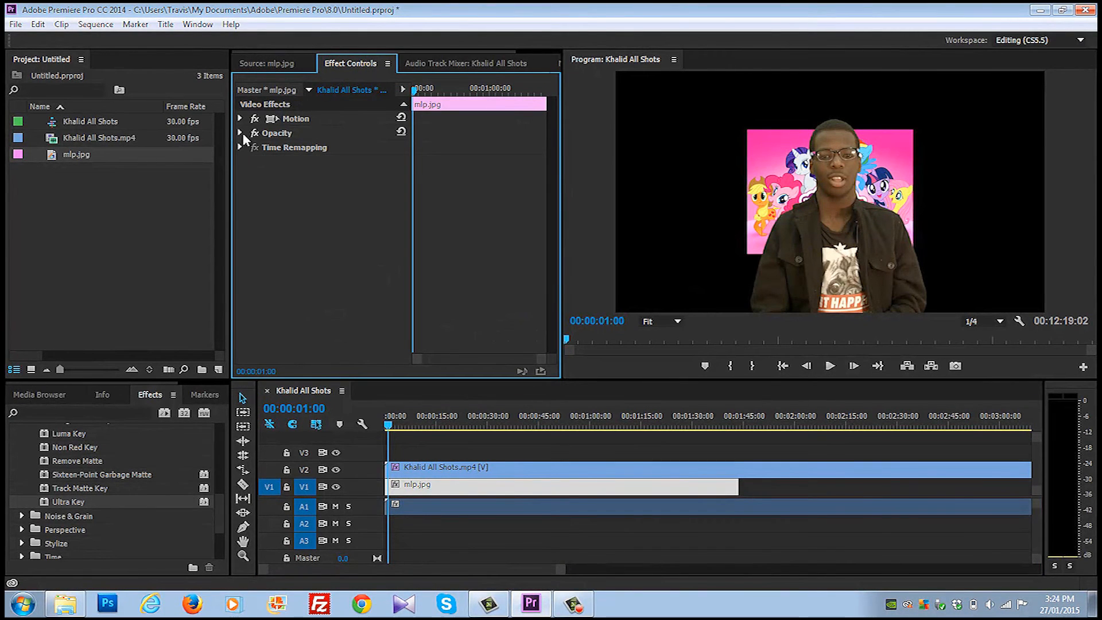
click(240, 119)
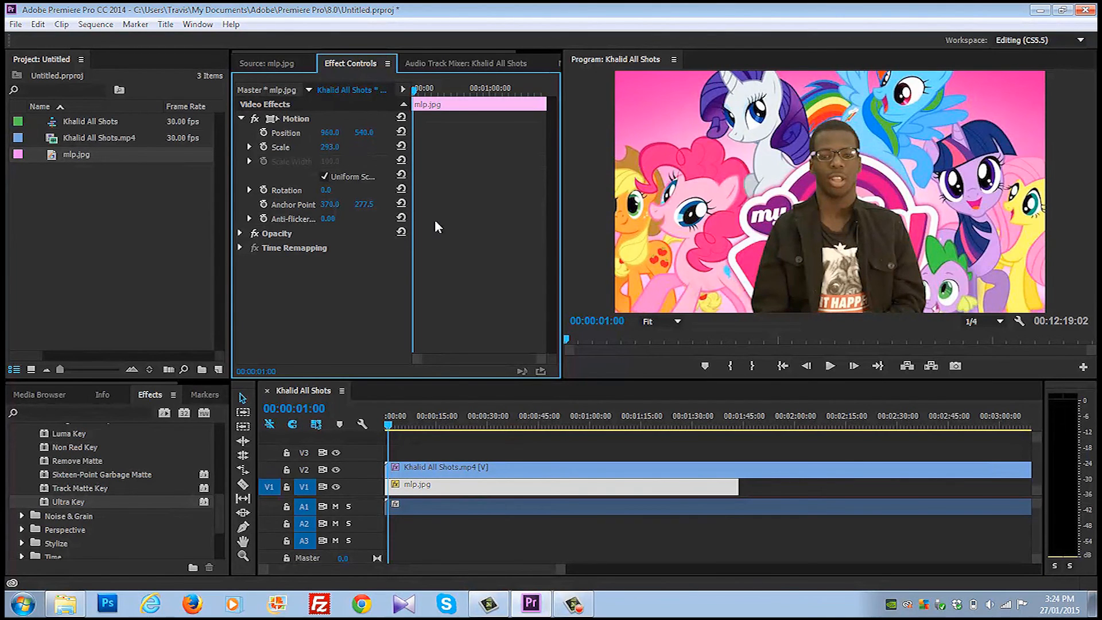
mouse_move(907, 365)
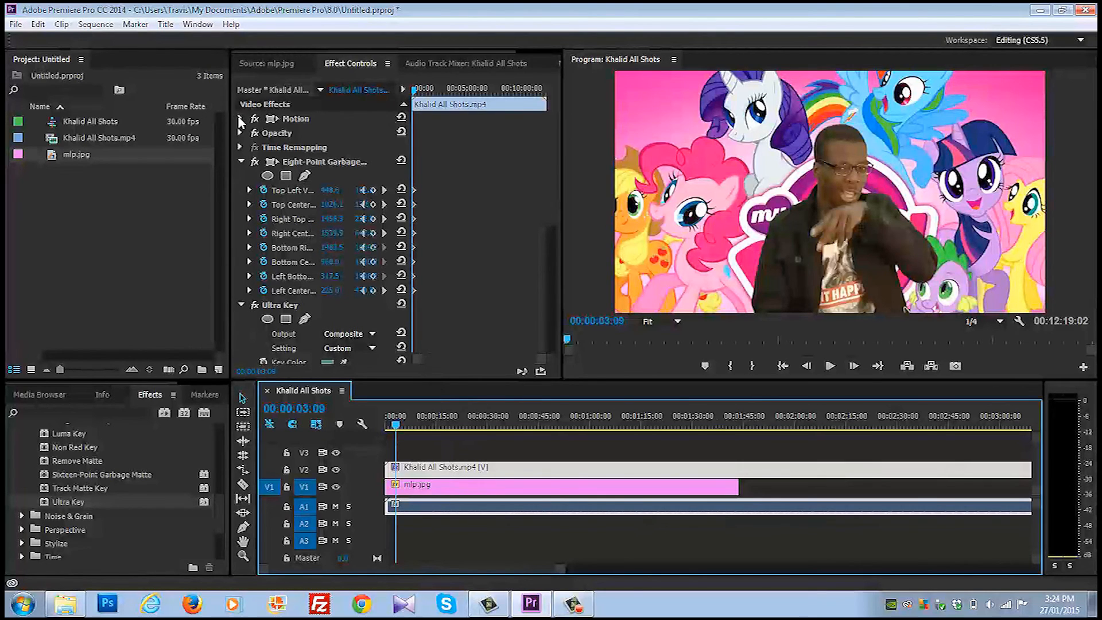
Expand Motion on the Khalid All Shots clip for Scale 145 and Position Y 583.
click(241, 118)
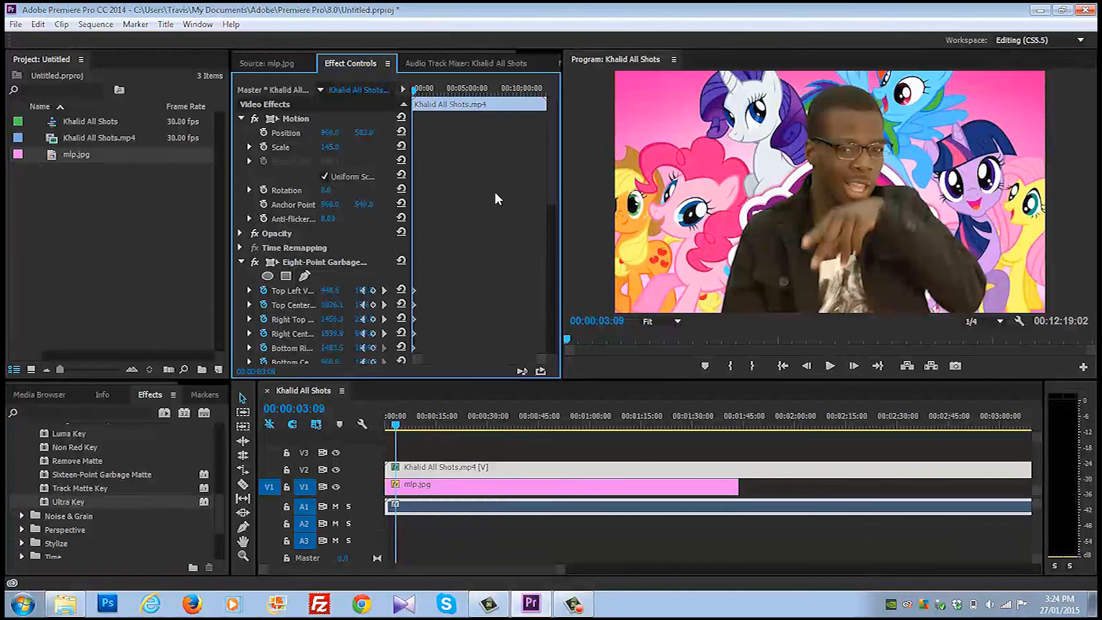
mouse_move(231, 427)
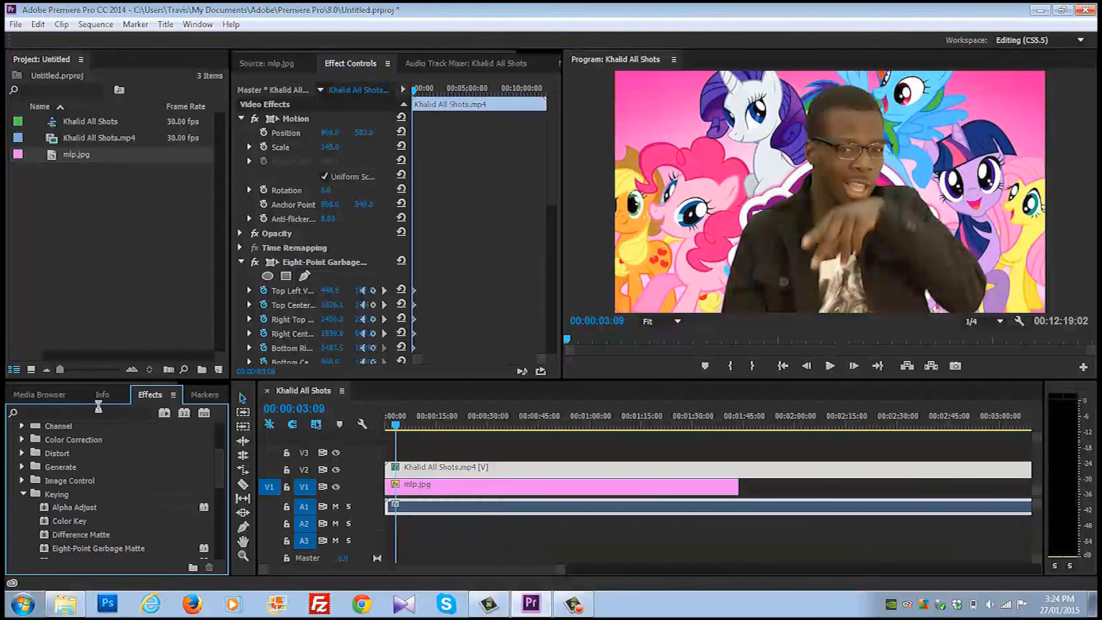
Search Effects for 'sh' and apply Sharpen to the keyed clip with amount 13.
text(sharpen)
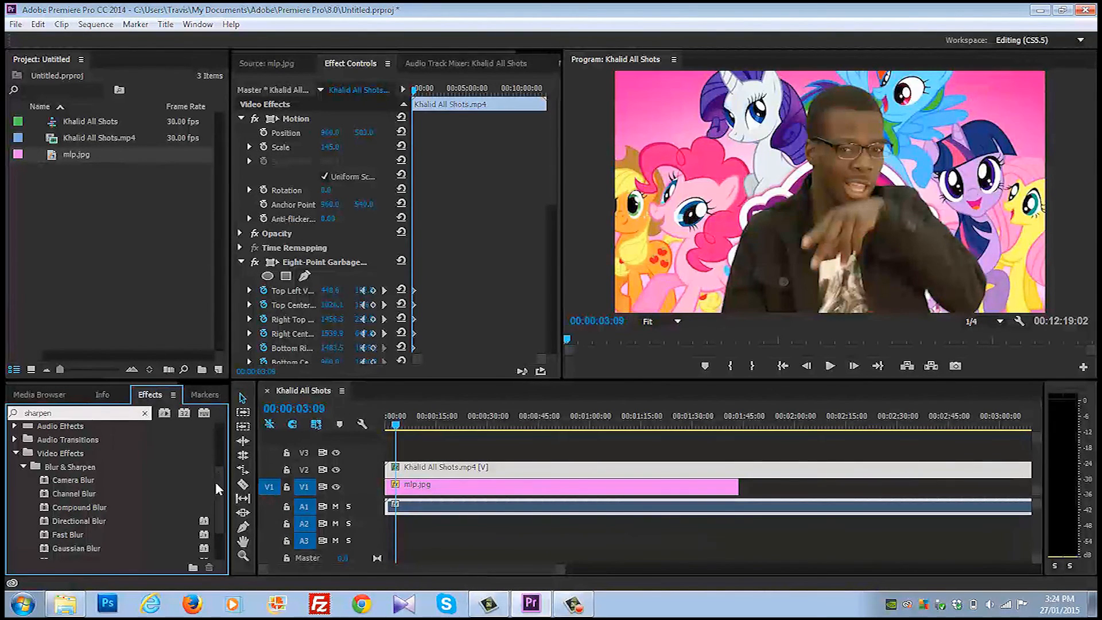
scroll(down, 3)
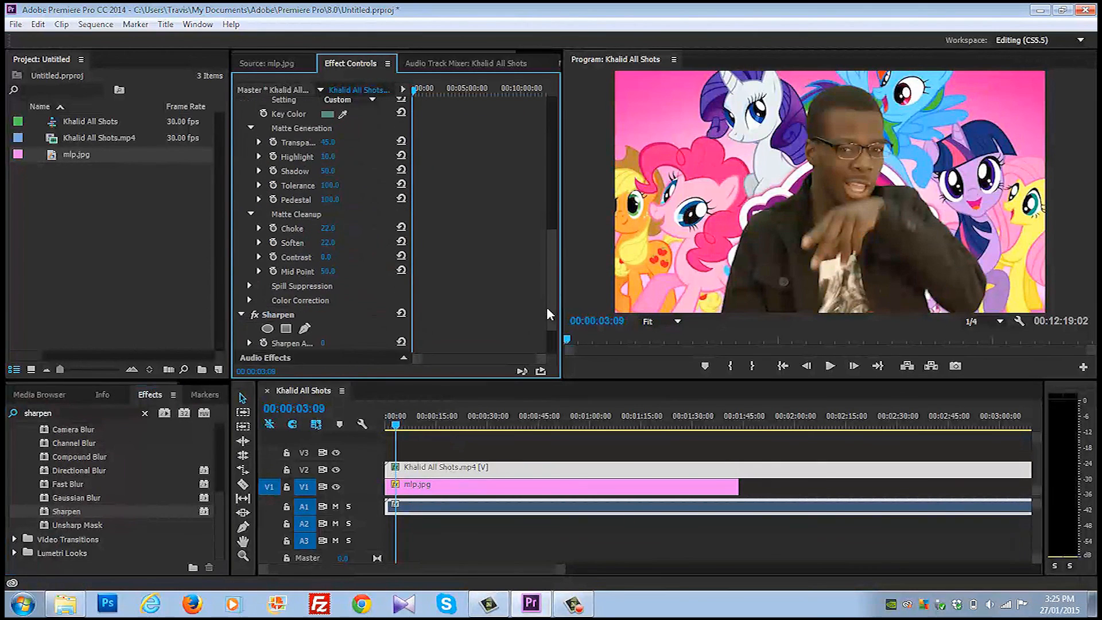
scroll(down, 3)
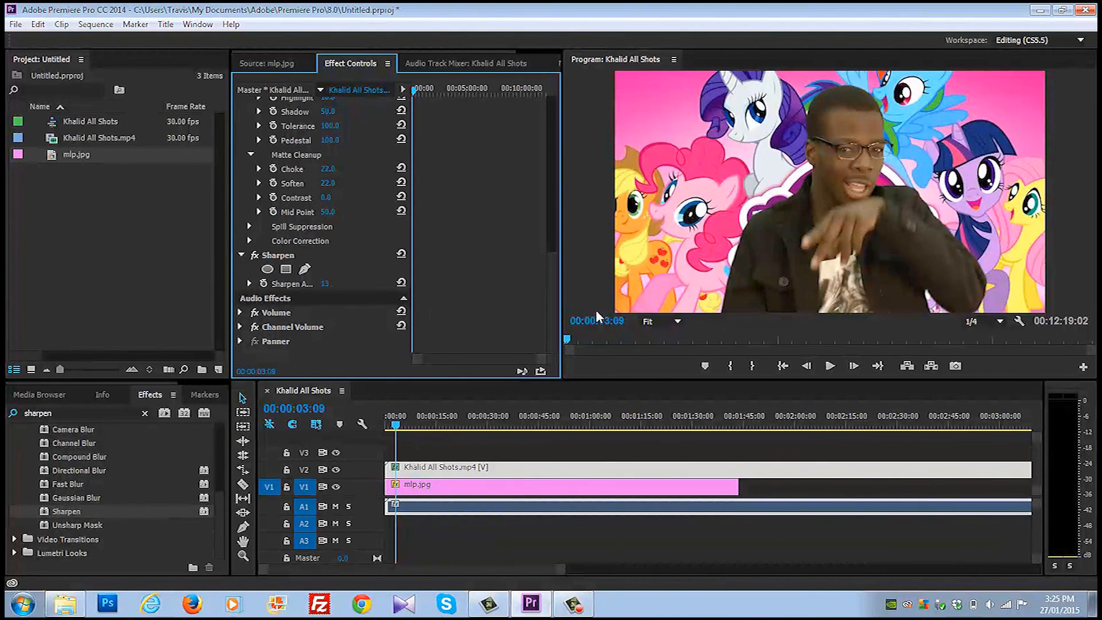
click(661, 320)
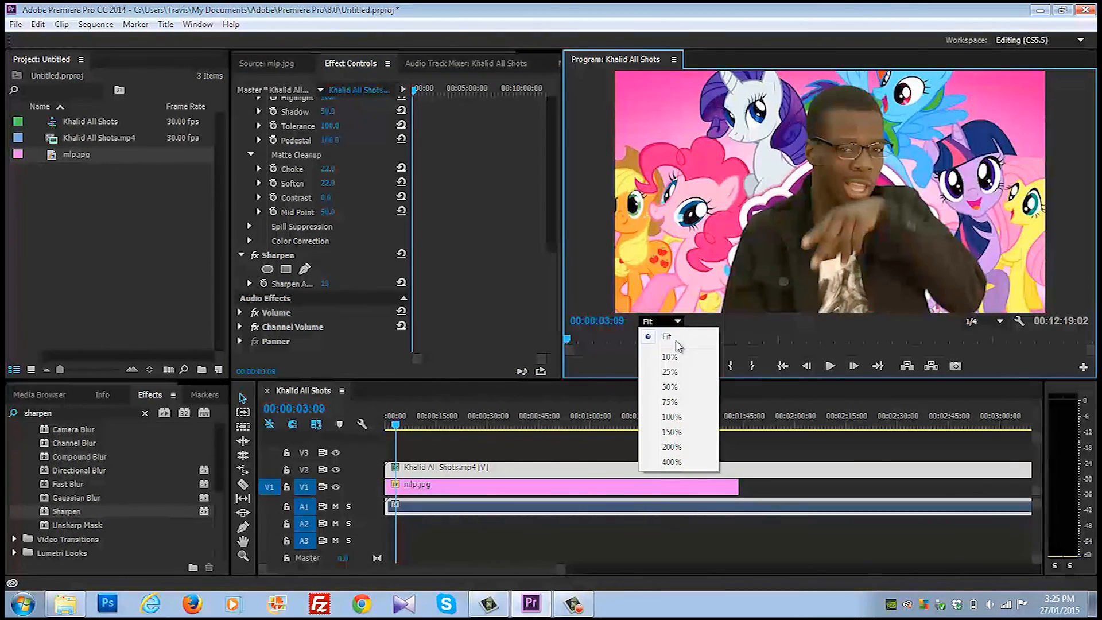
View the frame at 100% while raising Sharpen to 20, then return zoom to Fit.
click(671, 417)
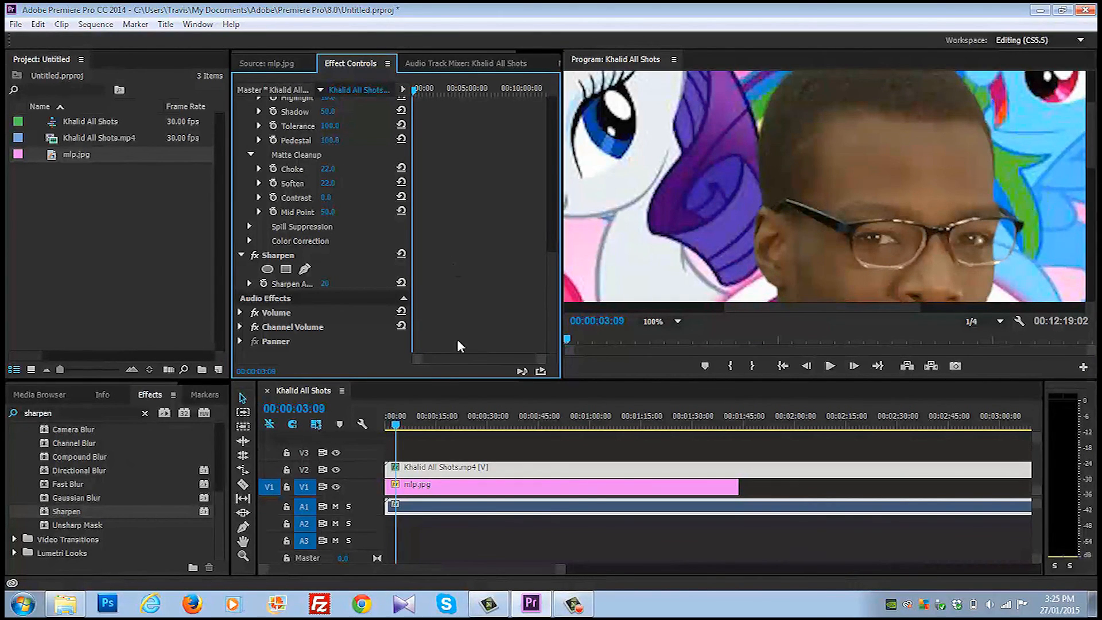
click(677, 322)
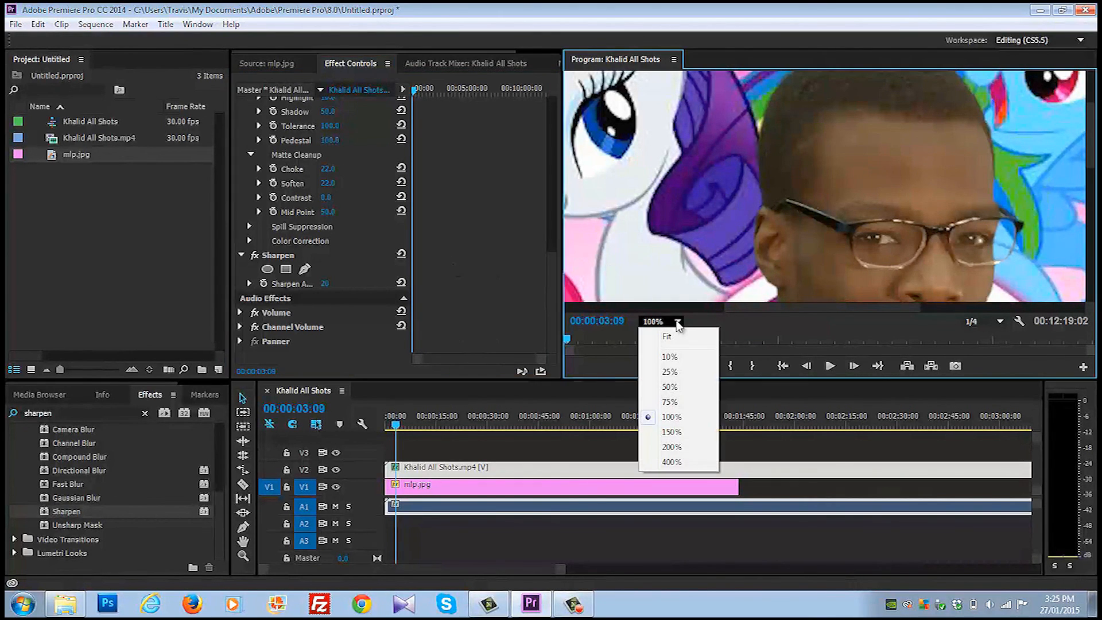
click(666, 336)
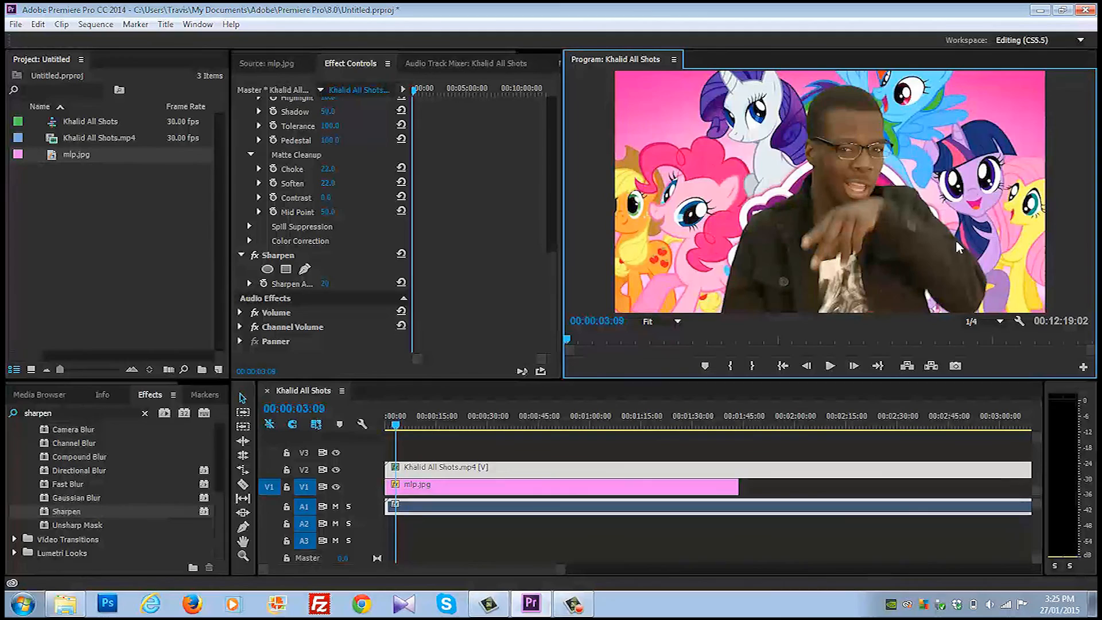
mouse_move(1017, 133)
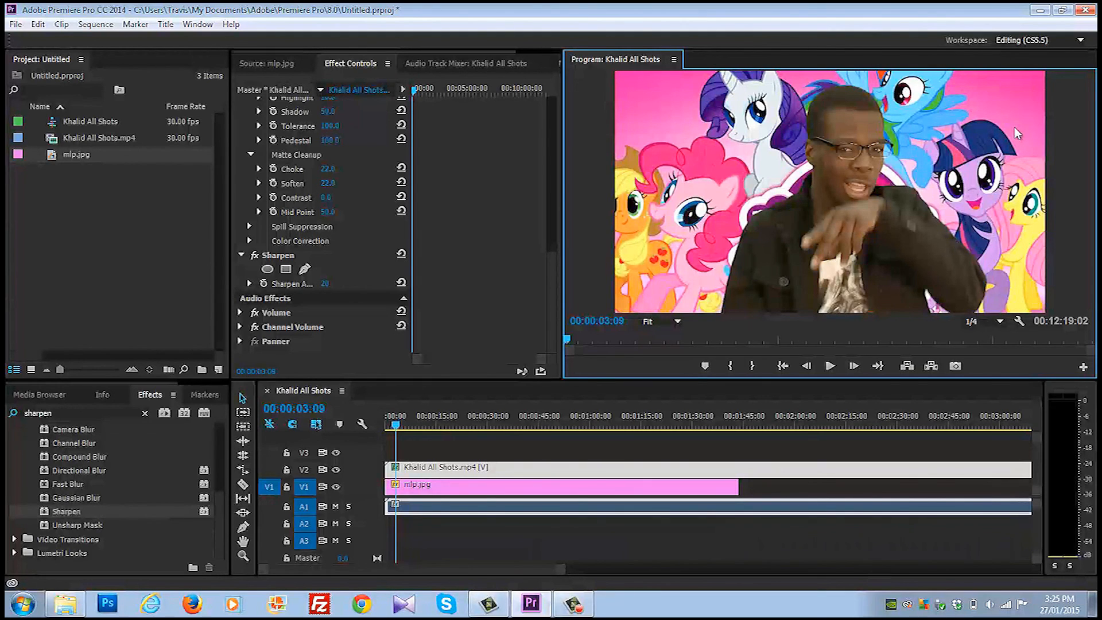
mouse_move(737, 84)
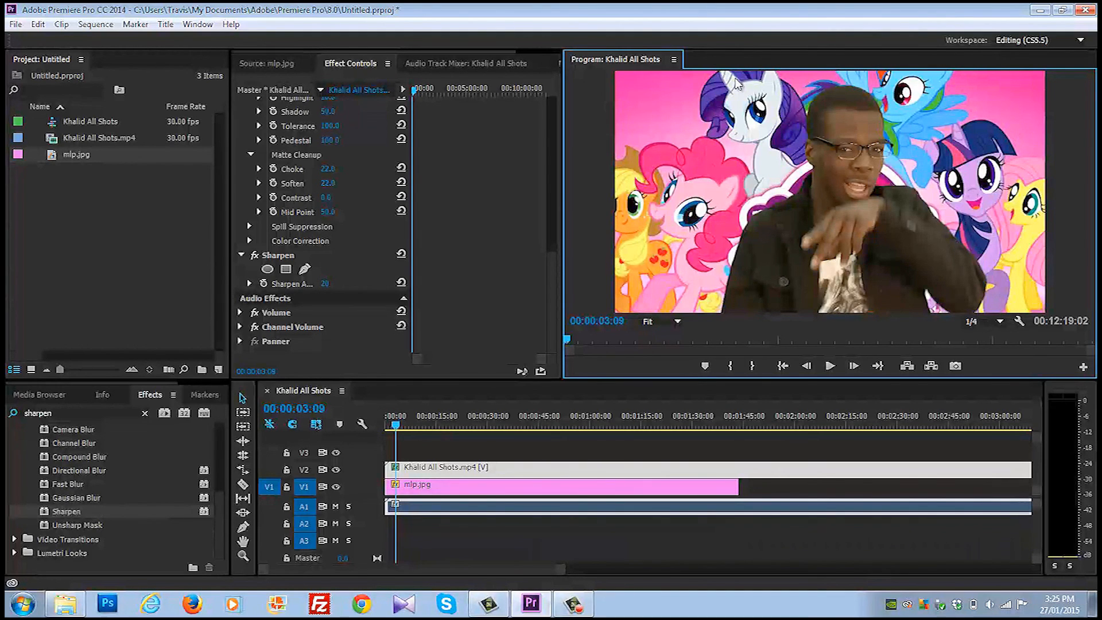